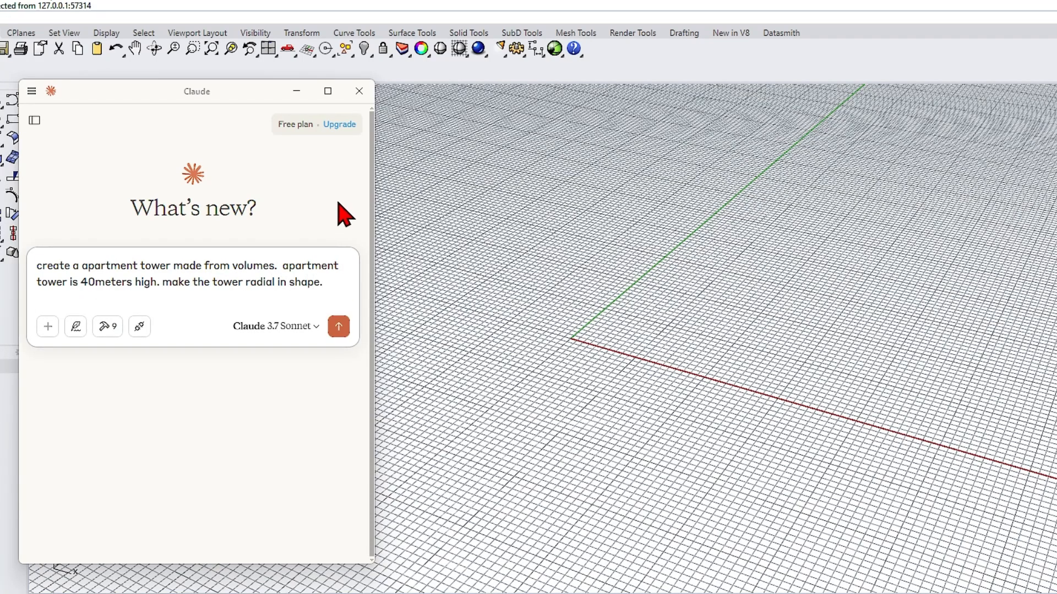
Step: Switch from Rhino to the browser tab showing the rhino-mcp GitHub repository
left_click(339, 326)
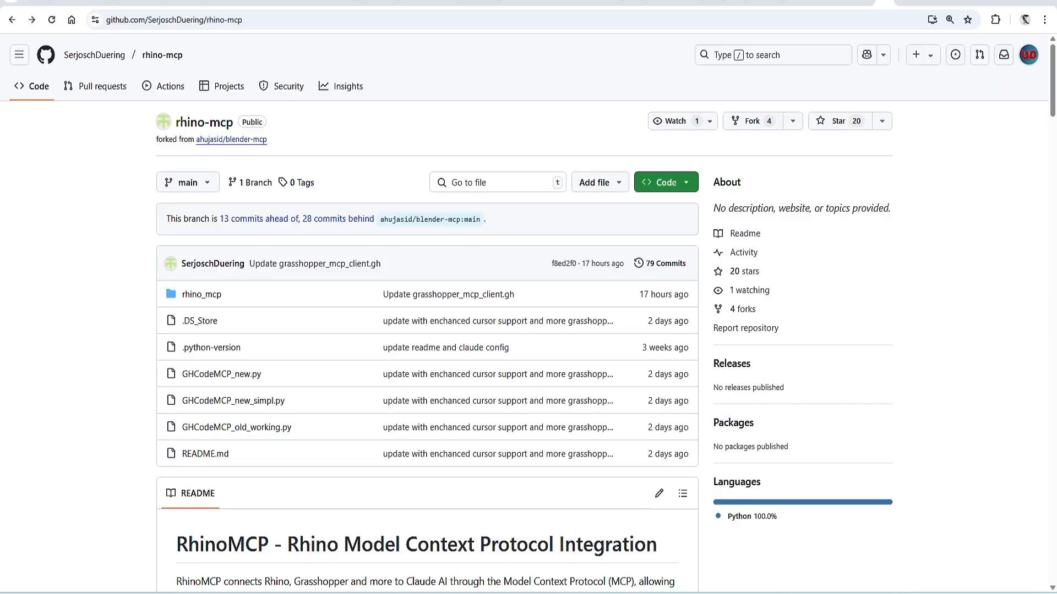
mouse_move(148, 188)
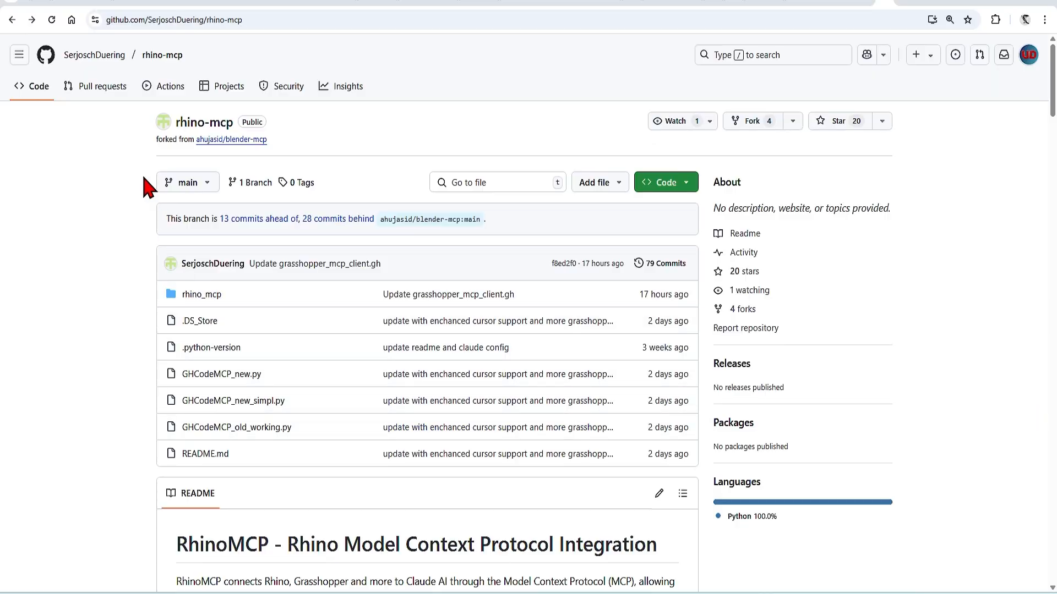
mouse_move(94, 55)
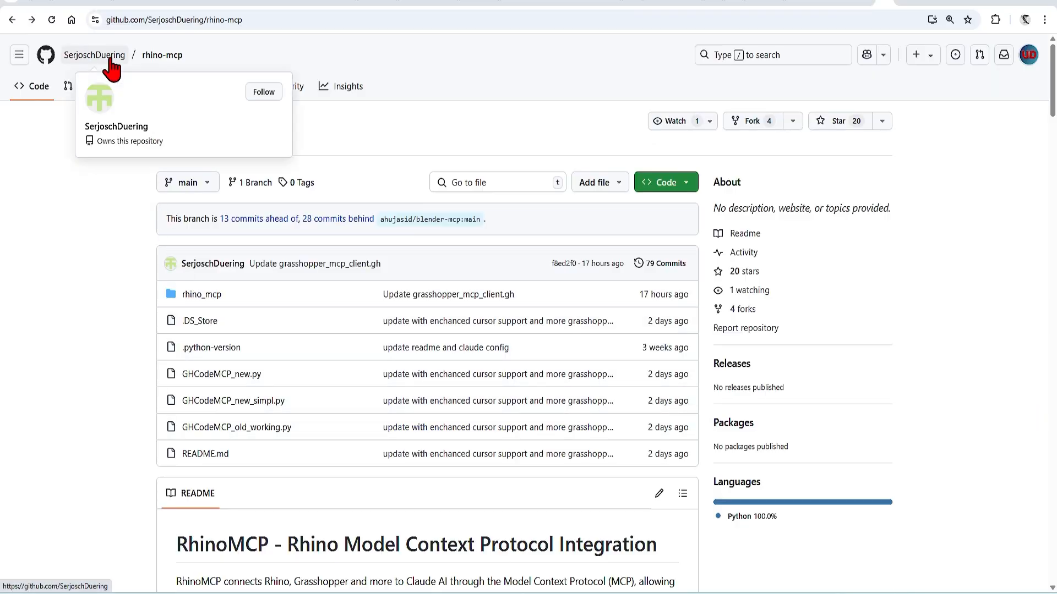
mouse_move(125, 232)
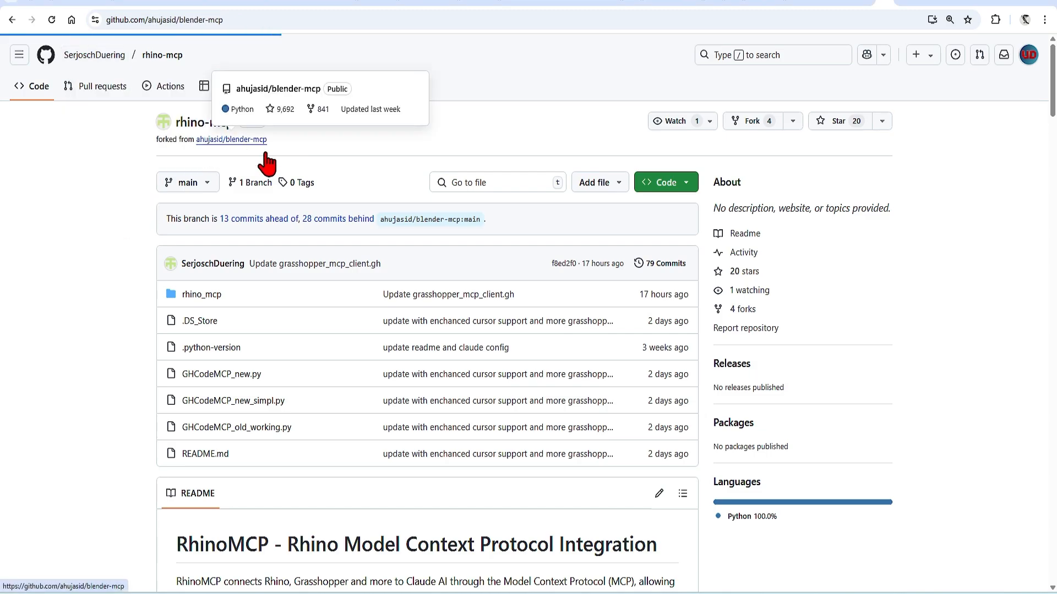
left_click(232, 140)
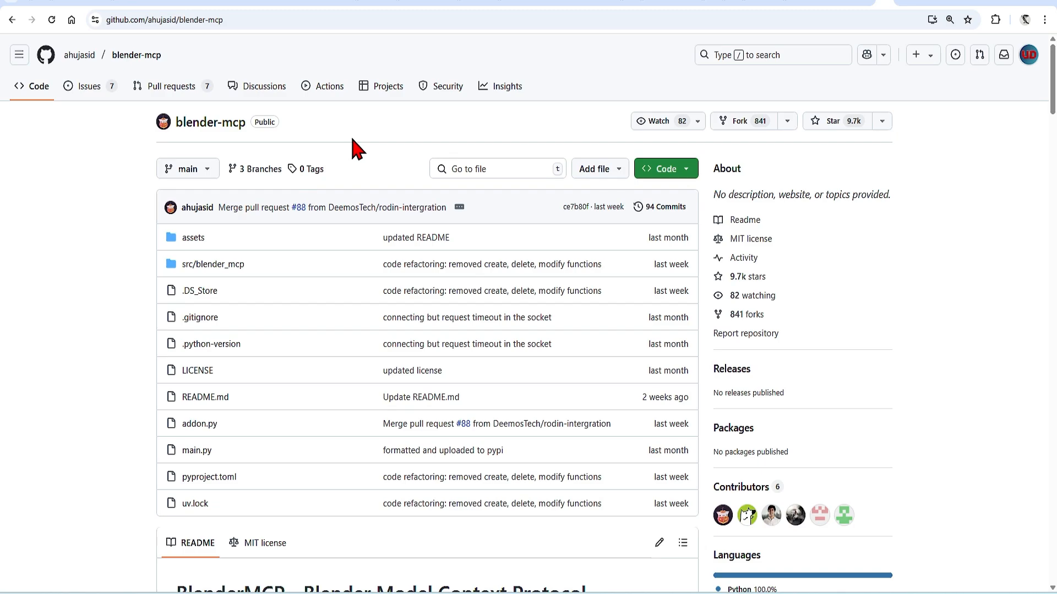
mouse_move(12, 14)
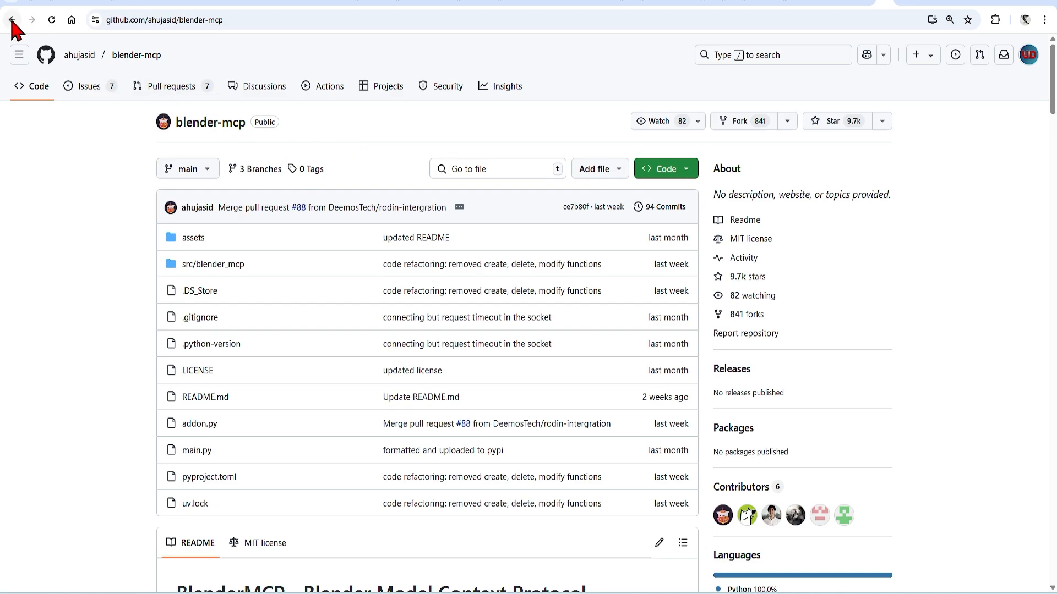
left_click(12, 19)
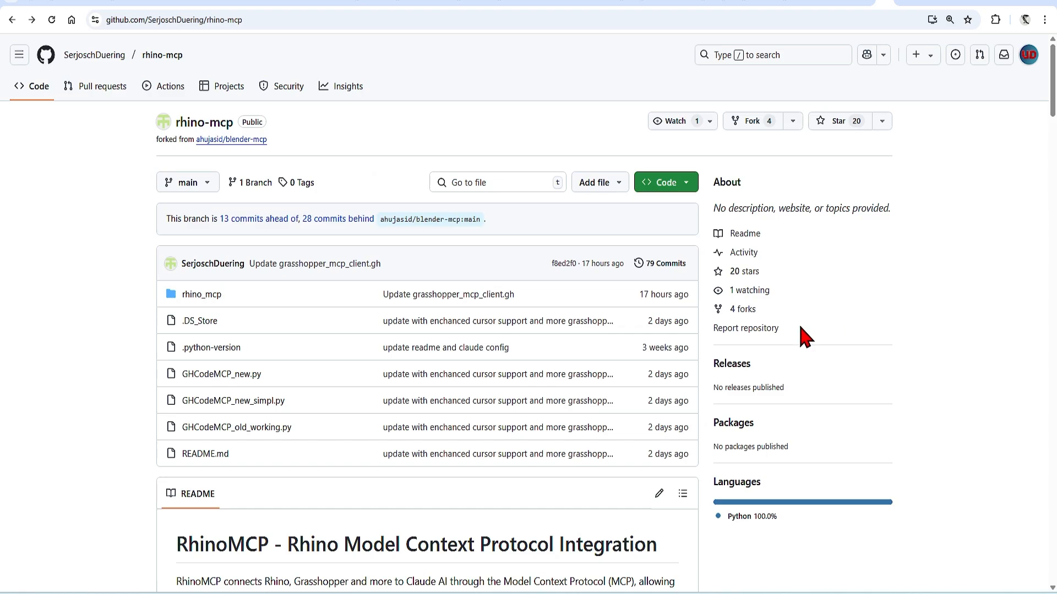
Step: Scroll the README past Features and Components to the Installation prerequisites and Python environment steps
scroll("down", 3)
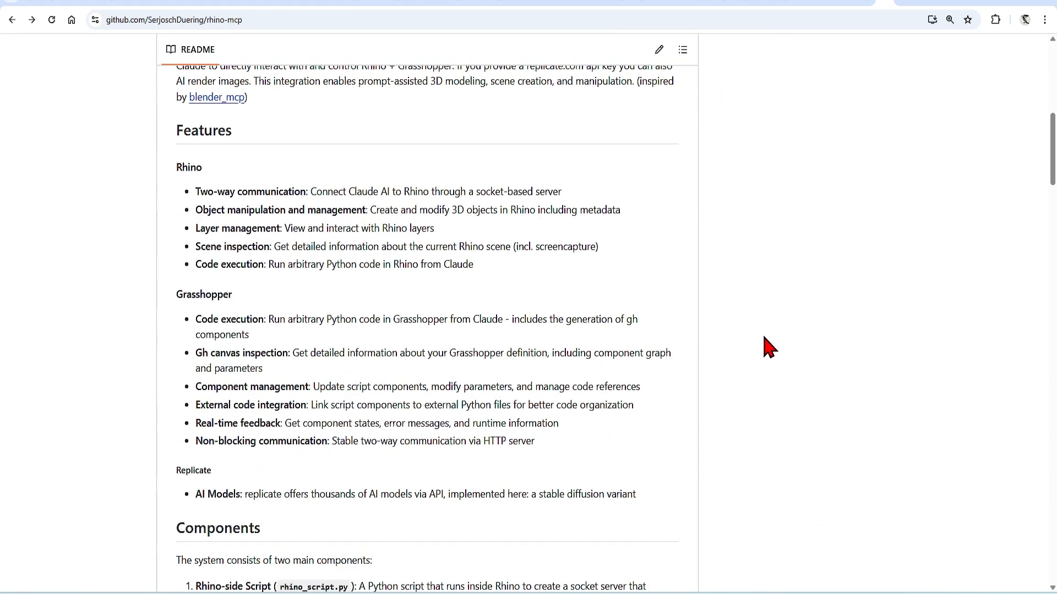
mouse_move(768, 346)
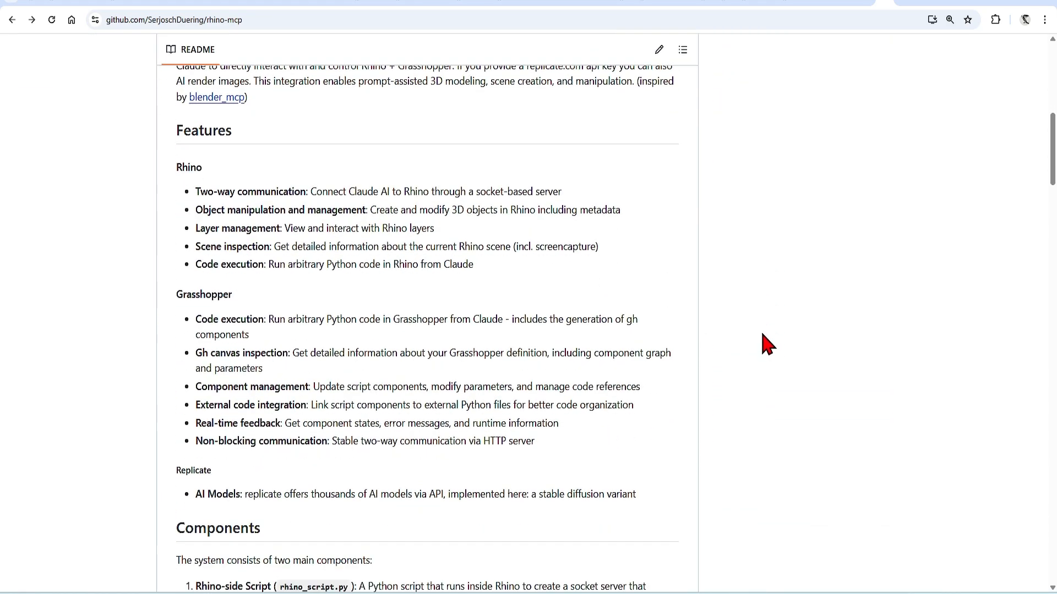
mouse_move(251, 299)
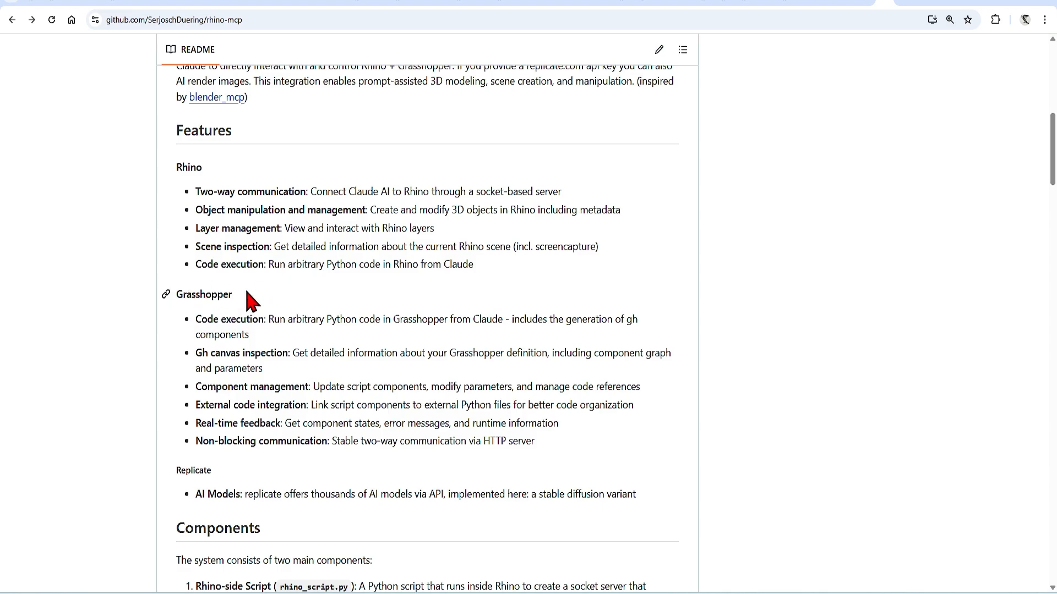
scroll("down", 3)
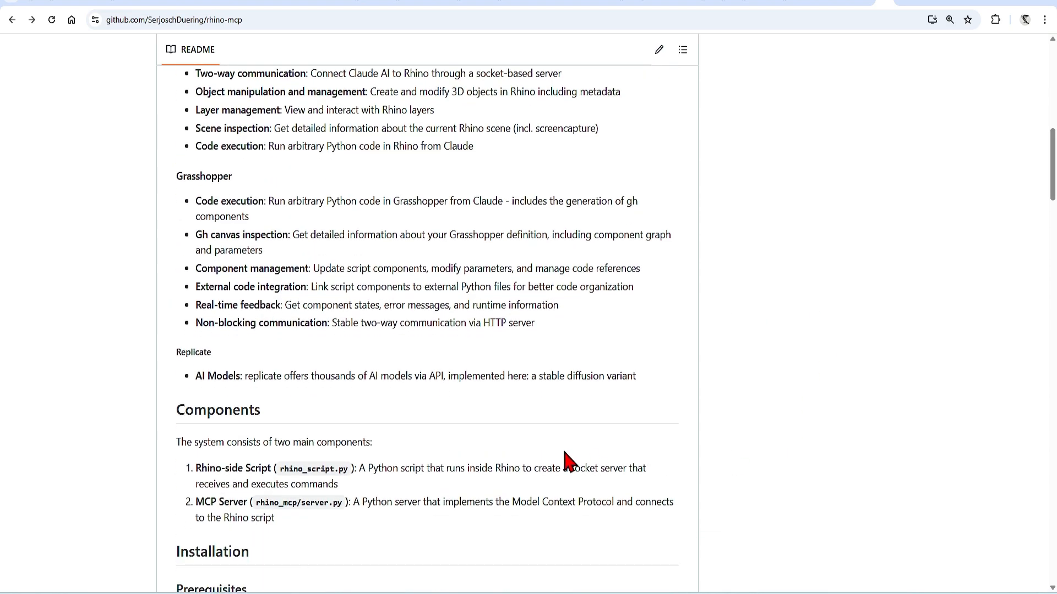
scroll("up", 3)
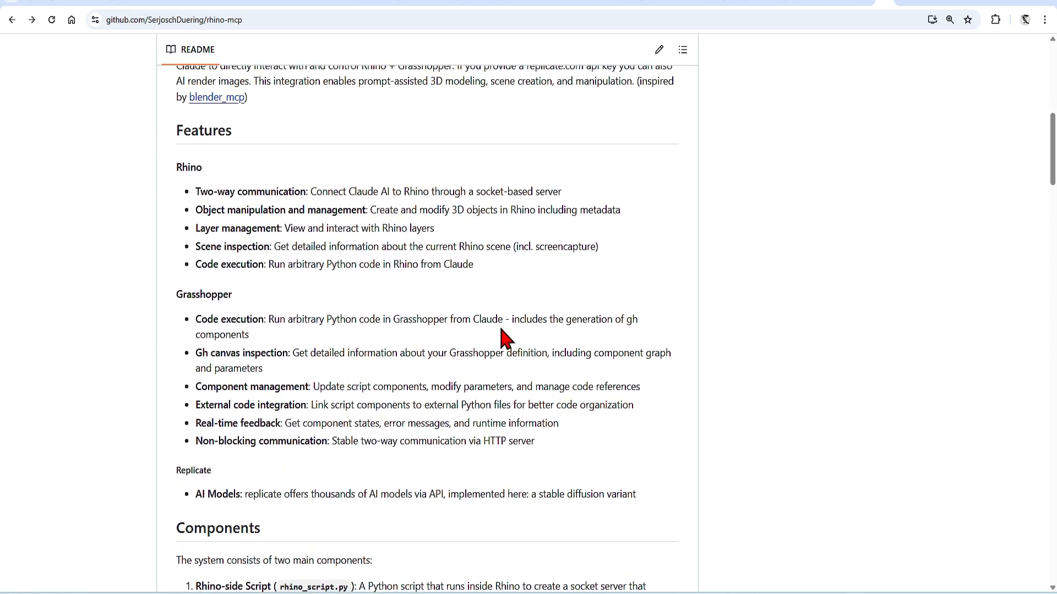
mouse_move(253, 178)
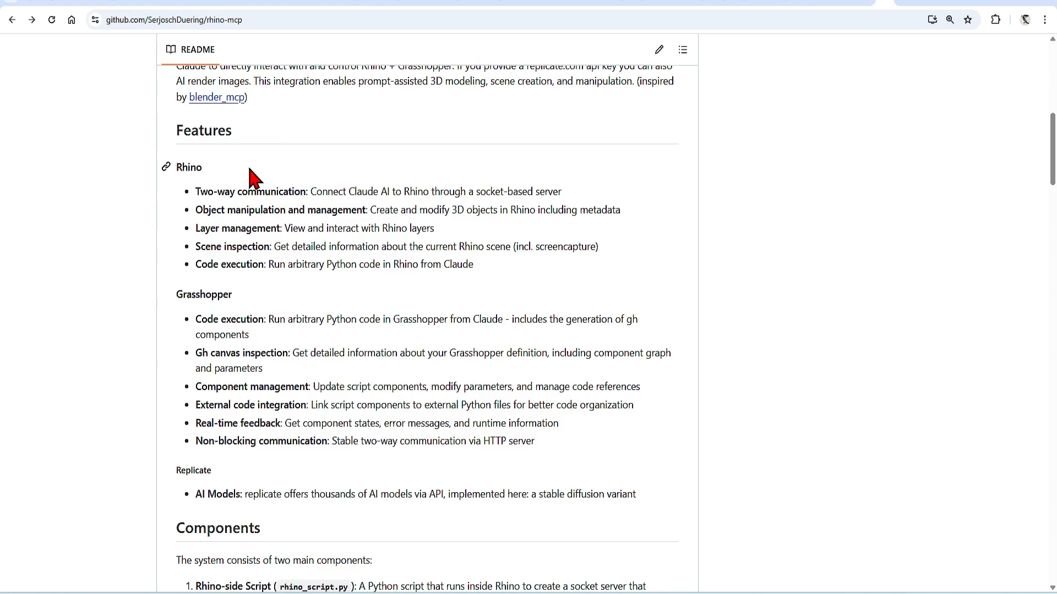
scroll("down", 3)
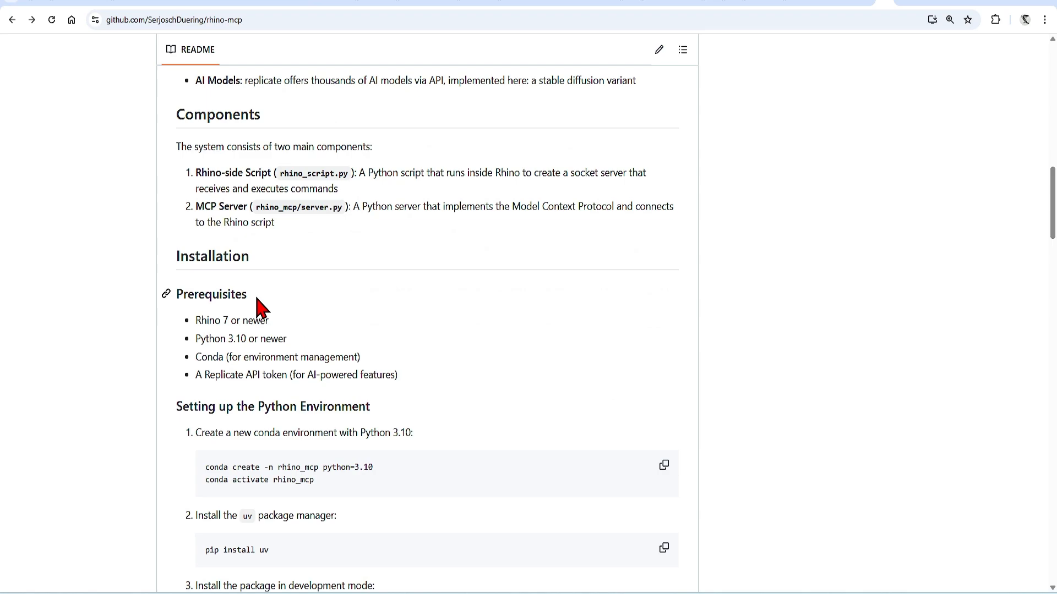
mouse_move(301, 336)
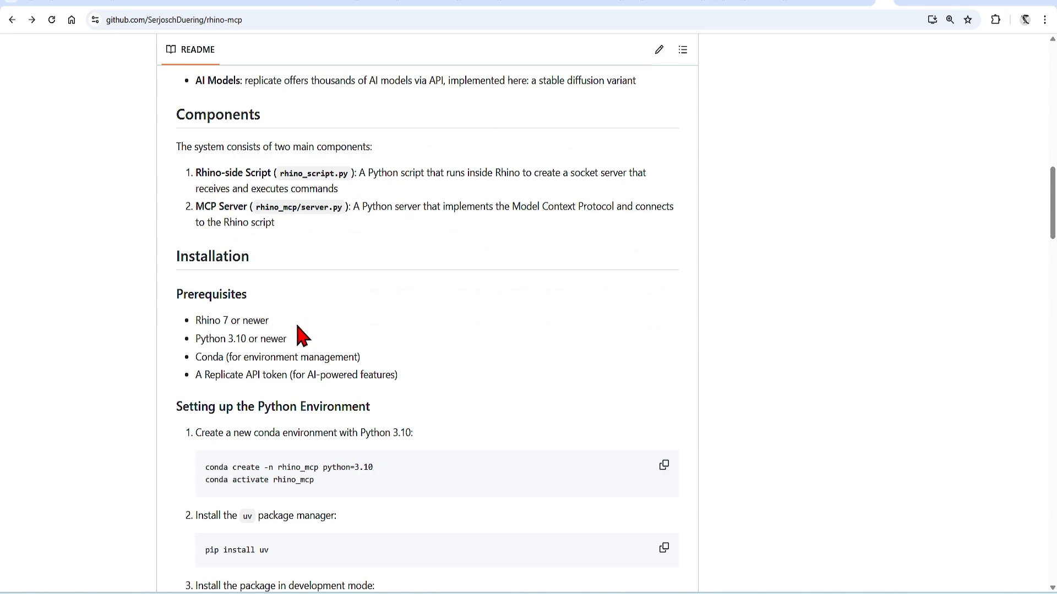
mouse_move(280, 357)
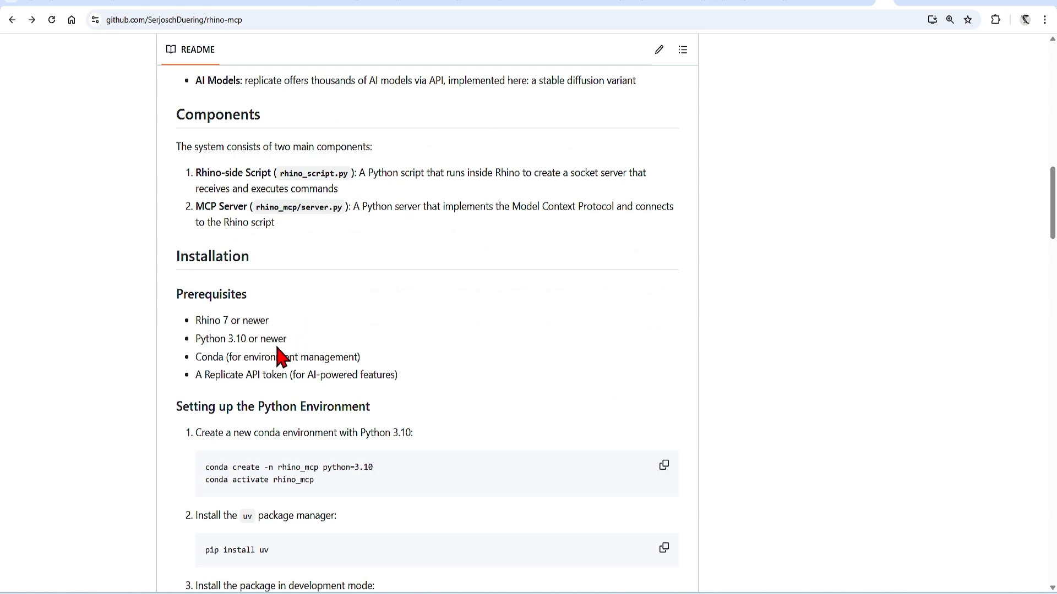
mouse_move(906, 3)
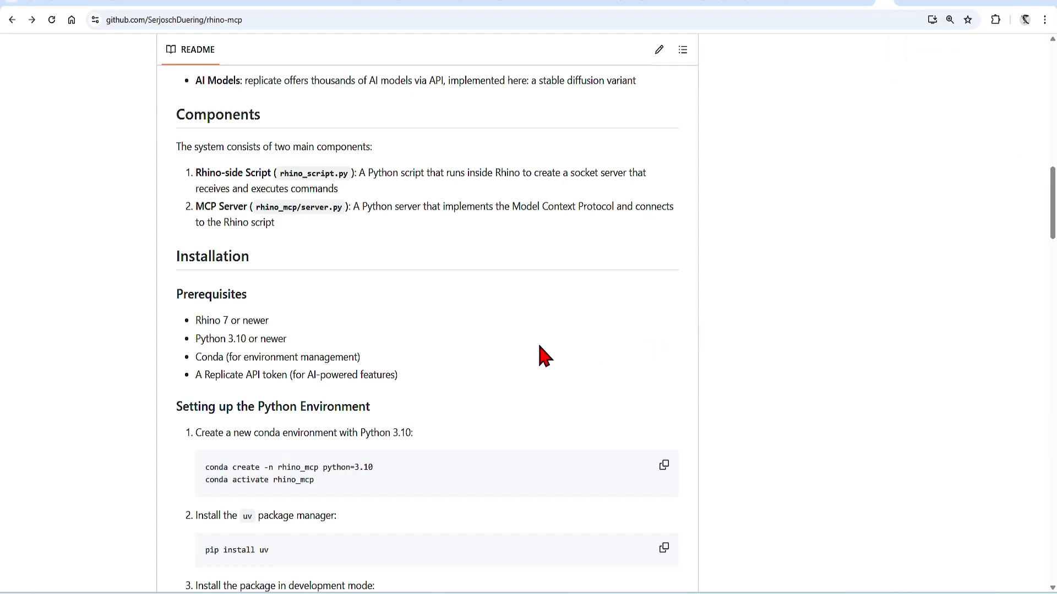
mouse_move(543, 368)
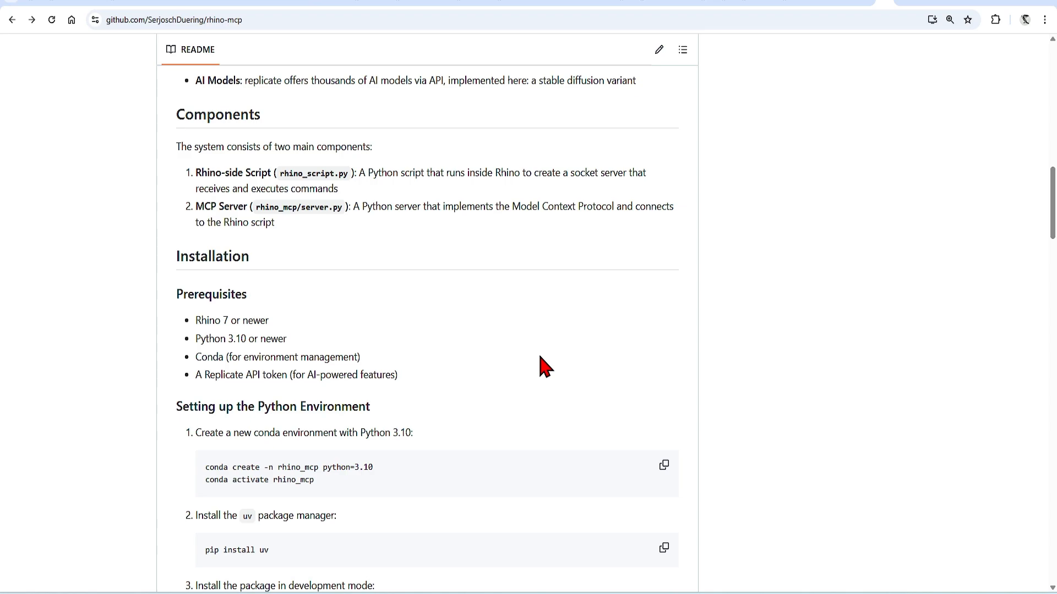
mouse_move(346, 397)
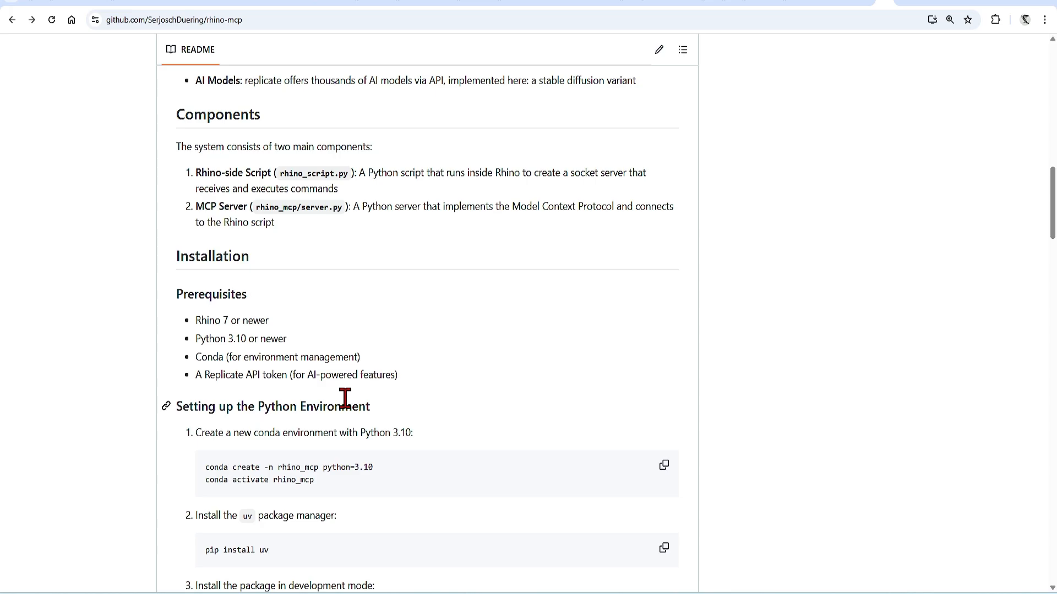
mouse_move(931, 10)
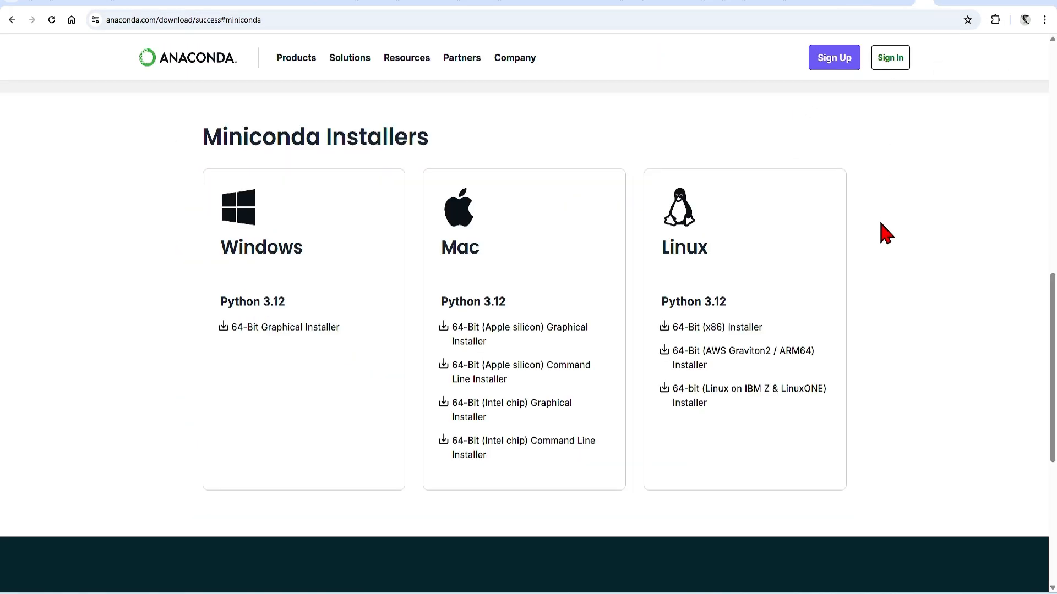
Step: Leave the Miniconda installers page and return to the rhino-mcp README's conda environment steps
double_click(259, 136)
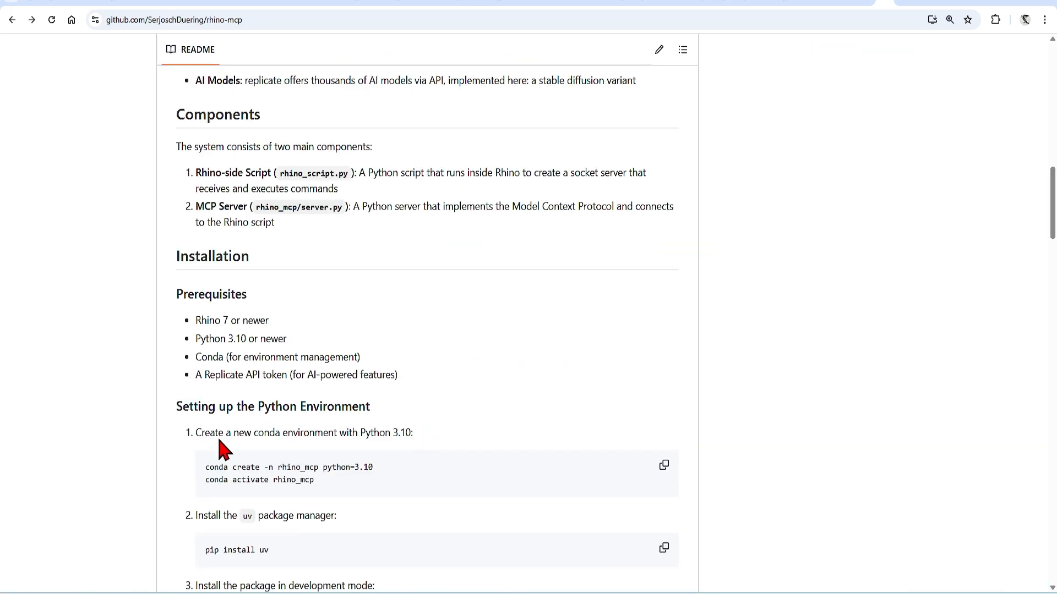
mouse_move(188, 455)
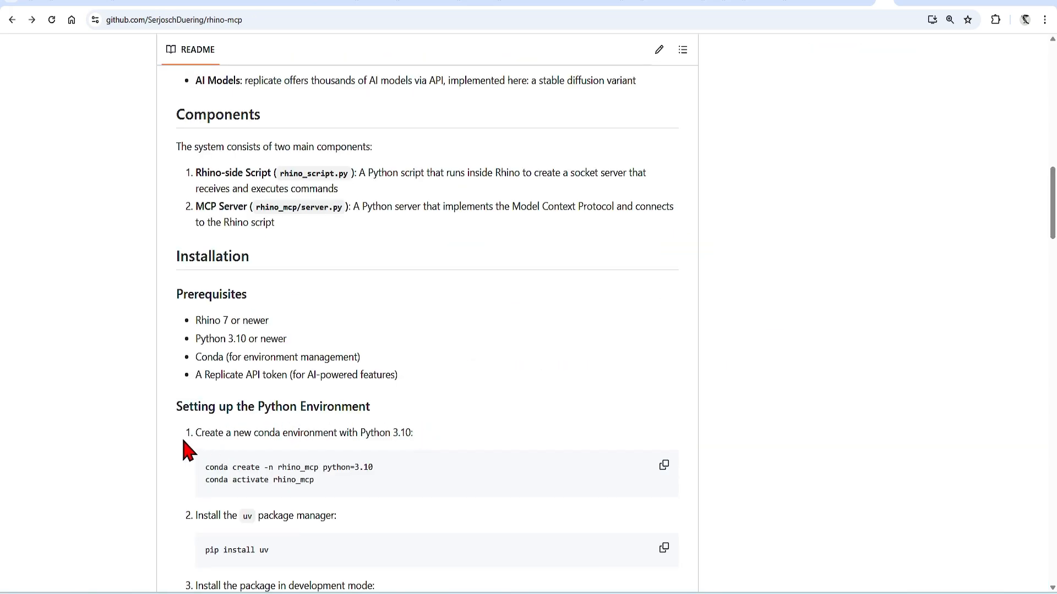
mouse_move(264, 394)
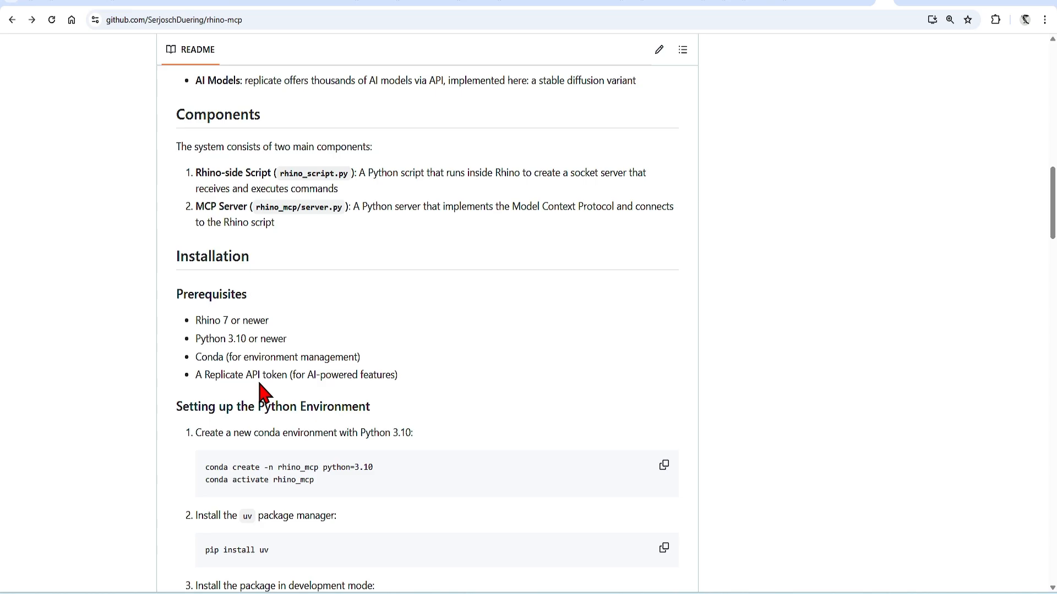
Step: Download the rhino-mcp repository as a ZIP archive via the Code button's Download ZIP option
scroll("down", 3)
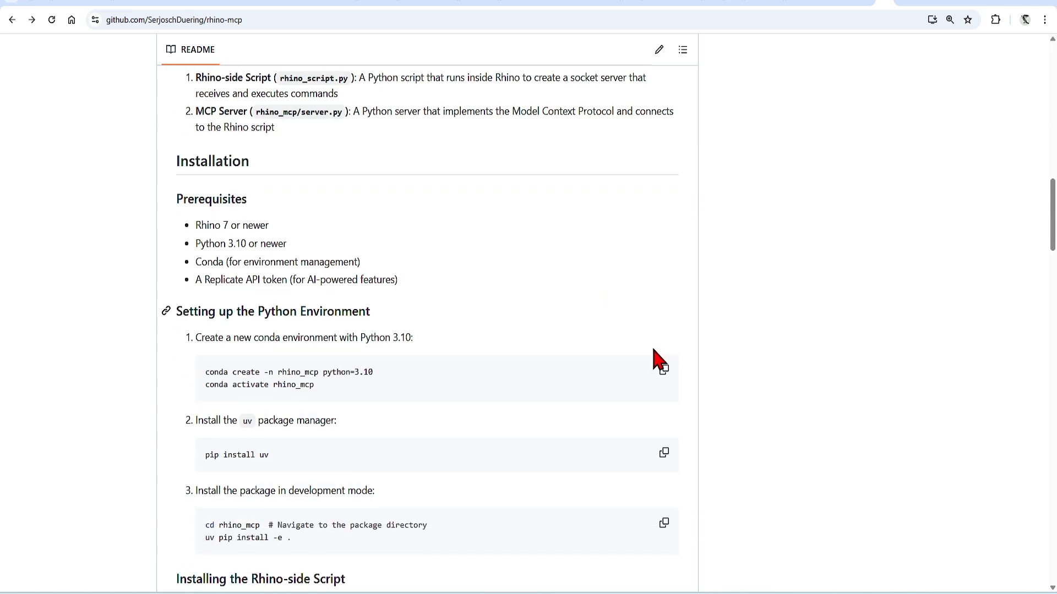
scroll("down", 3)
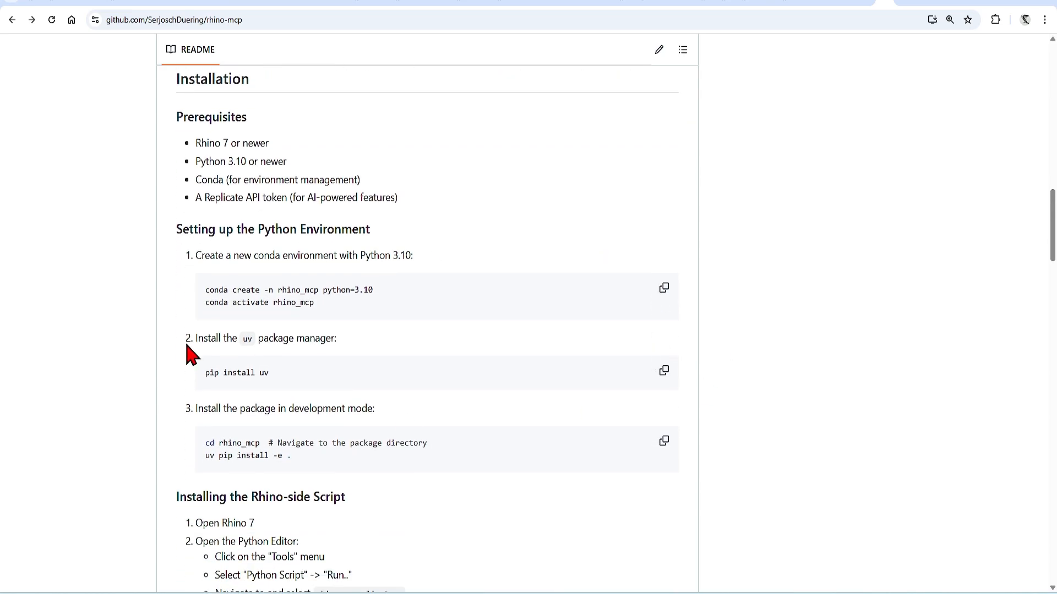
scroll("up", 3)
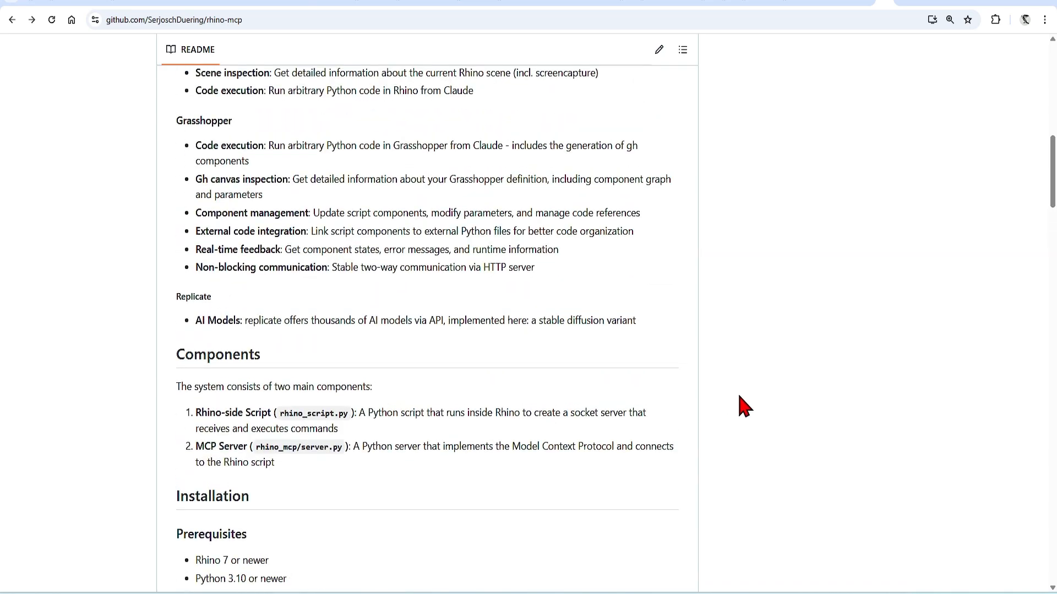
scroll("up", 3)
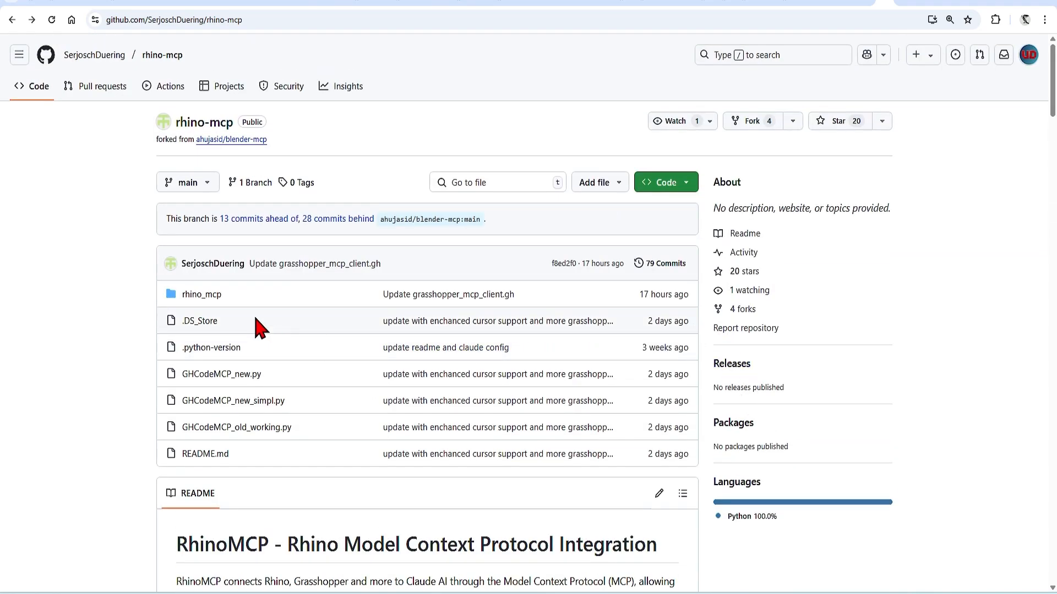
mouse_move(704, 276)
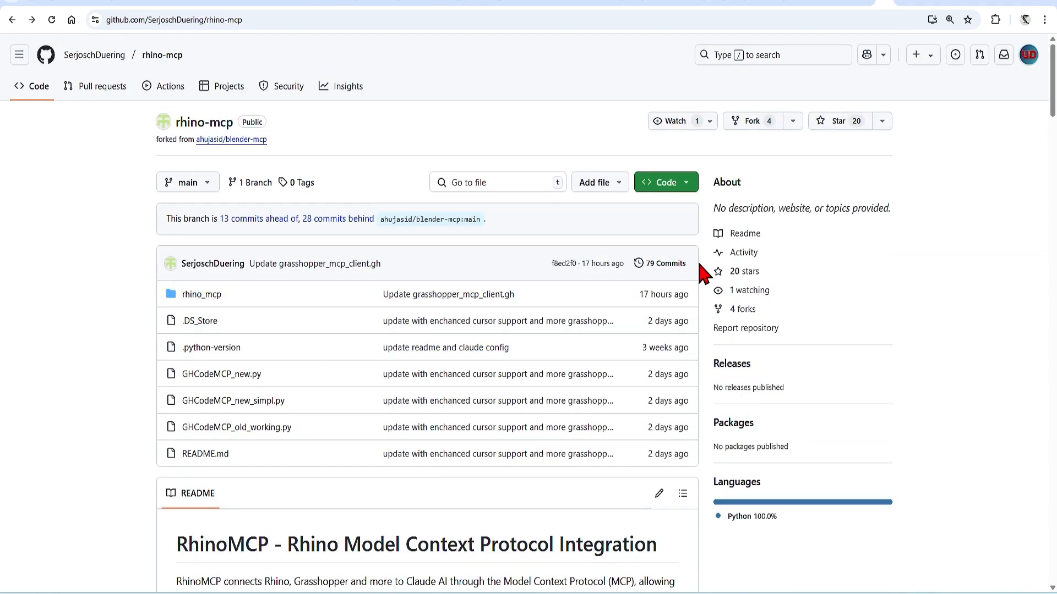
left_click(665, 181)
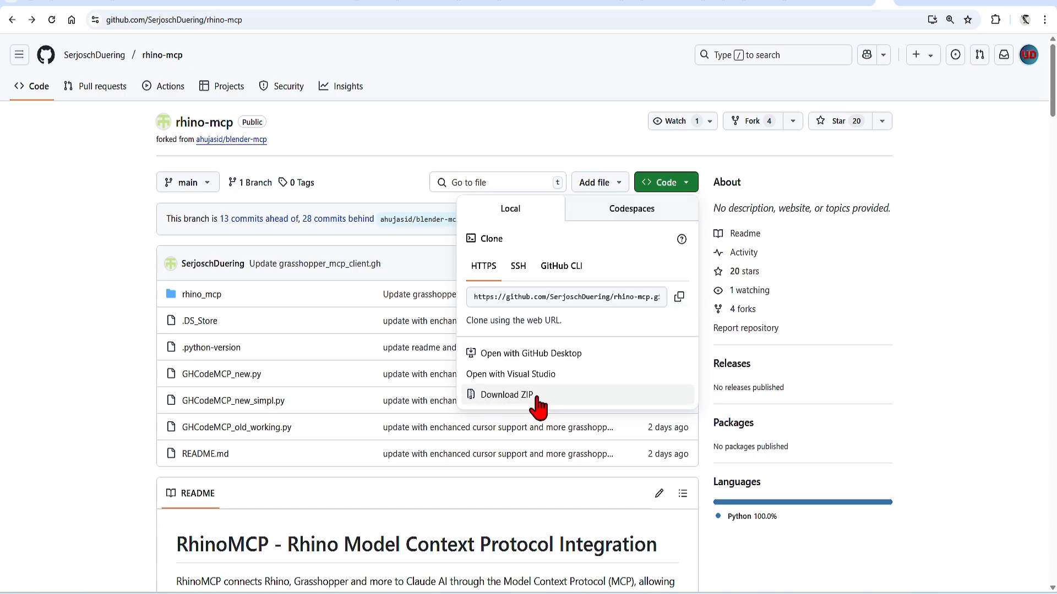
mouse_move(682, 404)
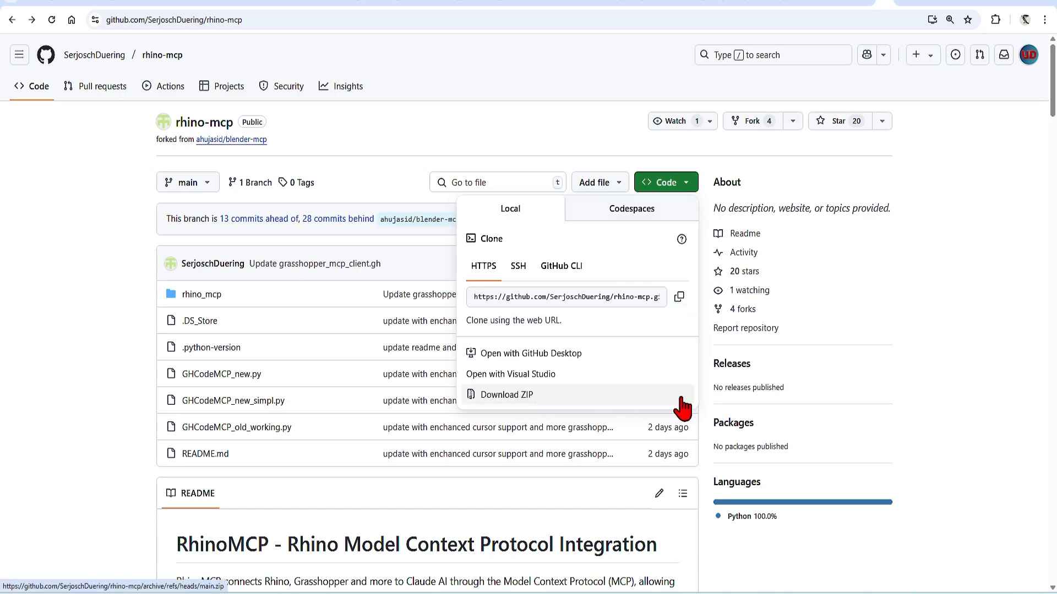
left_click(507, 394)
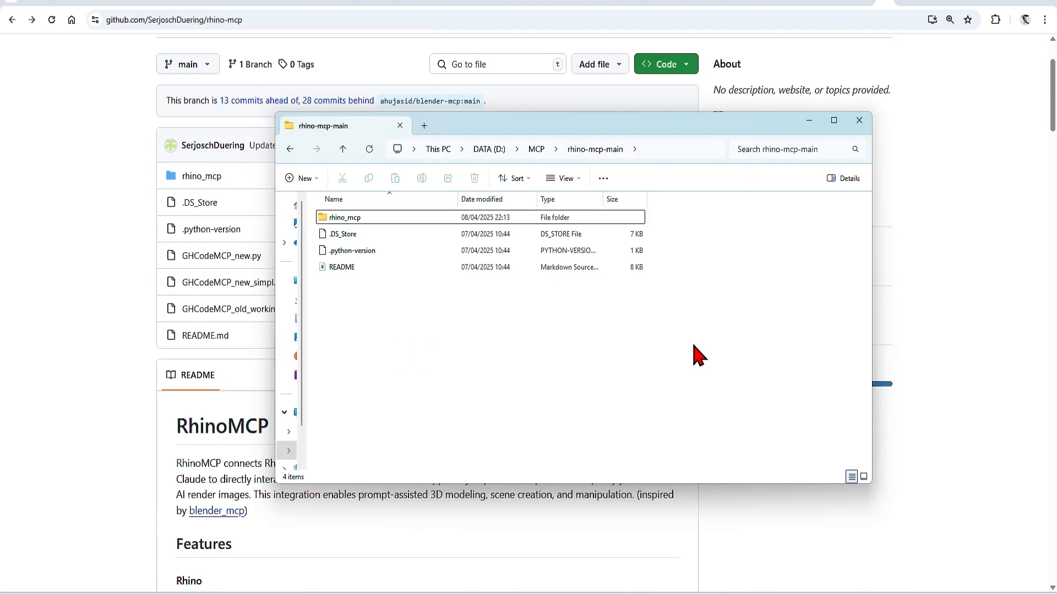
mouse_move(571, 368)
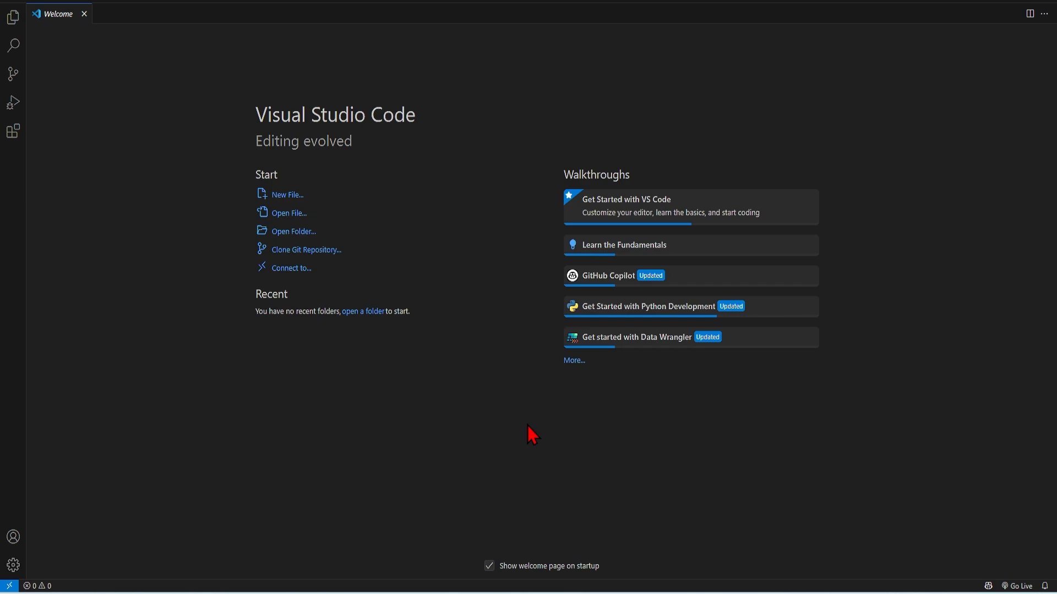
mouse_move(529, 428)
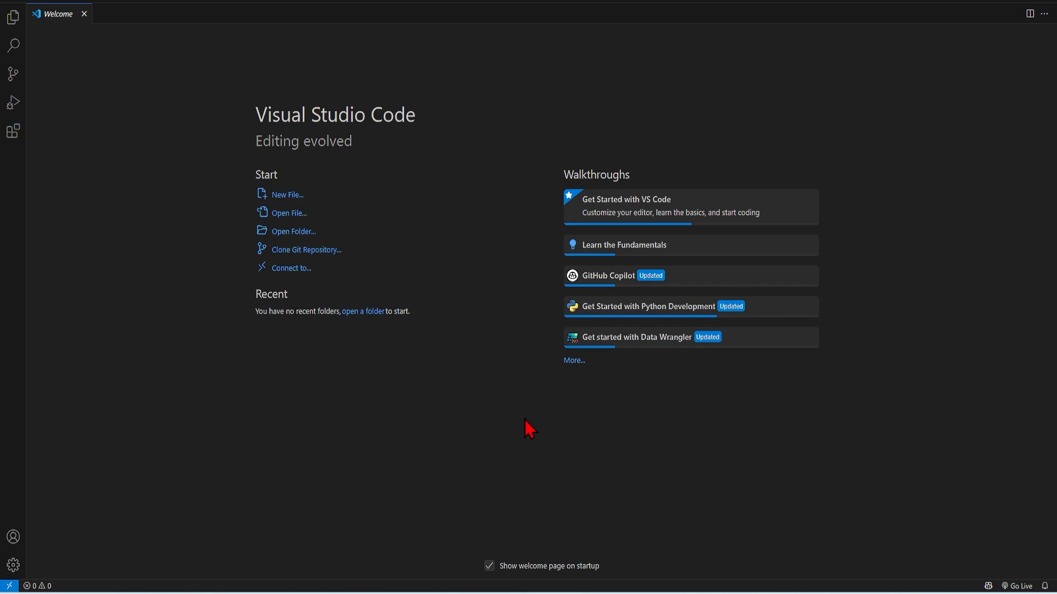
Step: Open the rhino_mcp folder inside rhino-mcp-main as the project folder in Visual Studio Code
left_click(34, 6)
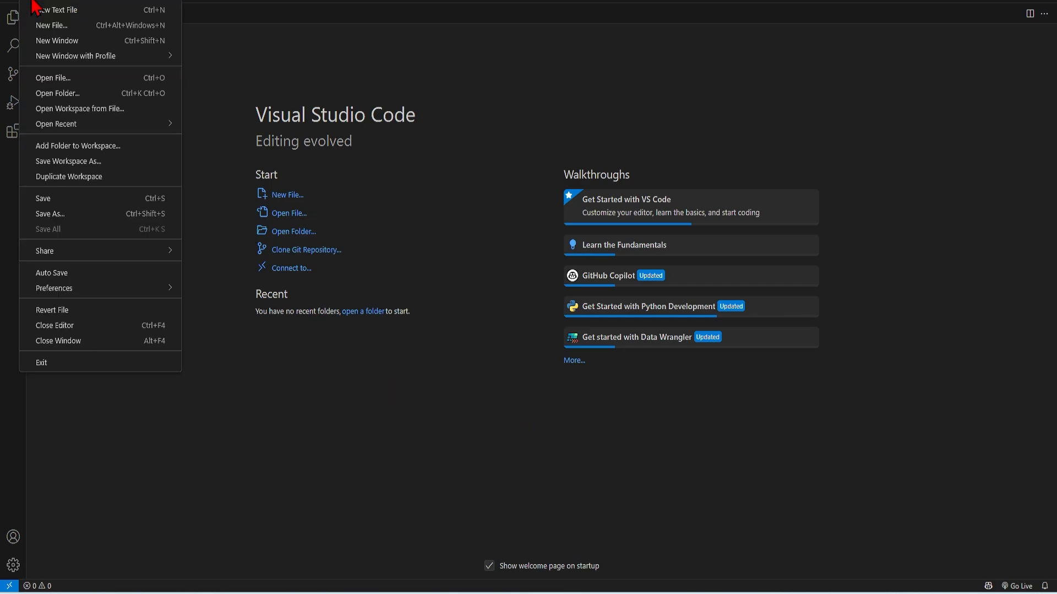
left_click(57, 93)
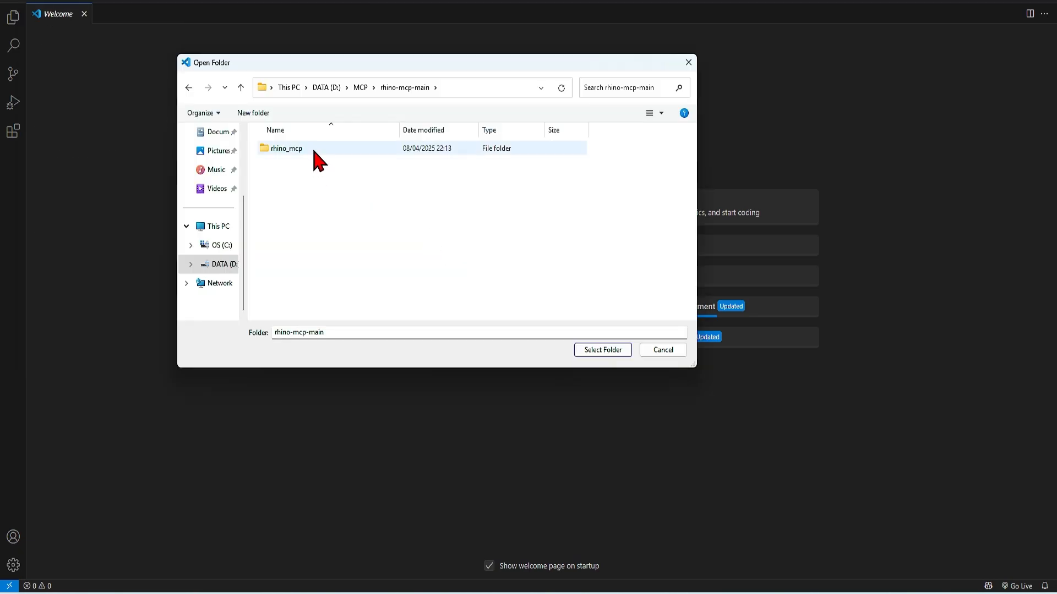
left_click(286, 148)
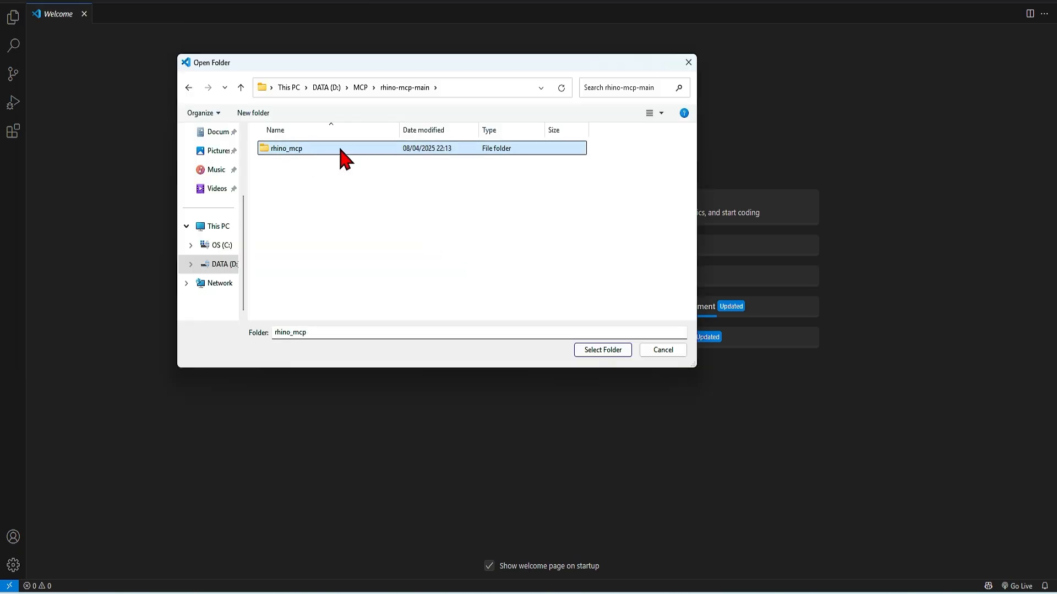
left_click(601, 350)
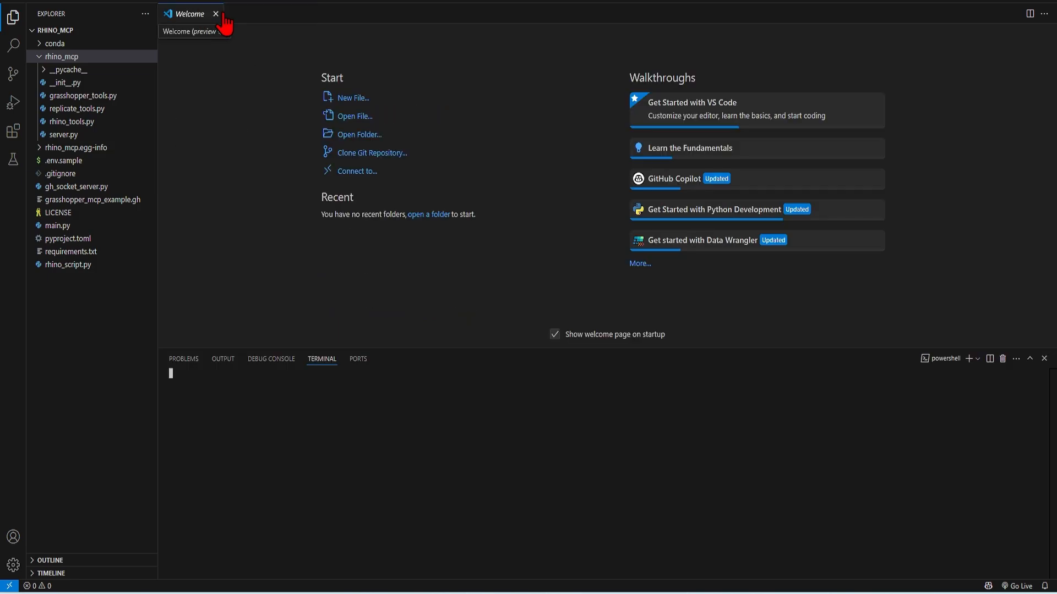
mouse_move(386, 470)
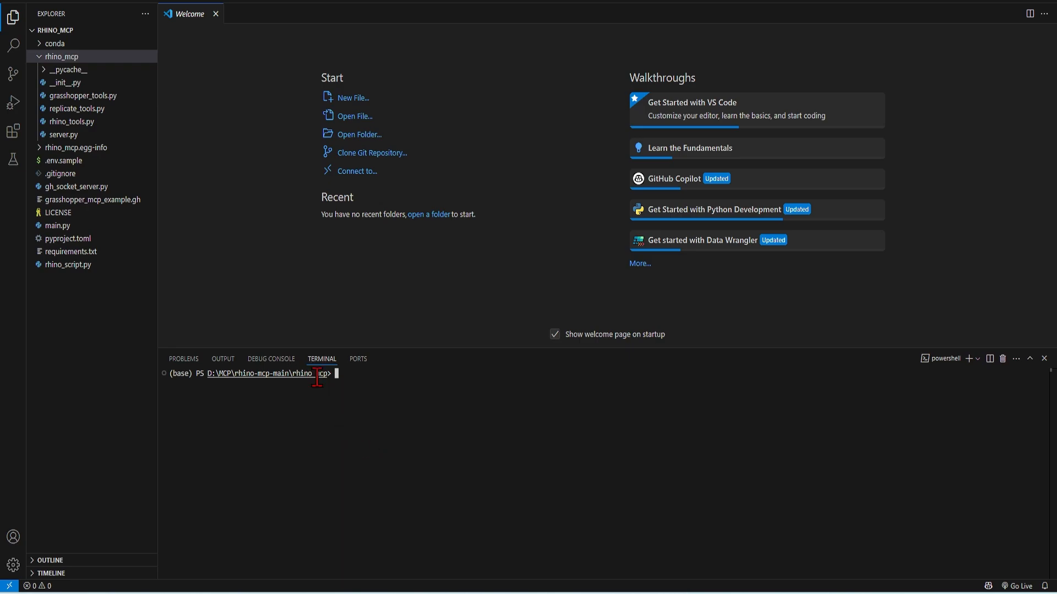
mouse_move(396, 377)
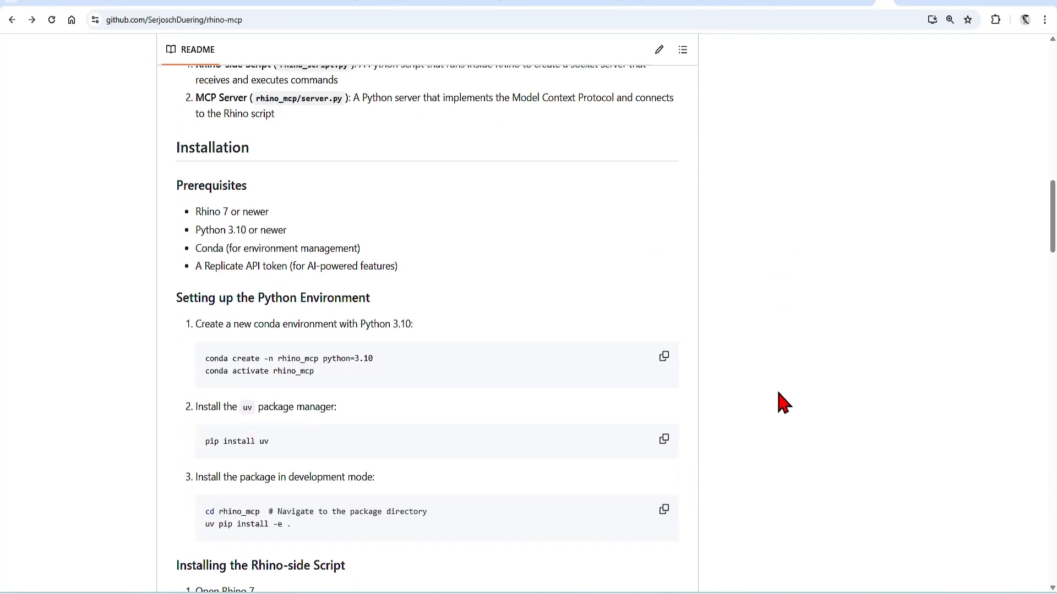
Step: Run 'conda create -n rhino_mcp python=3.10' from the README and confirm with y
scroll("down", 3)
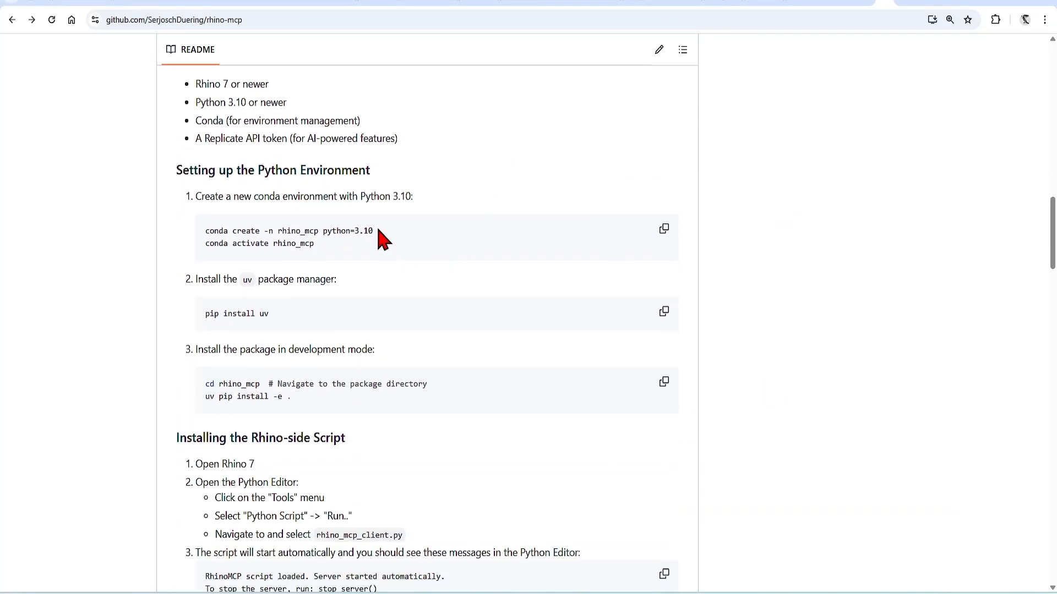
left_click_drag(205, 230, 357, 230)
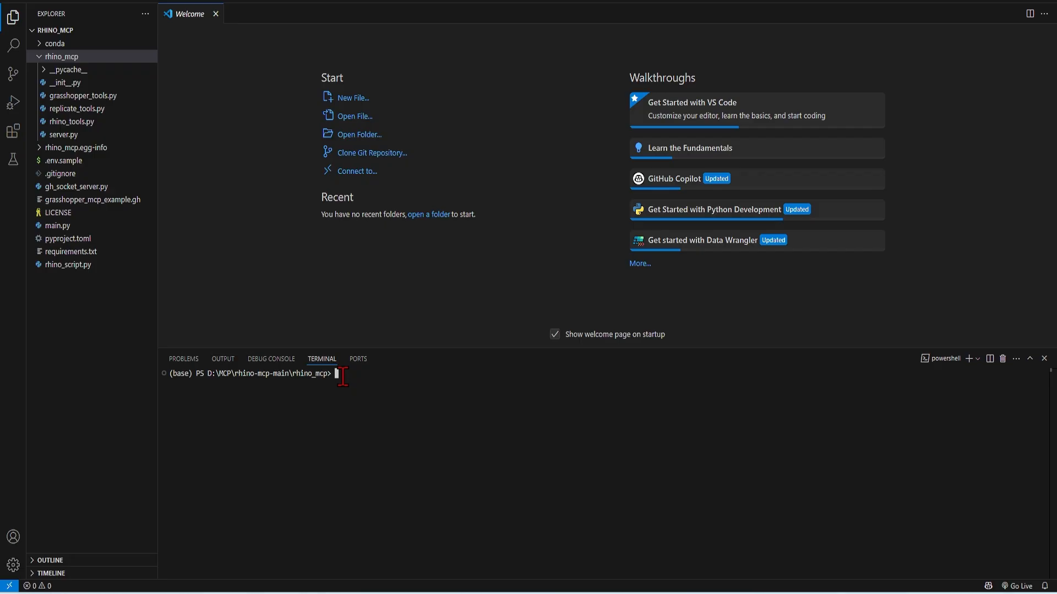
type("conda create -n rhino_mcp python=3.10")
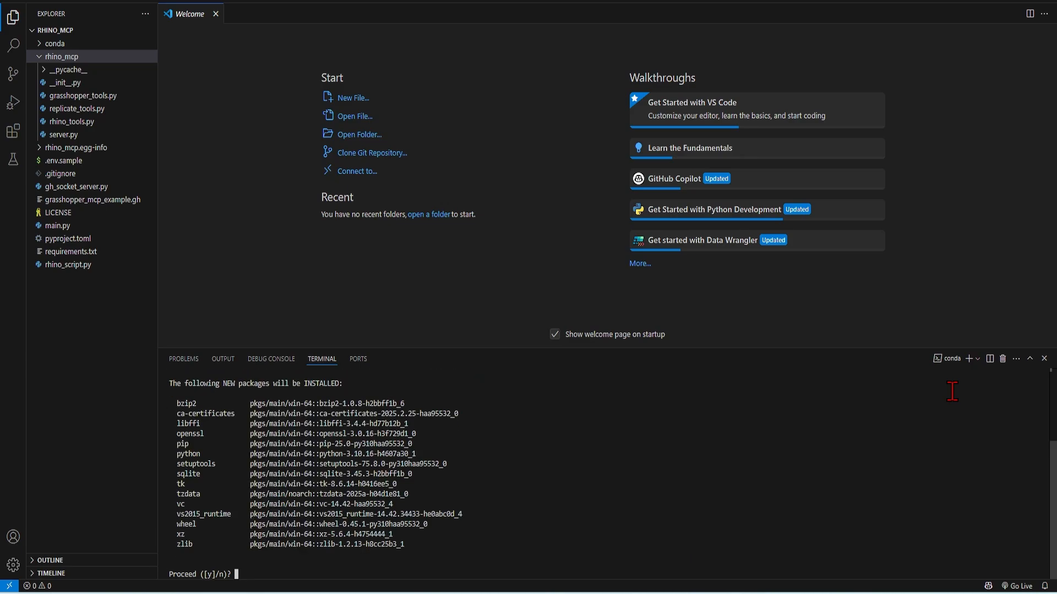
type("y")
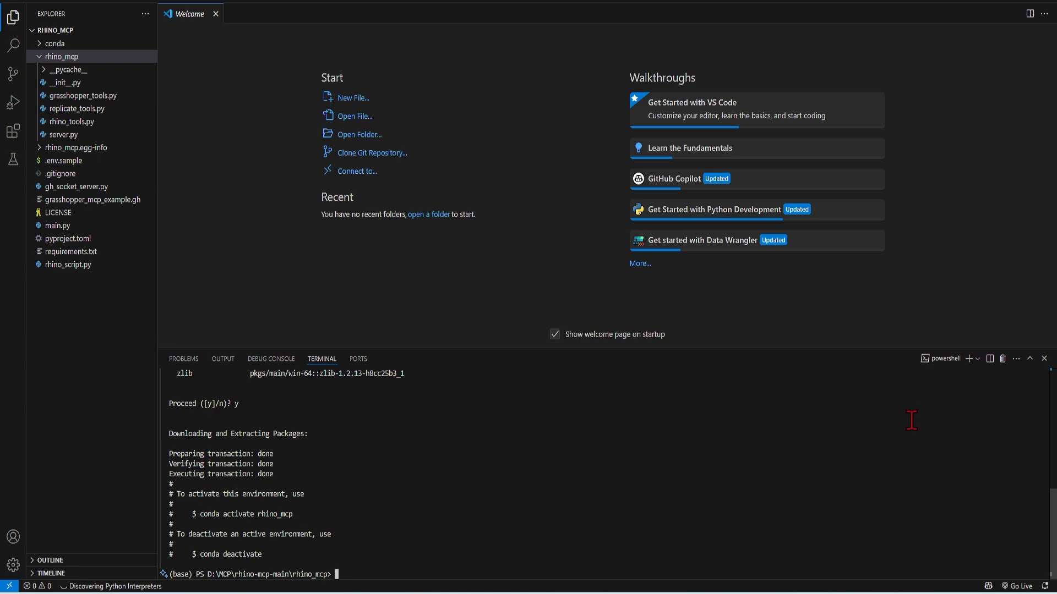
mouse_move(364, 566)
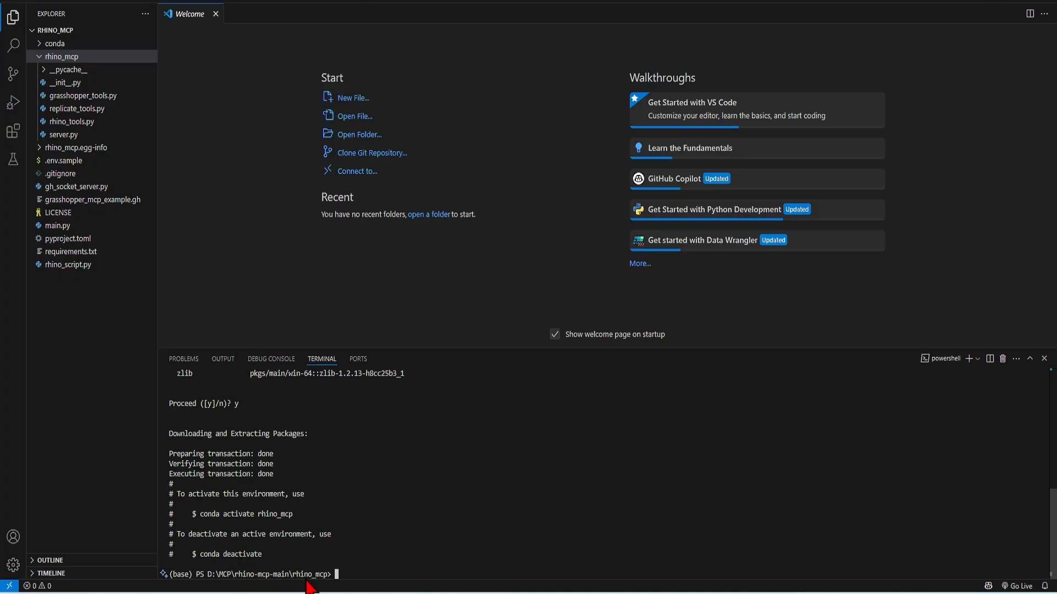
Step: Activate the environment with 'conda activate rhino_mcp'
type("conda activate rhino_mcp")
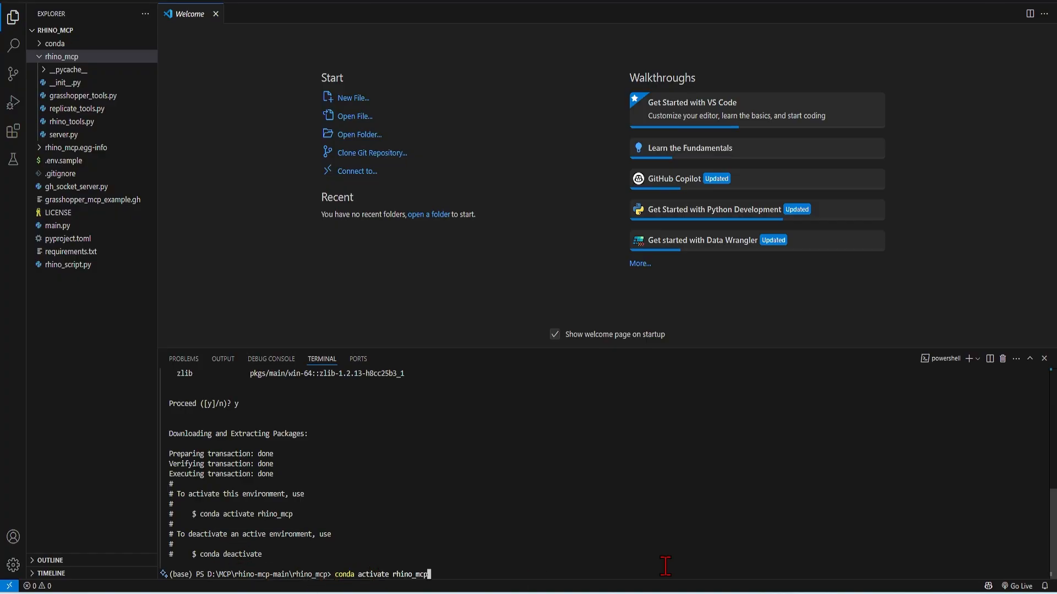
key("Return")
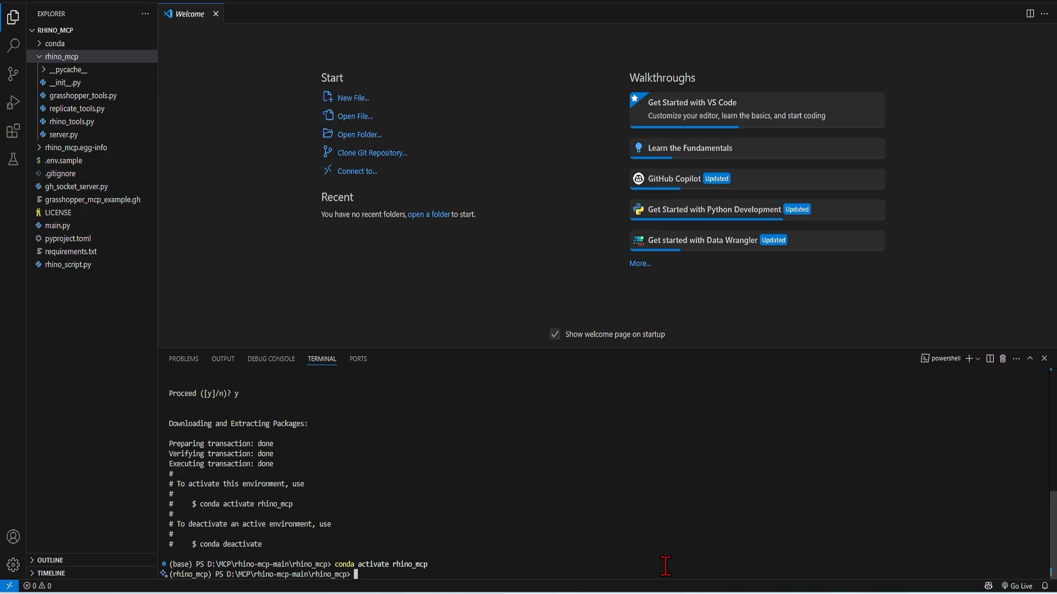
mouse_move(202, 590)
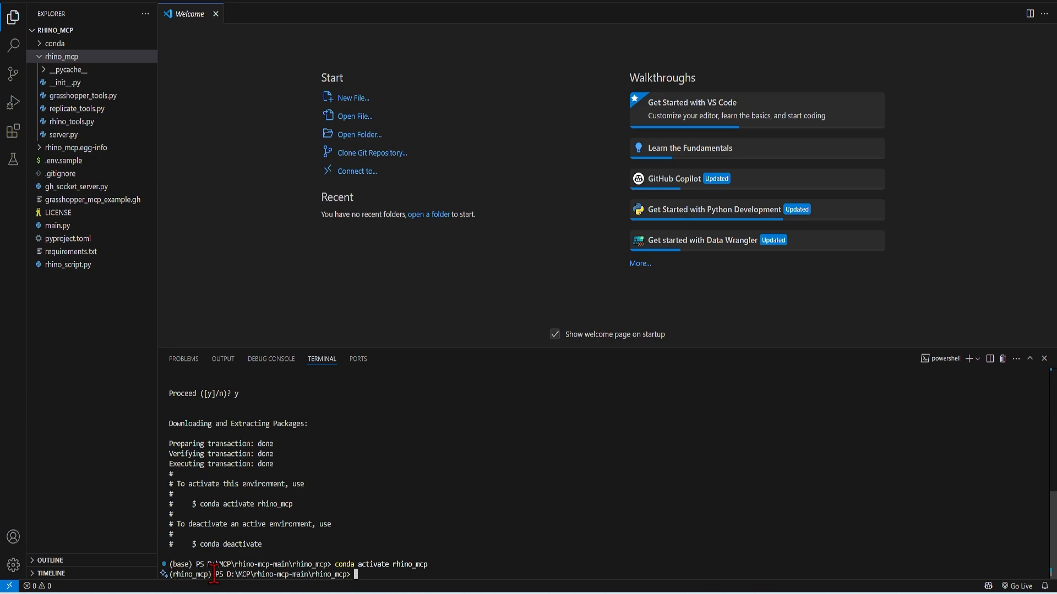
mouse_move(667, 512)
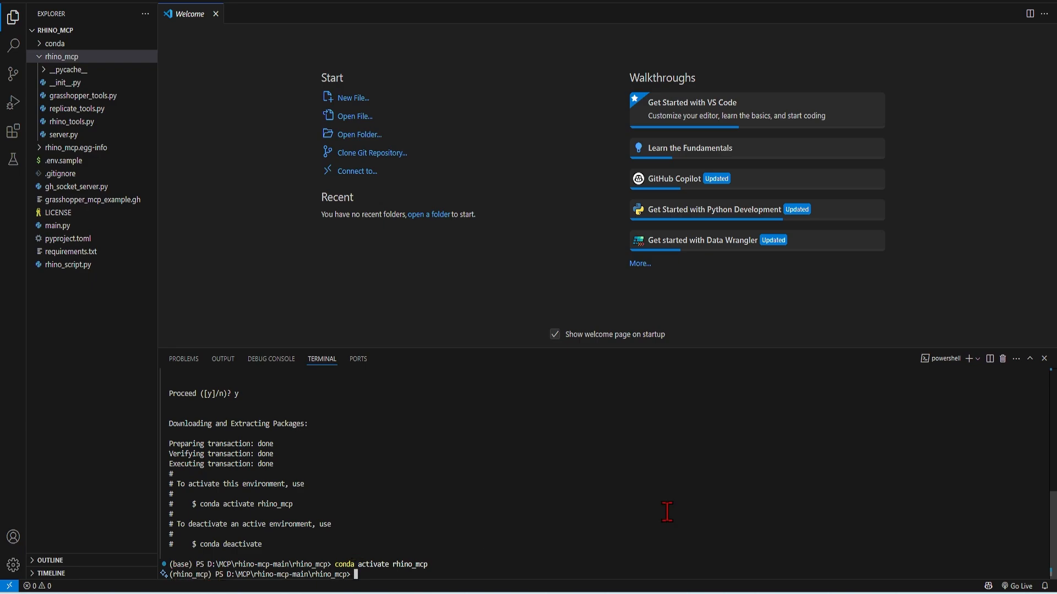
mouse_move(547, 459)
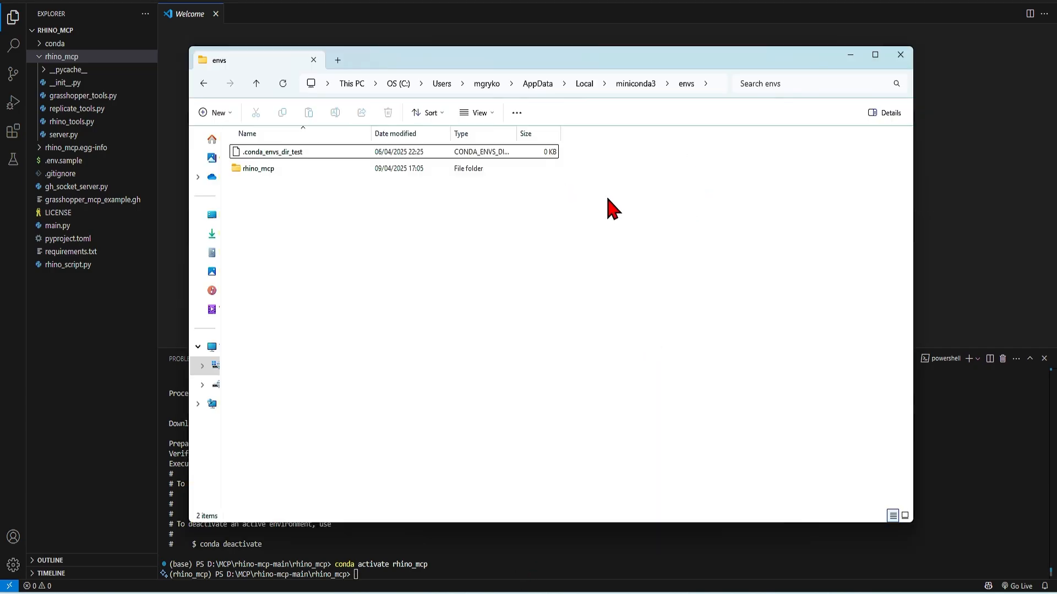
mouse_move(686, 83)
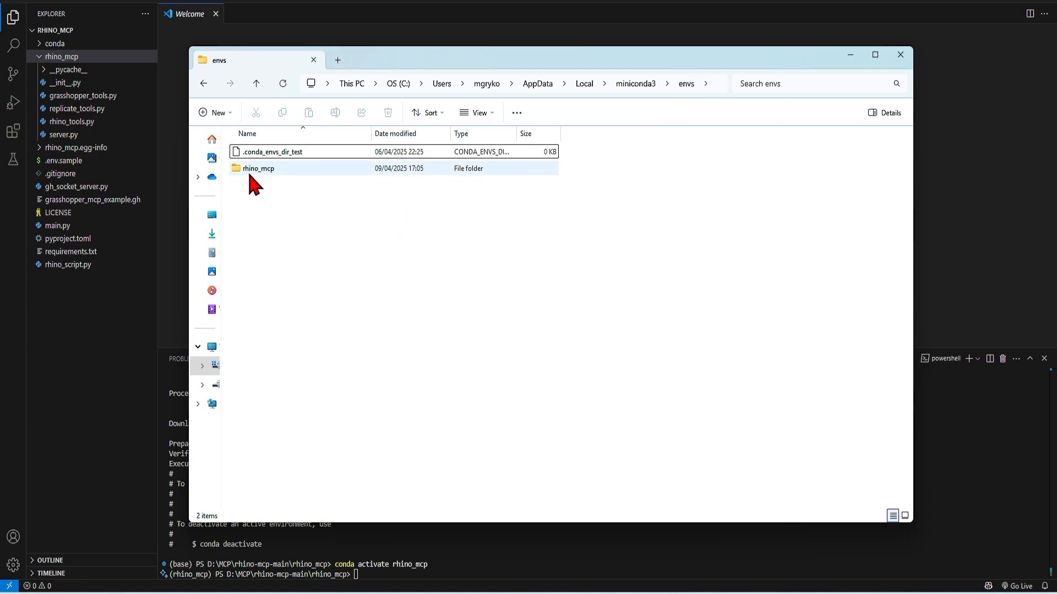
mouse_move(304, 178)
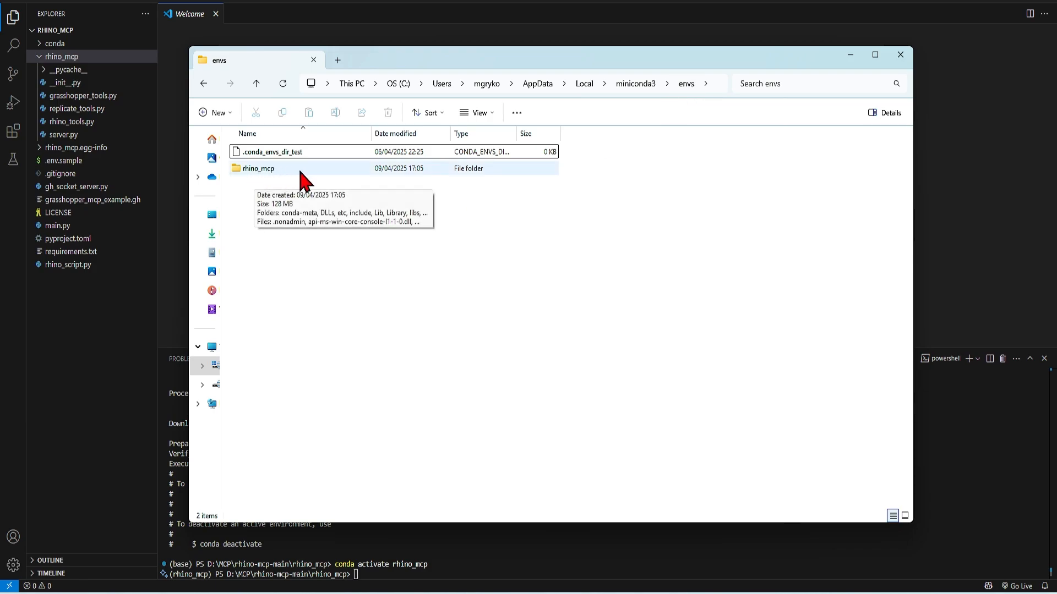
mouse_move(365, 274)
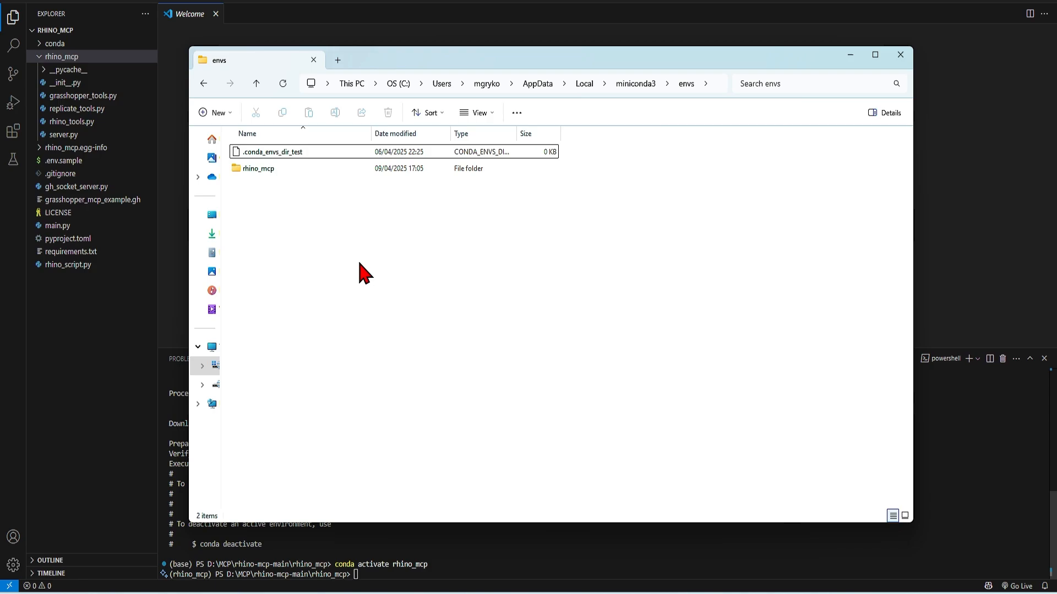
mouse_move(298, 176)
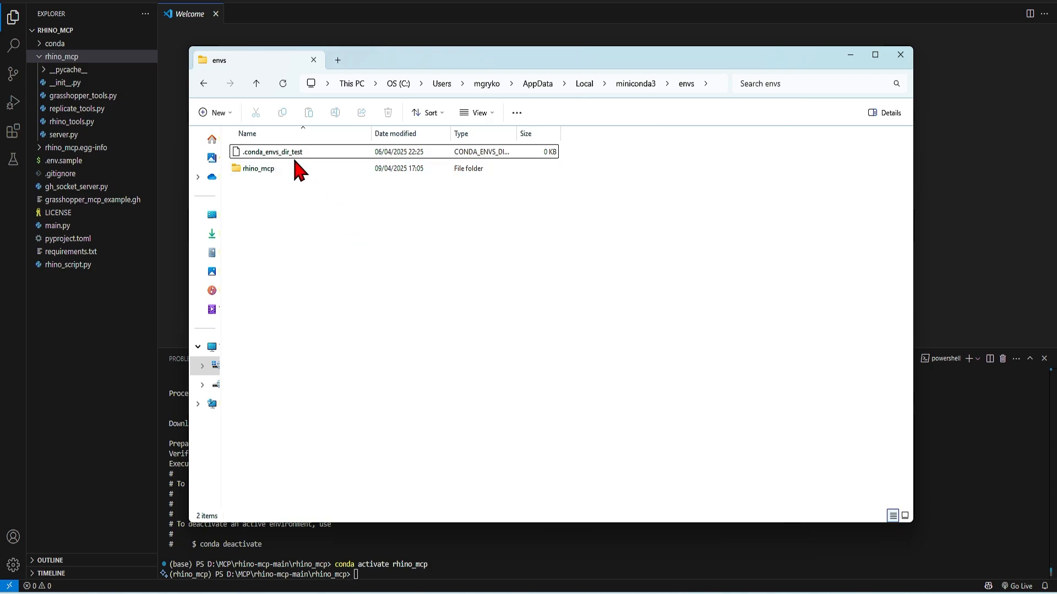
mouse_move(917, 531)
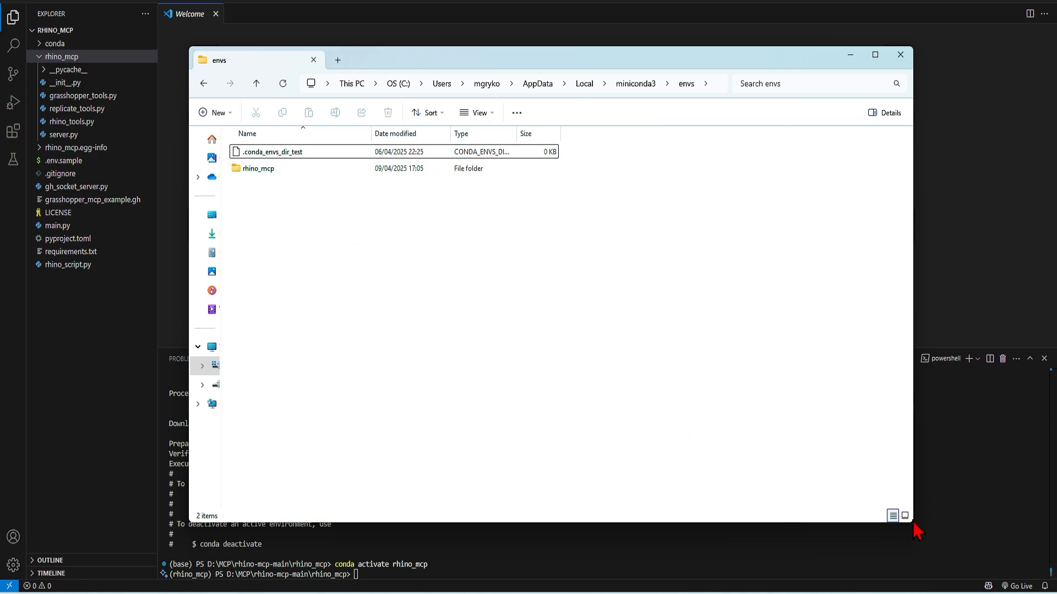
mouse_move(942, 516)
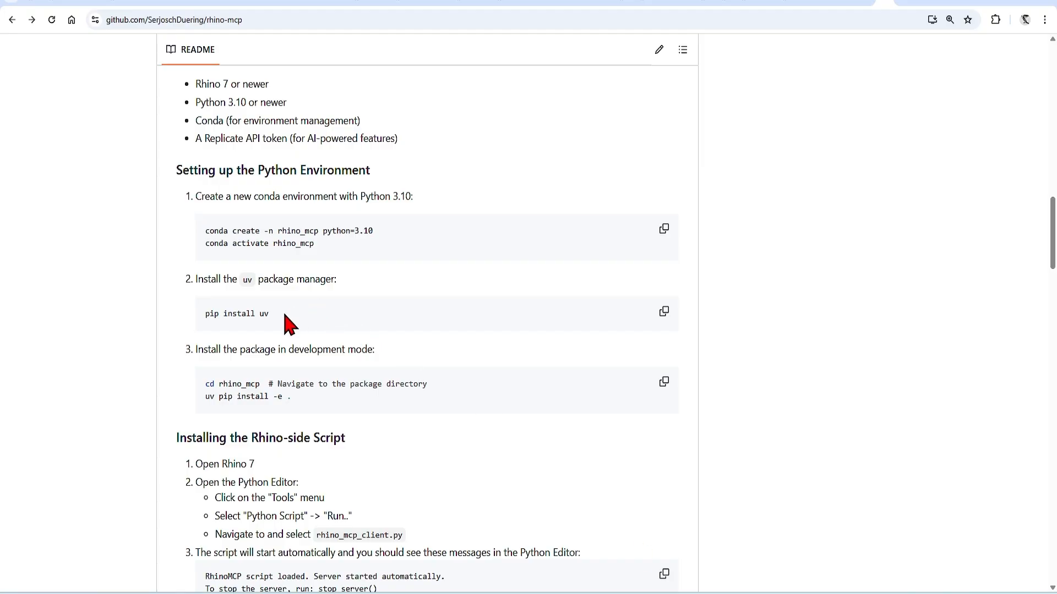
mouse_move(282, 323)
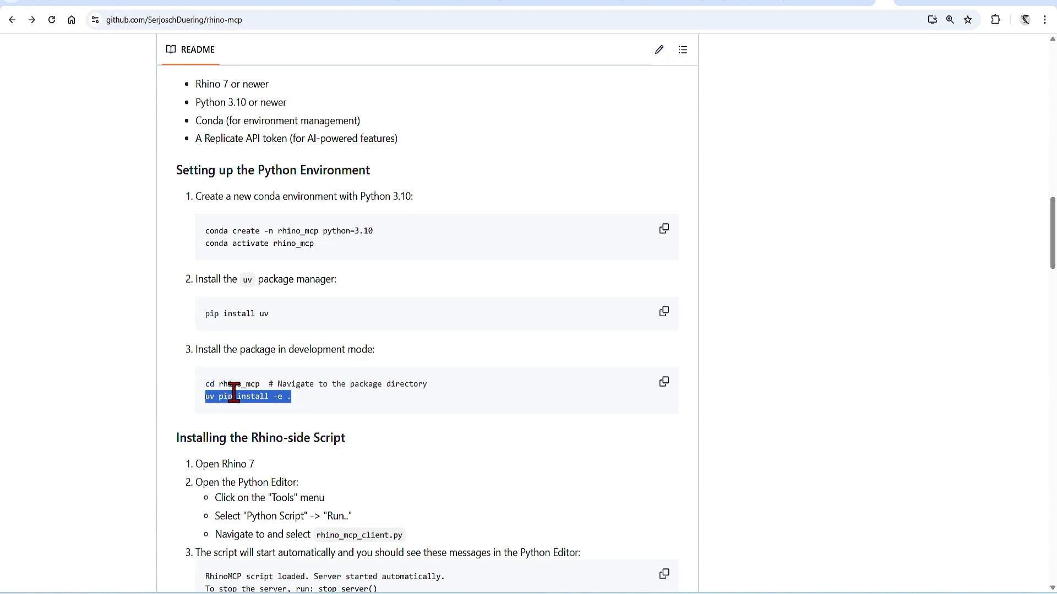
mouse_move(425, 384)
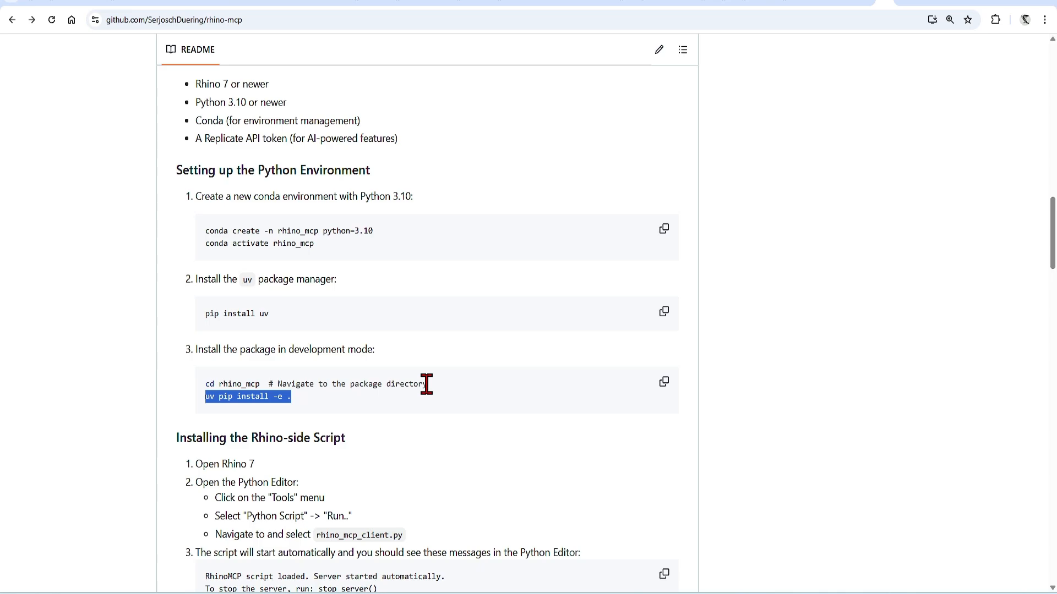
Step: Copy 'uv pip install -e .' from the README and enter it in the VS Code terminal
key("alt+tab")
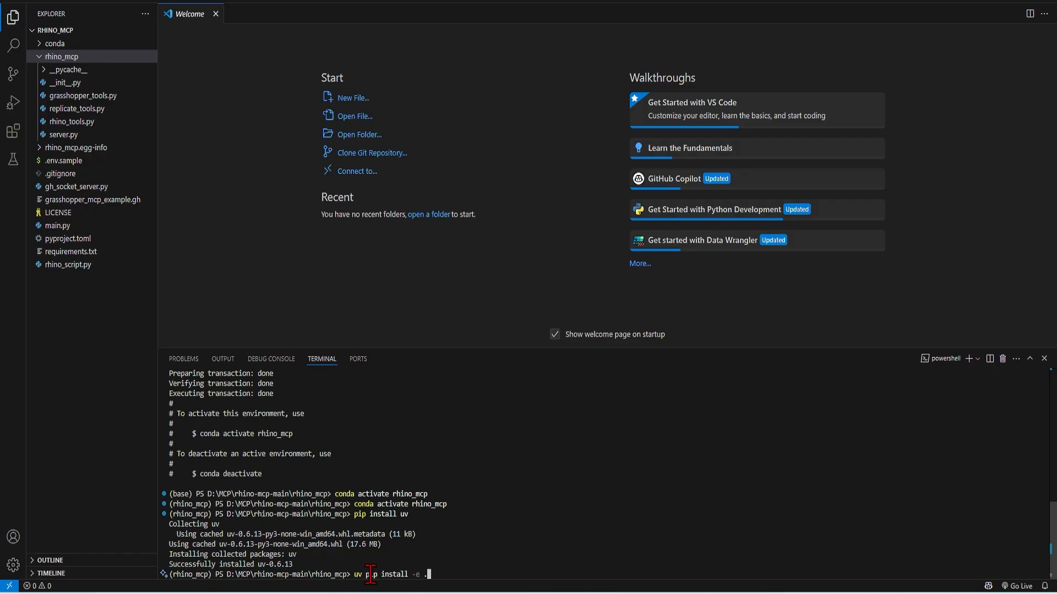
key("Return")
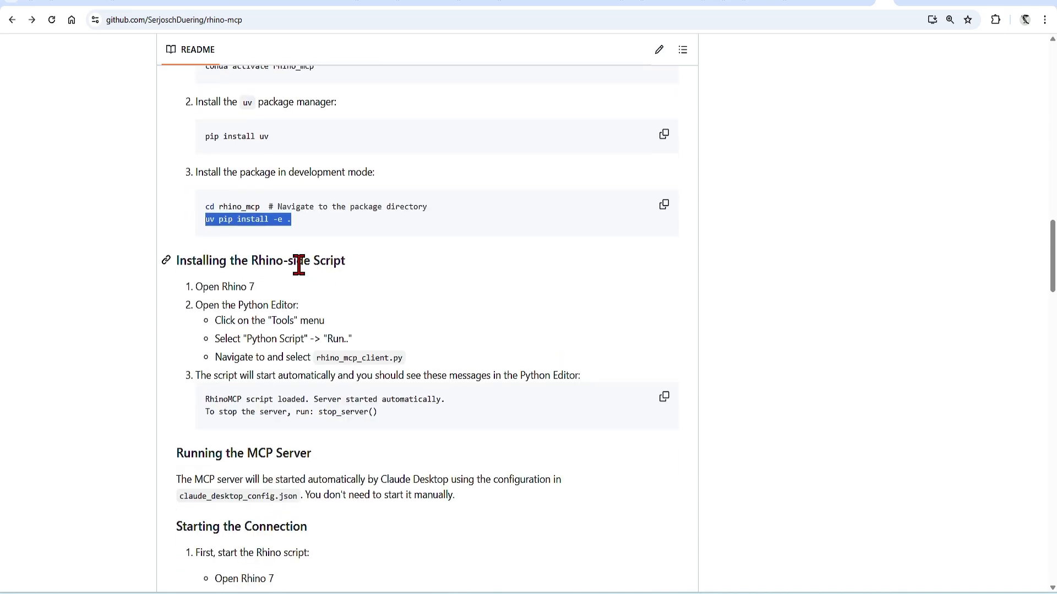
mouse_move(397, 260)
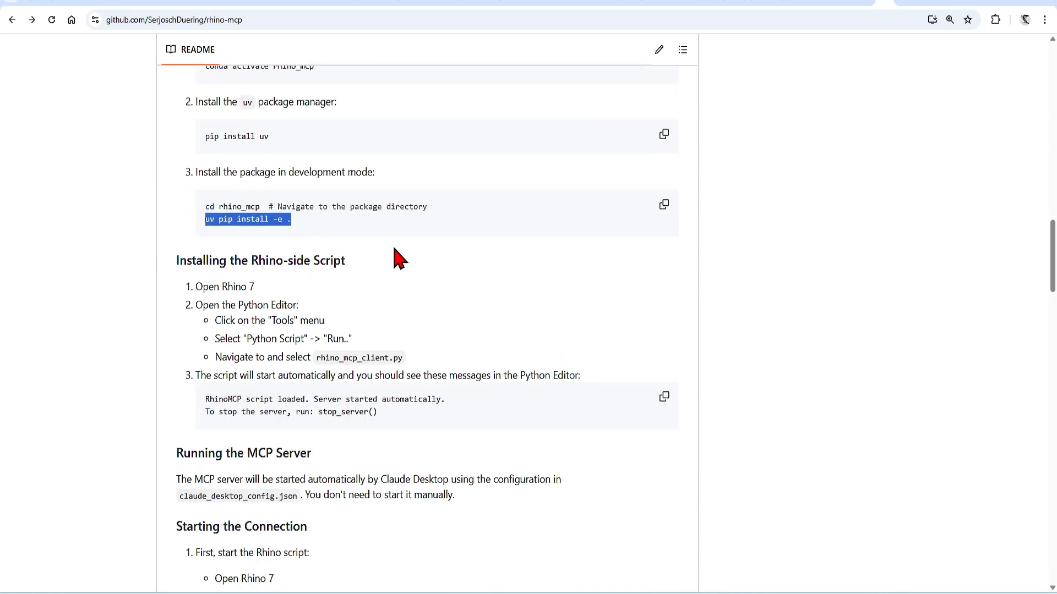
left_click(298, 310)
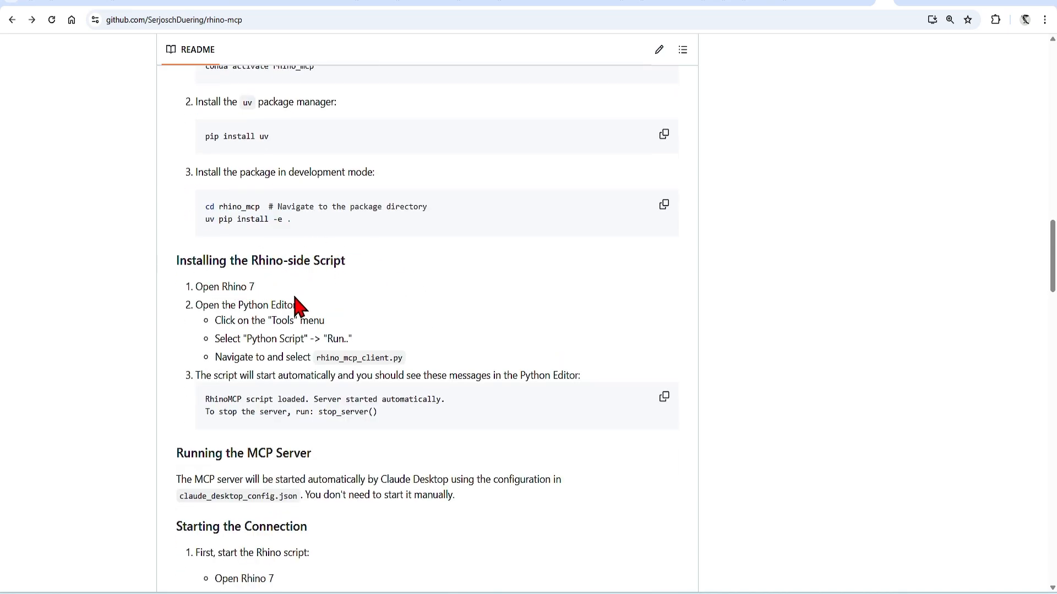
mouse_move(298, 305)
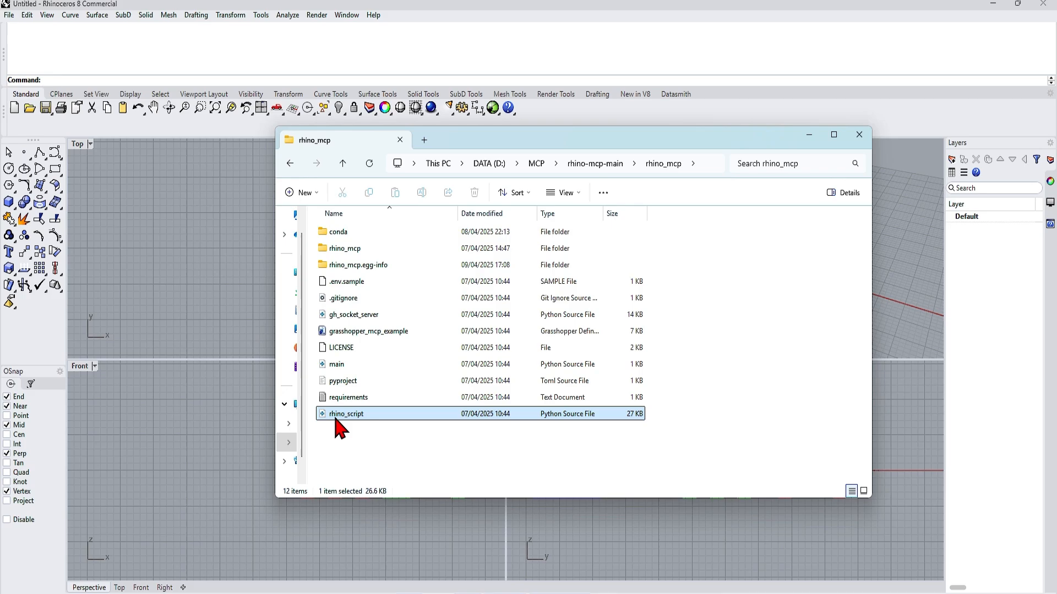
mouse_move(369, 426)
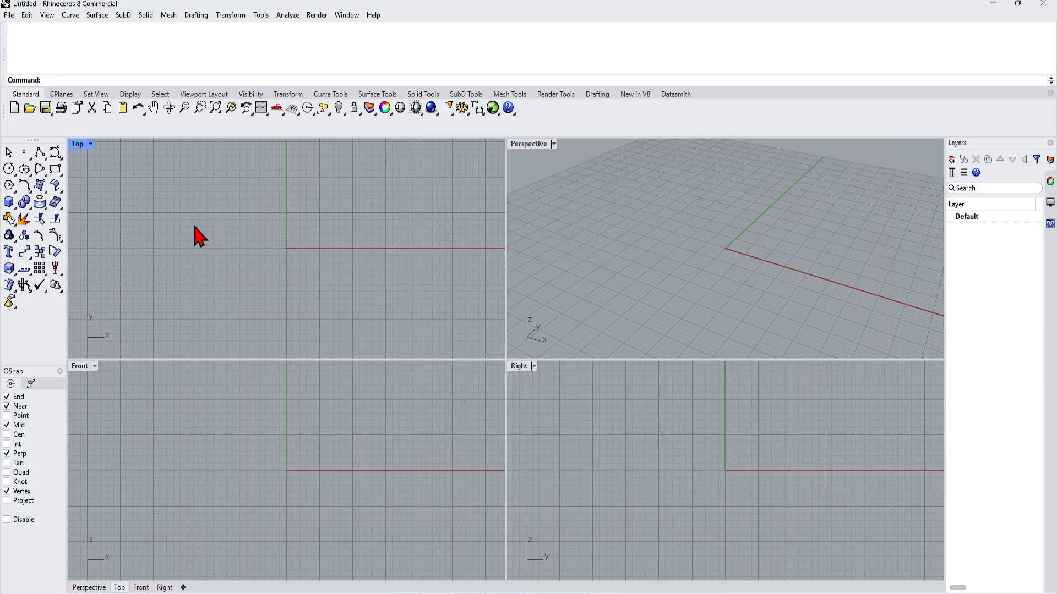
Step: Run rhino_script.py via Tools > Script > Run so the RhinoMCP server starts on localhost:9876
left_click(260, 14)
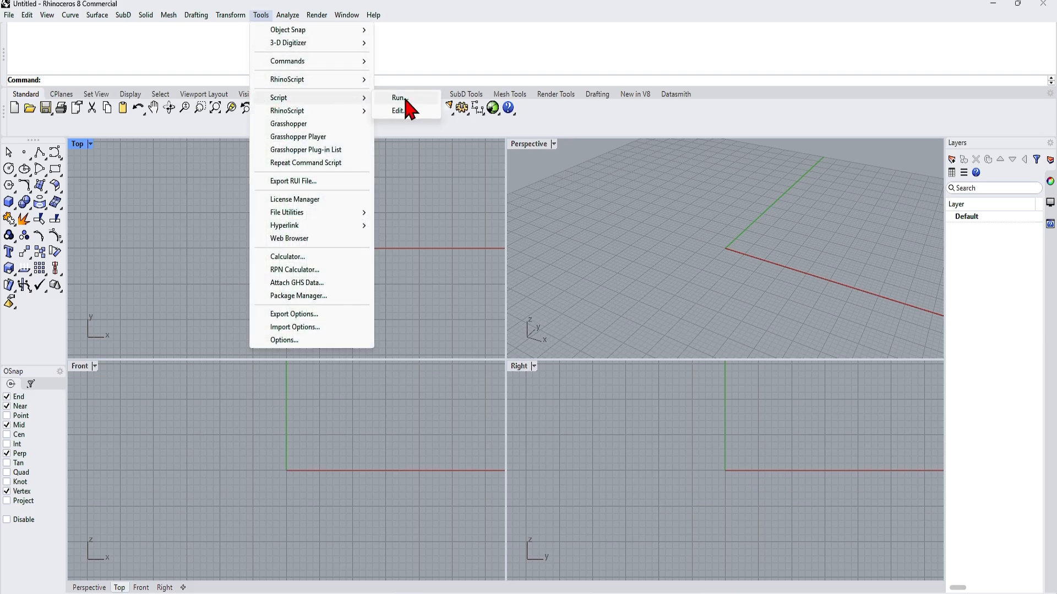
left_click(399, 98)
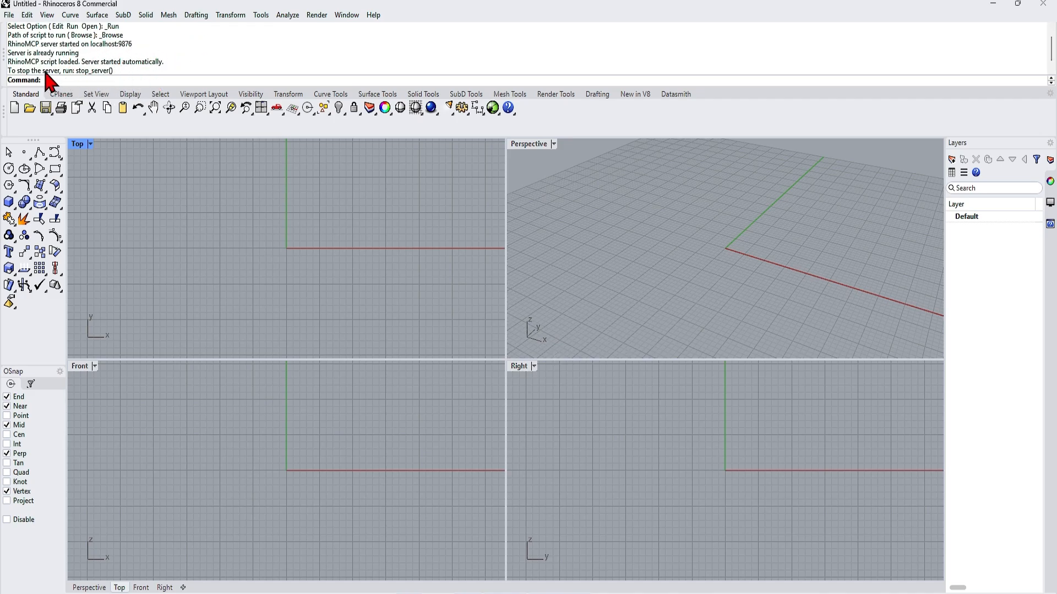
mouse_move(766, 466)
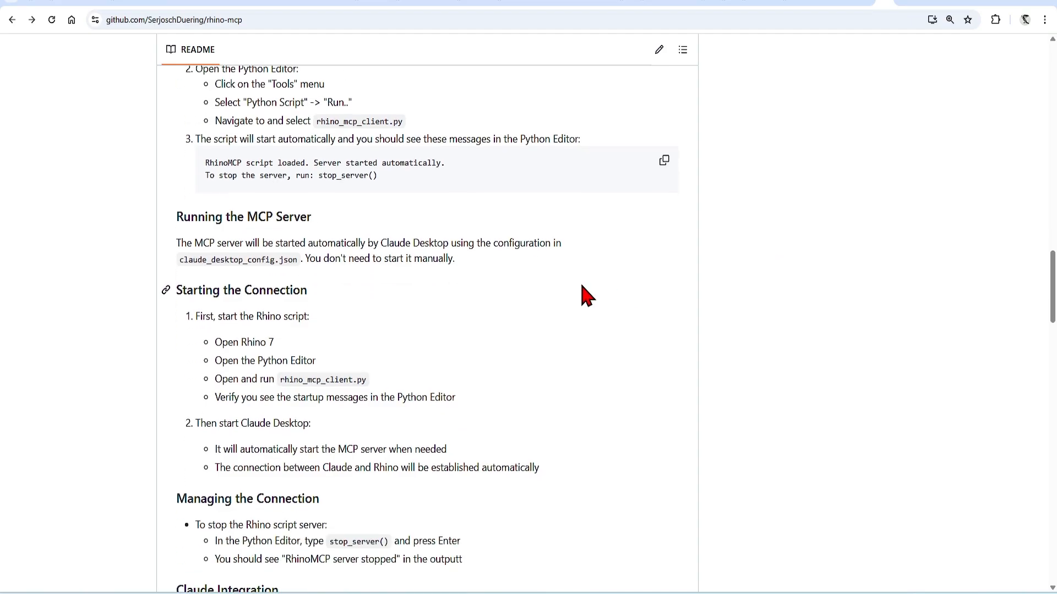
mouse_move(469, 292)
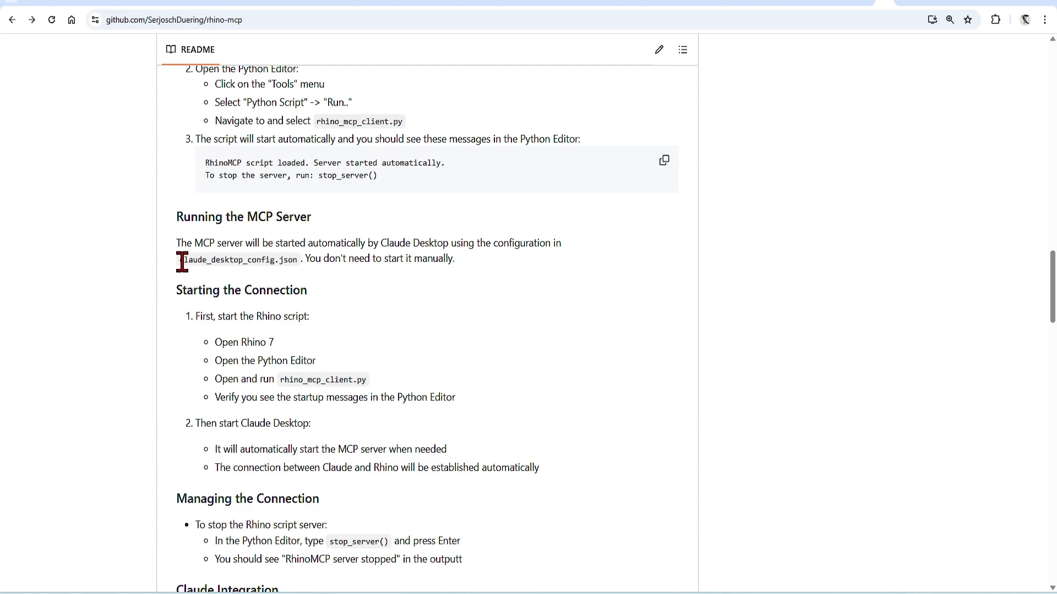
mouse_move(767, 254)
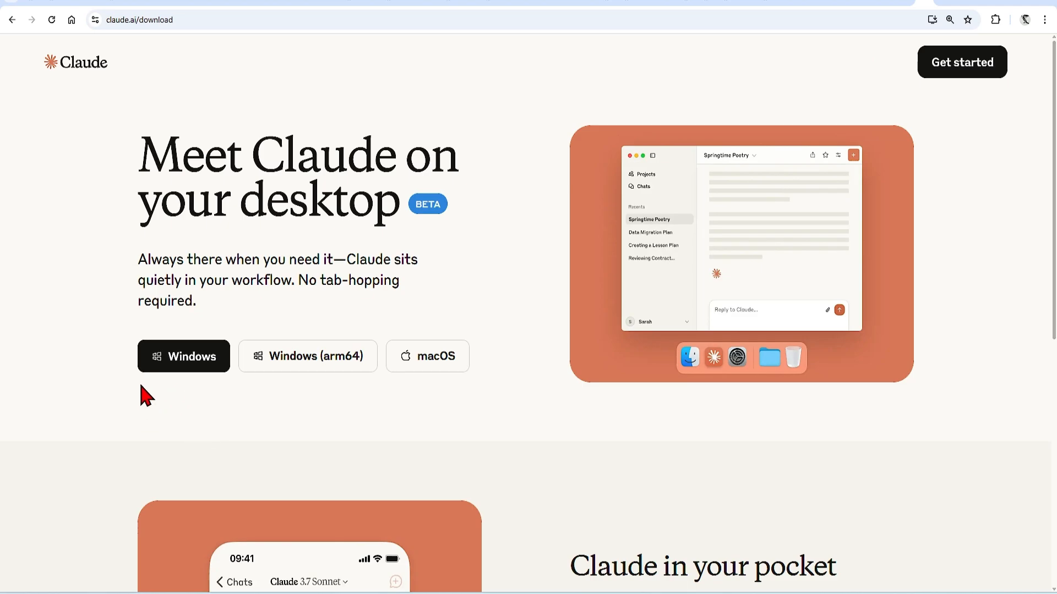
mouse_move(791, 26)
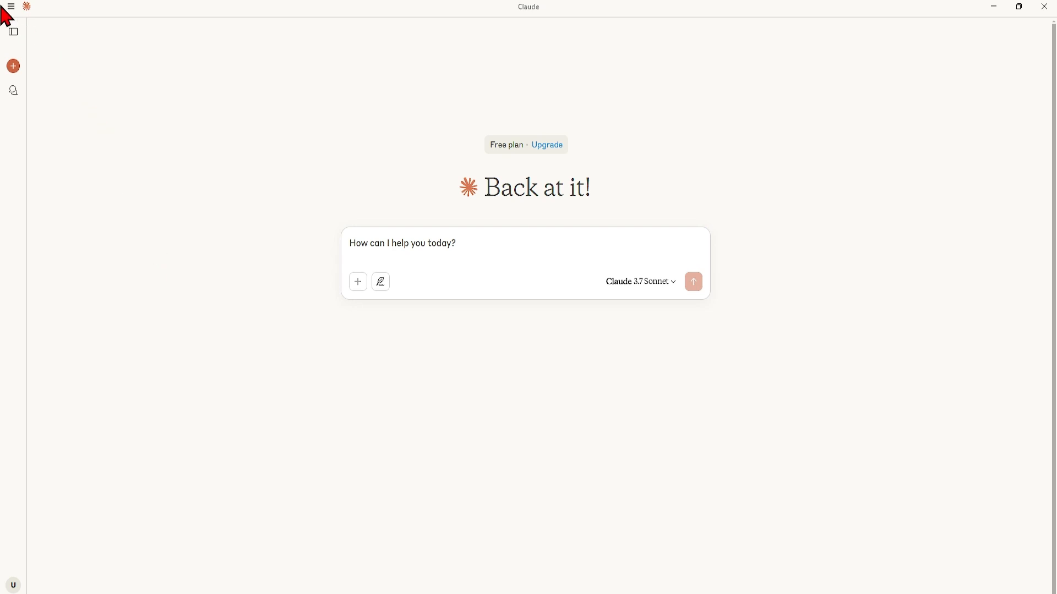
Step: Reach Claude Desktop's Developer settings, Edit Config, and open claude_desktop_config from its folder
left_click(11, 7)
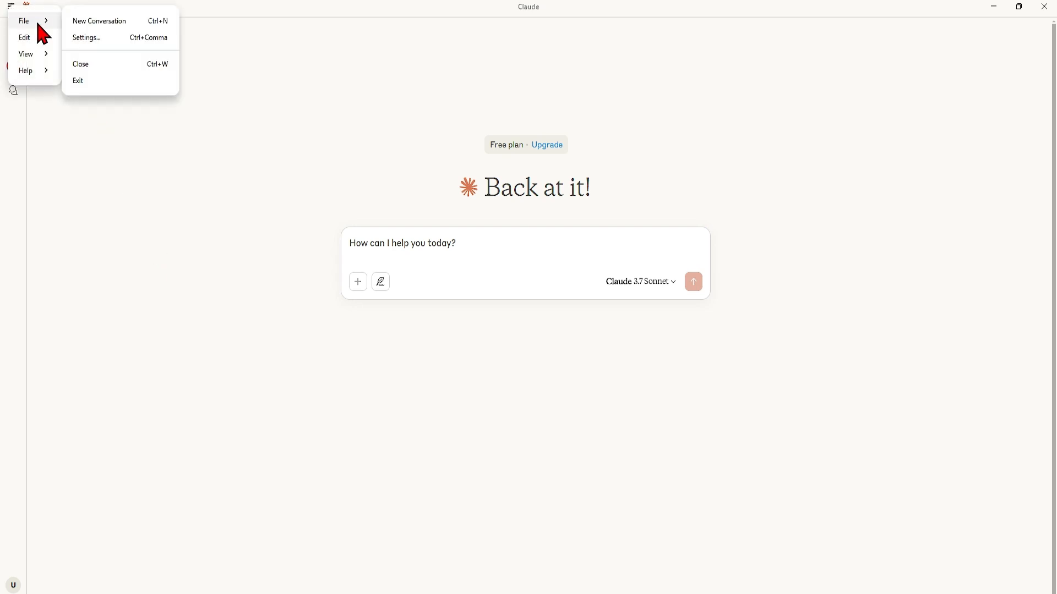
left_click(86, 37)
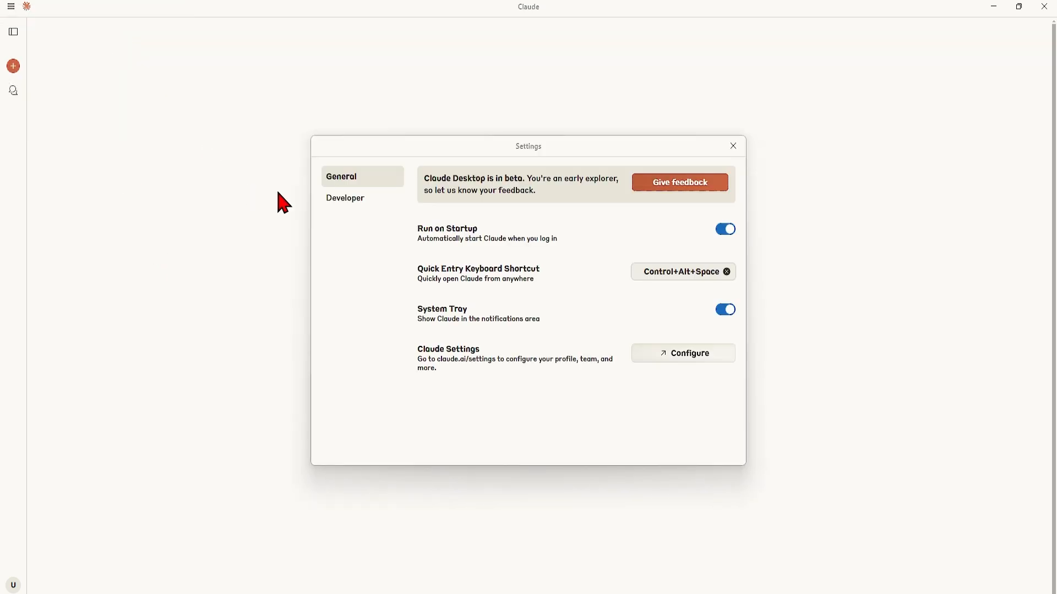
left_click(345, 197)
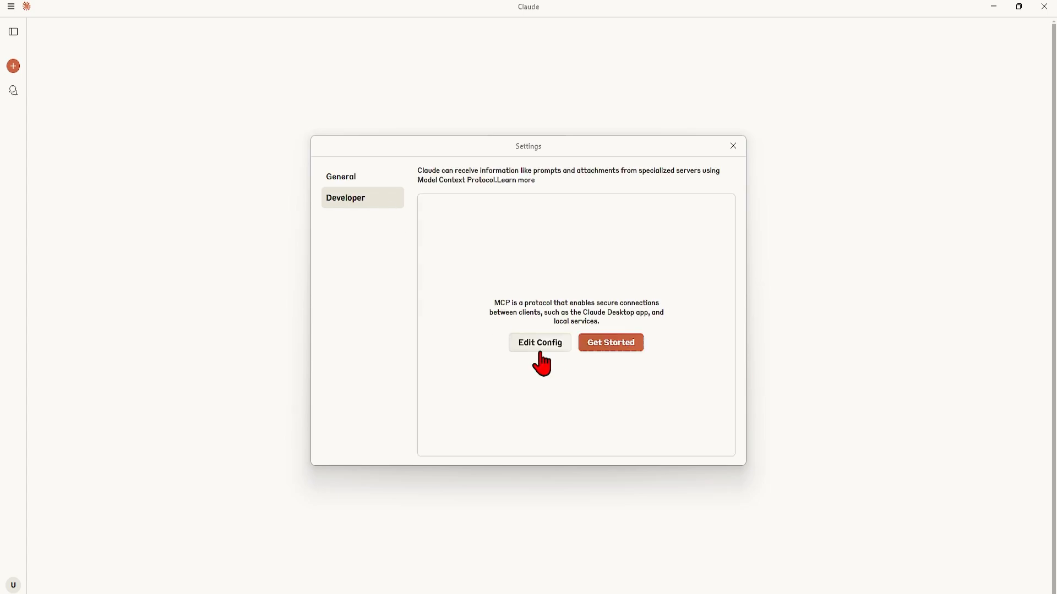
mouse_move(537, 347)
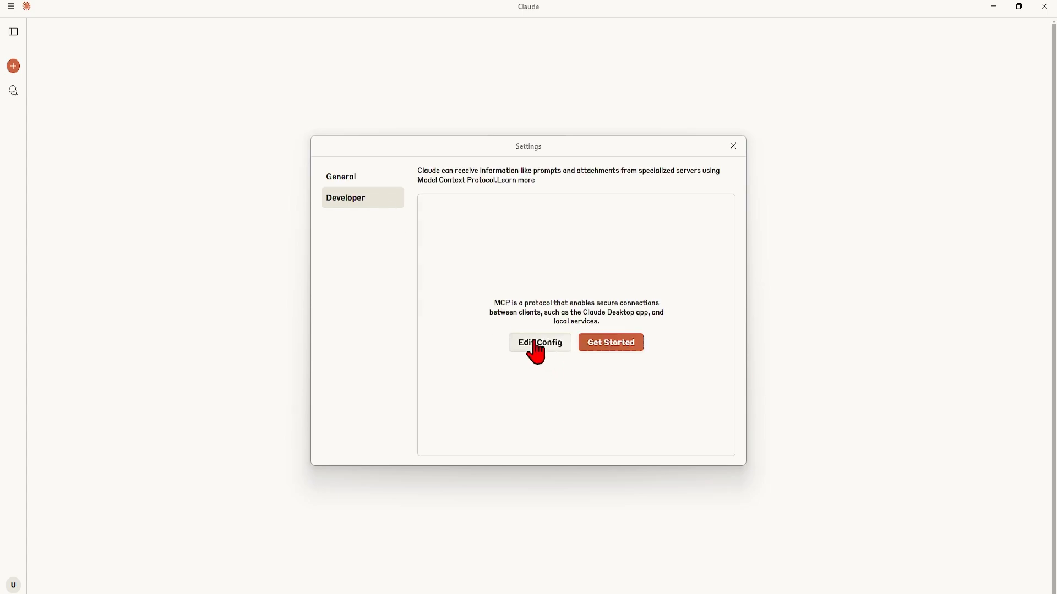
left_click(538, 342)
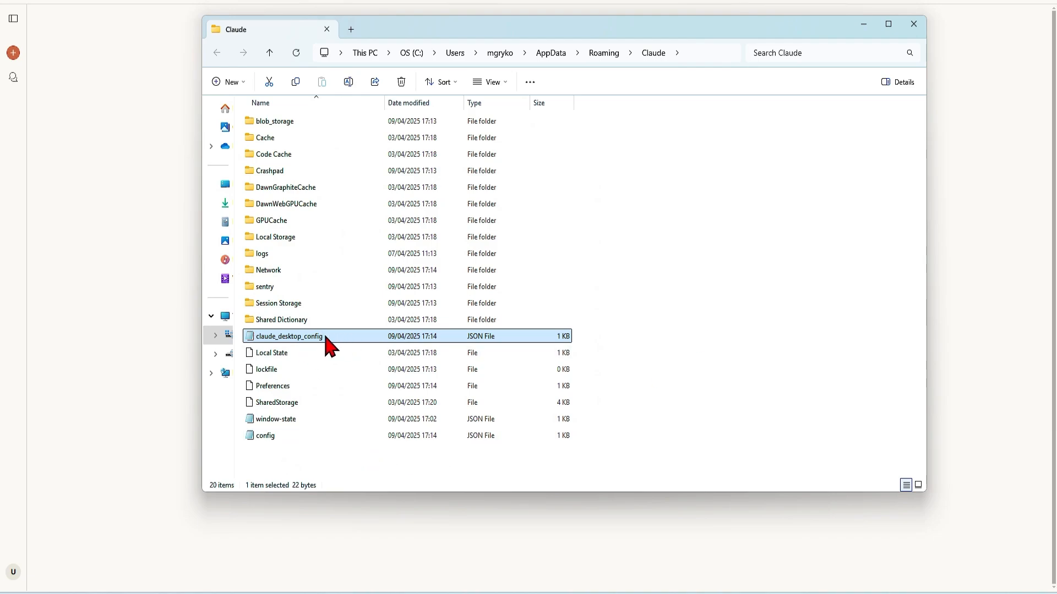
mouse_move(344, 345)
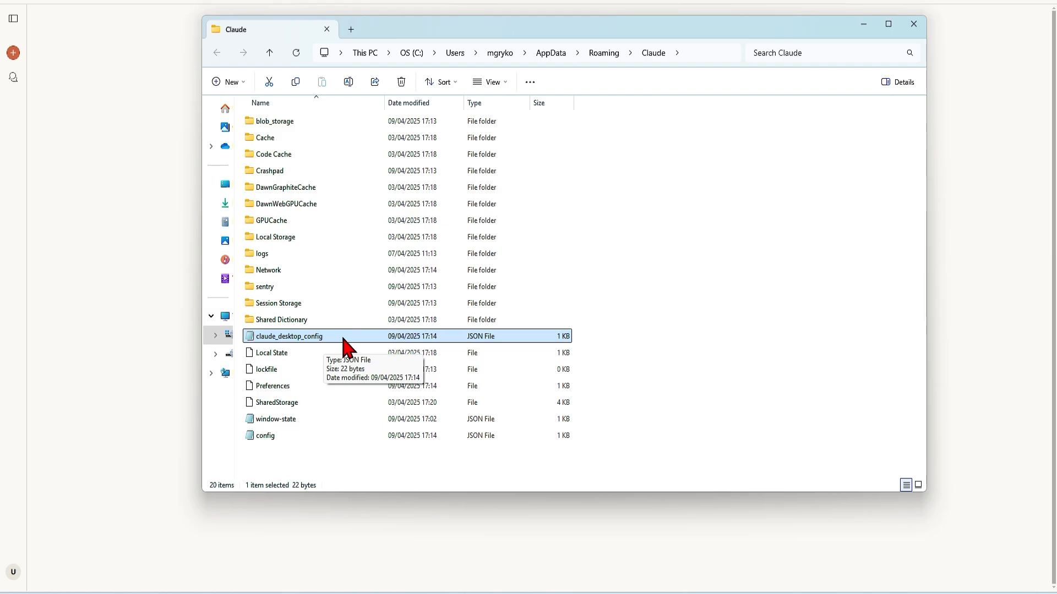
double_click(287, 335)
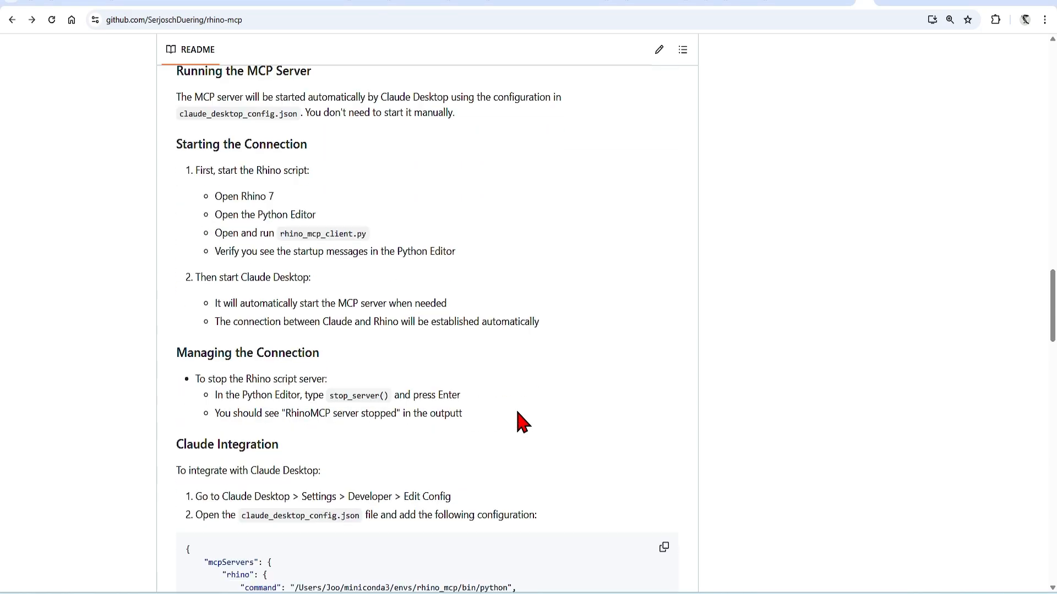
Step: Copy the README's rhino mcpServers JSON into claude_desktop_config.json and close the extra untitled tab
scroll("down", 3)
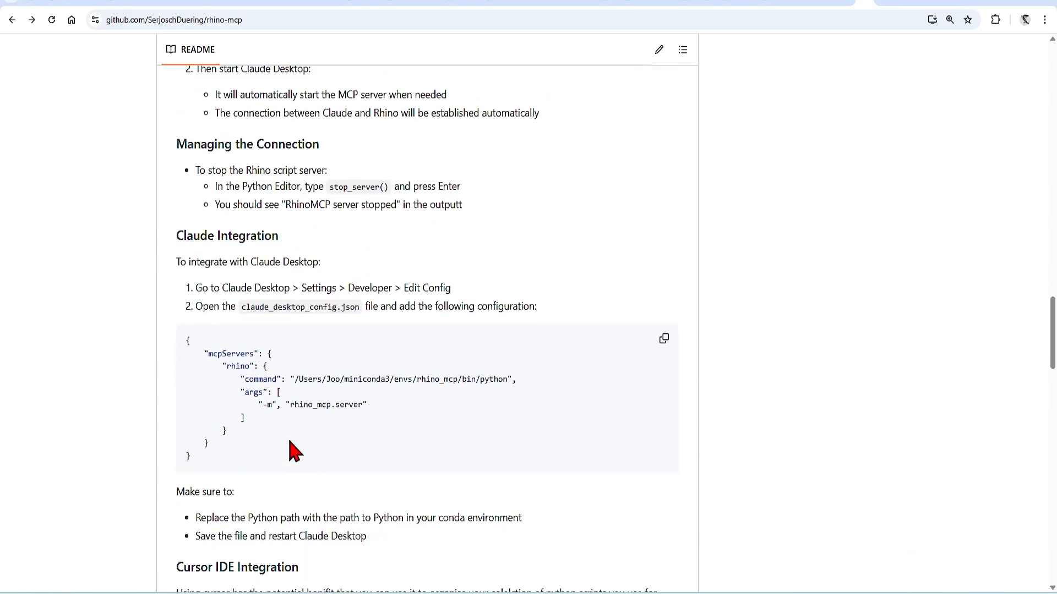
mouse_move(187, 396)
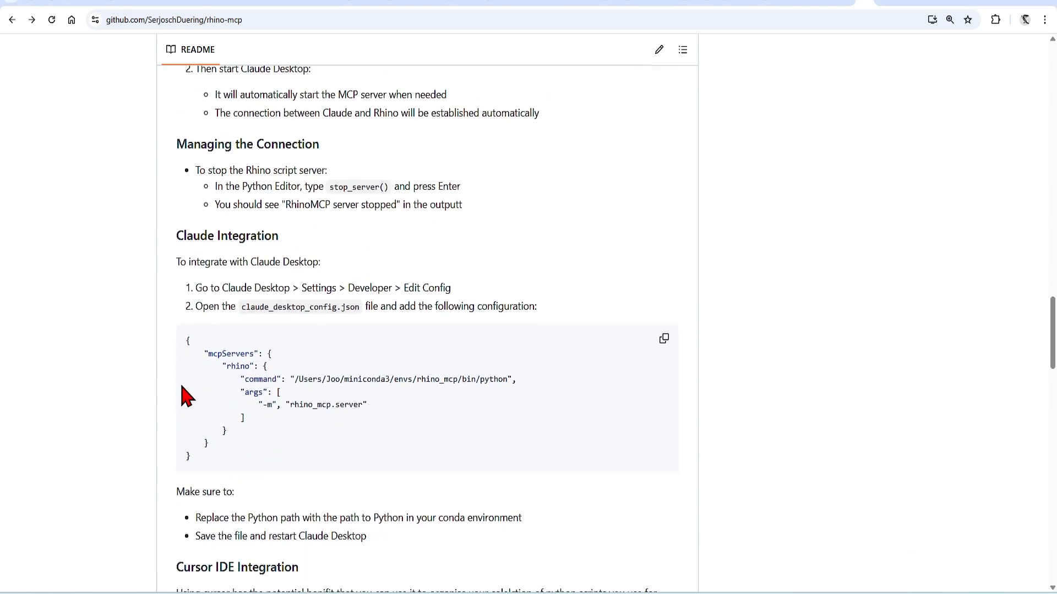
mouse_move(423, 406)
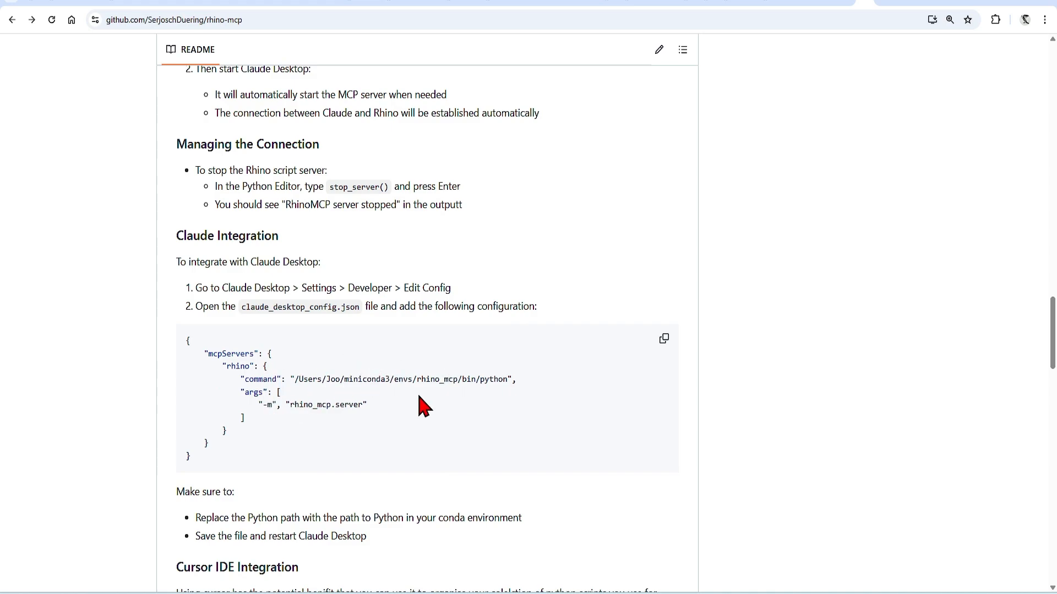
left_click(663, 338)
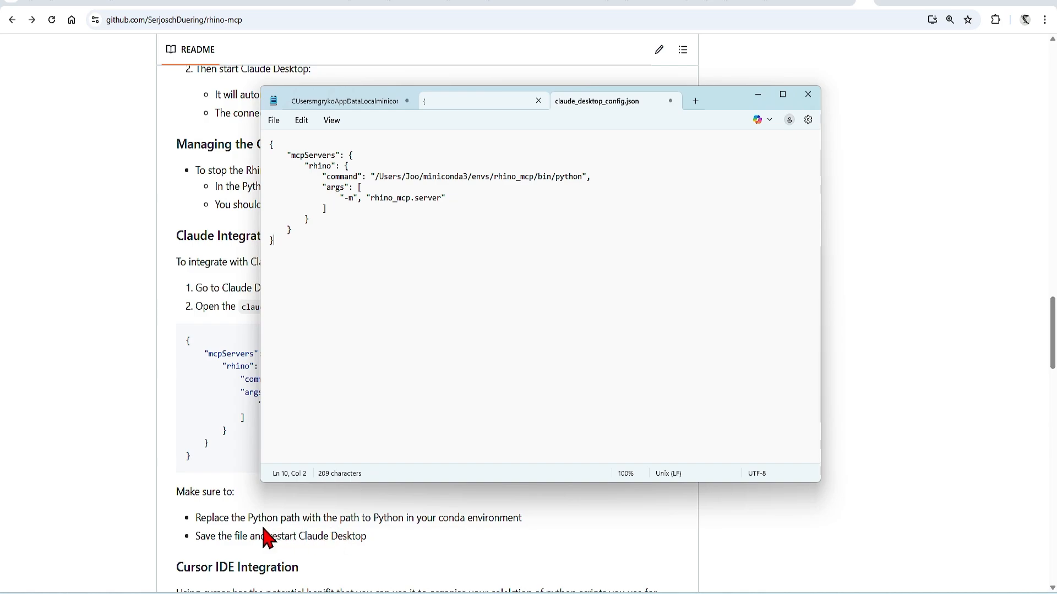
mouse_move(299, 533)
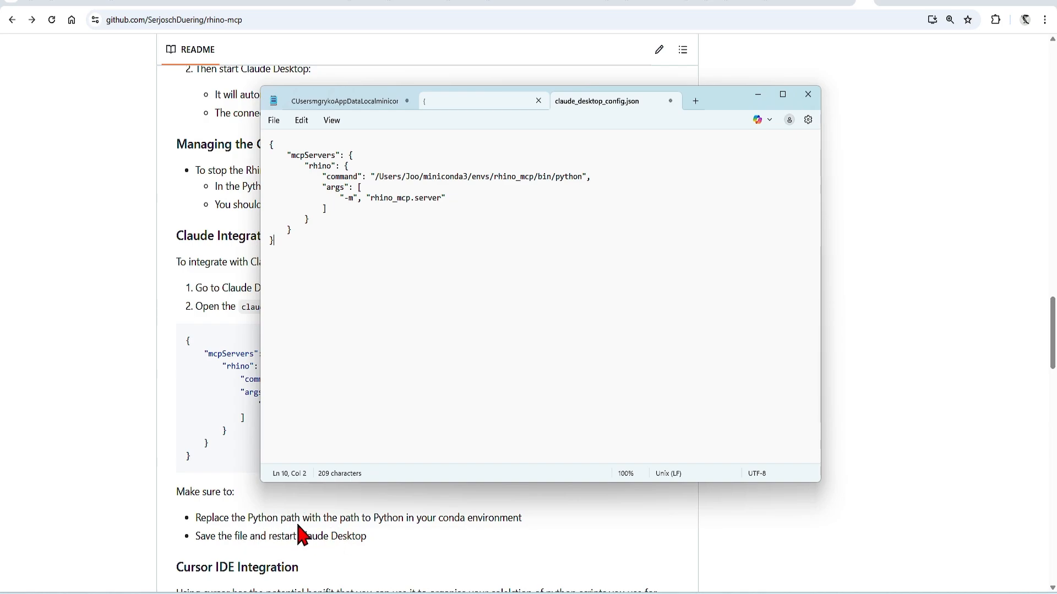
mouse_move(522, 525)
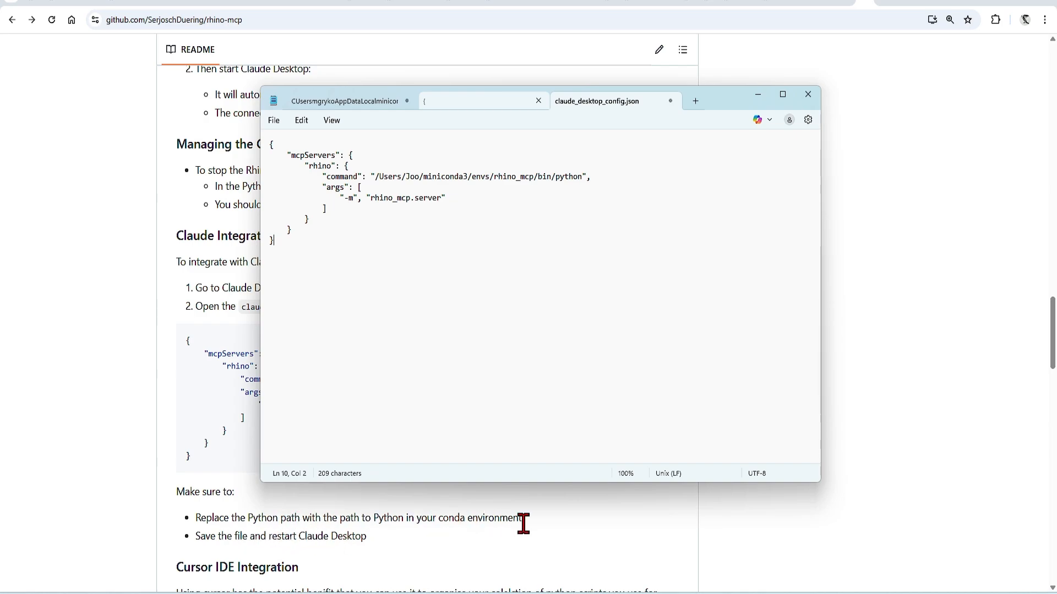
left_click(537, 100)
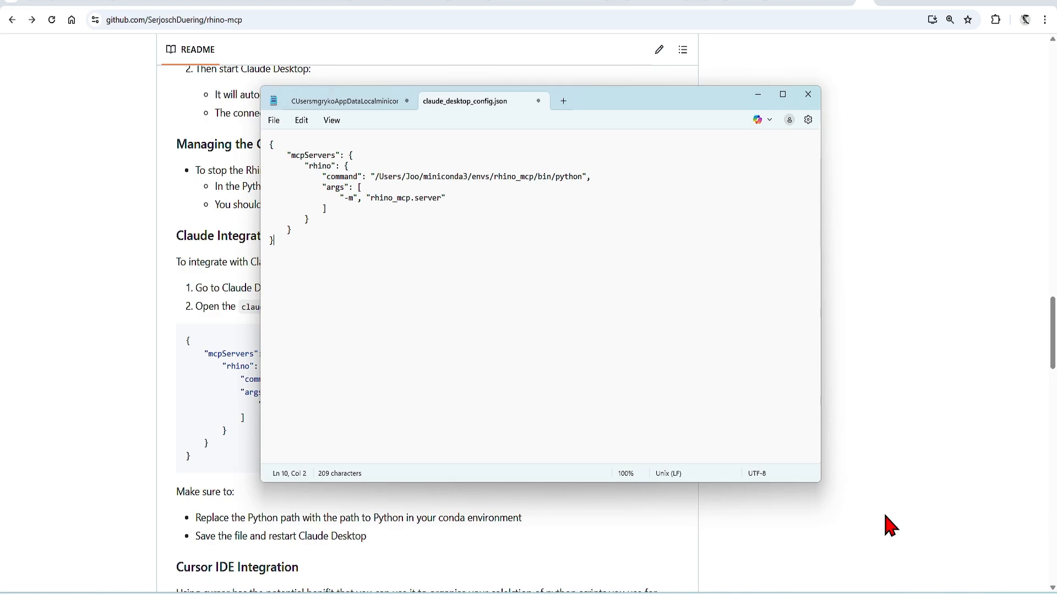
mouse_move(871, 527)
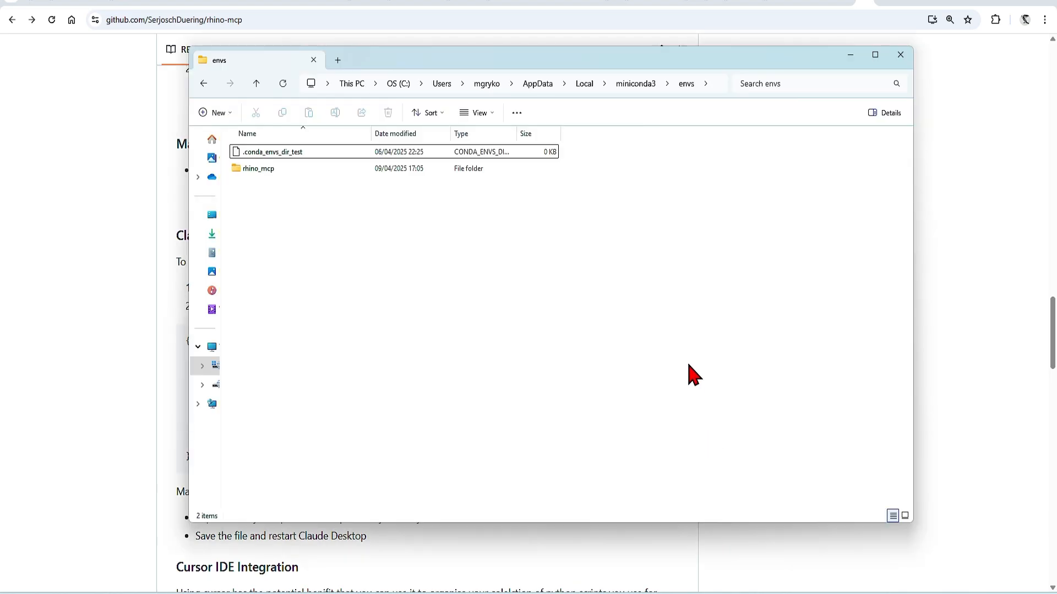
mouse_move(635, 84)
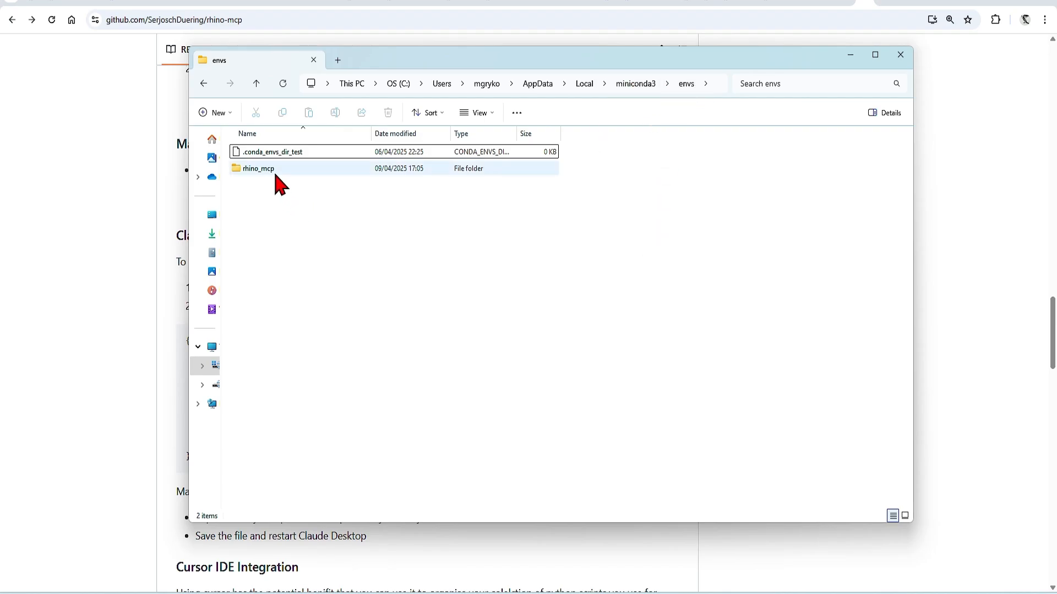
Step: Locate the rhino_mcp environment folder and paste its path C:\Users\mgryko\AppData\Local\miniconda3\envs\rhino_mcp into Notepad
double_click(258, 168)
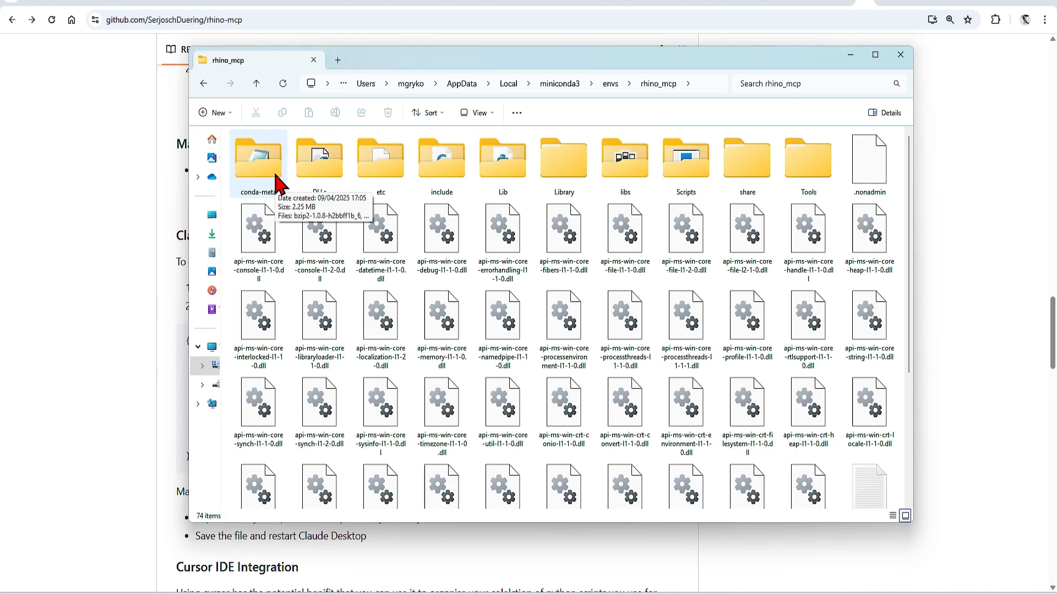
scroll("down", 3)
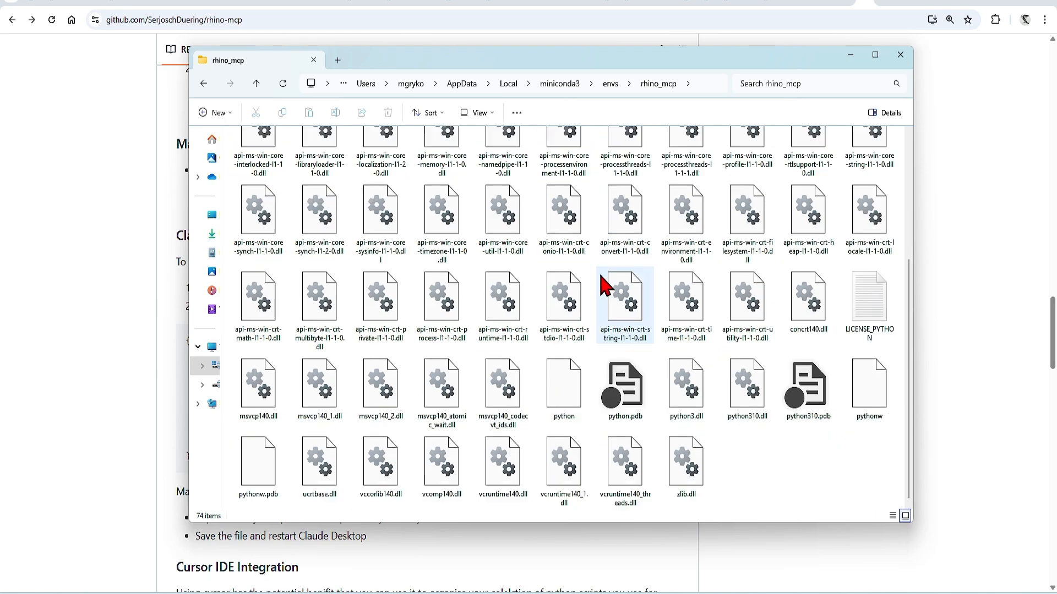
mouse_move(562, 387)
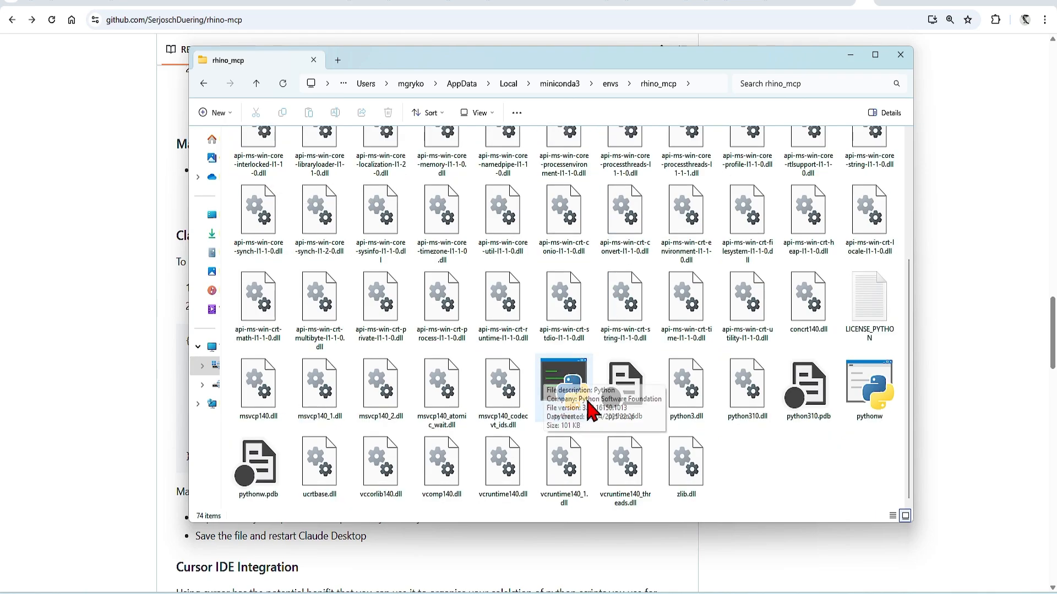
mouse_move(735, 108)
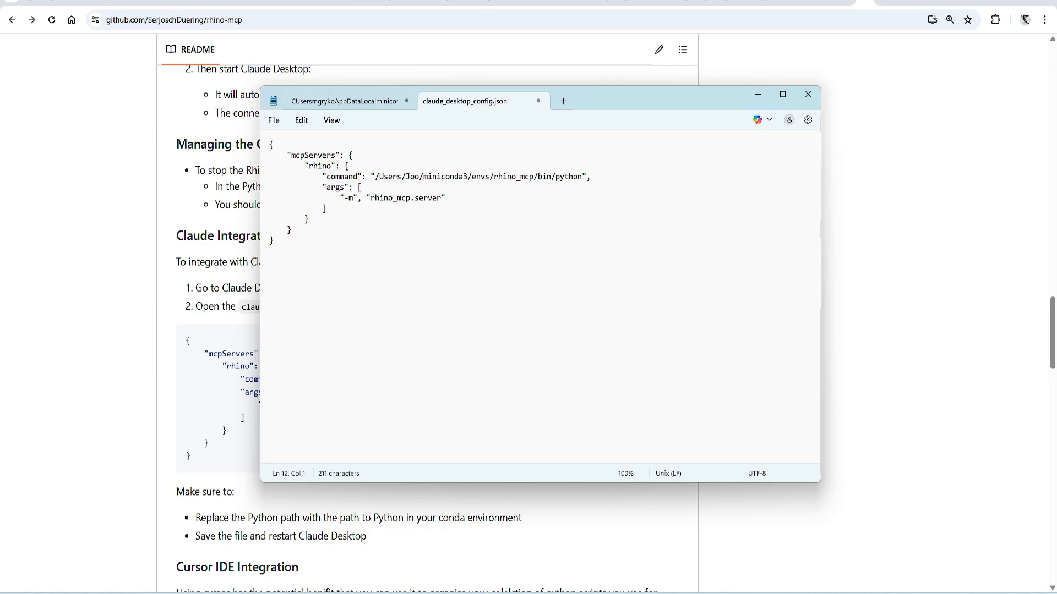
type("C:\\Users\\mgryko\\AppData\\Local\\miniconda3\\envs\\rhino_mcp")
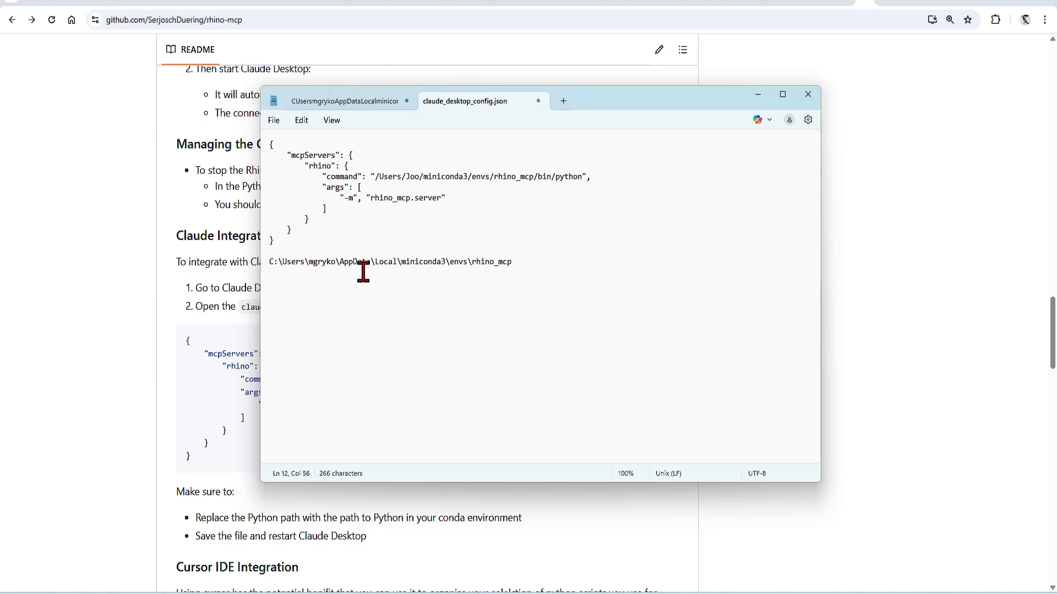
mouse_move(542, 266)
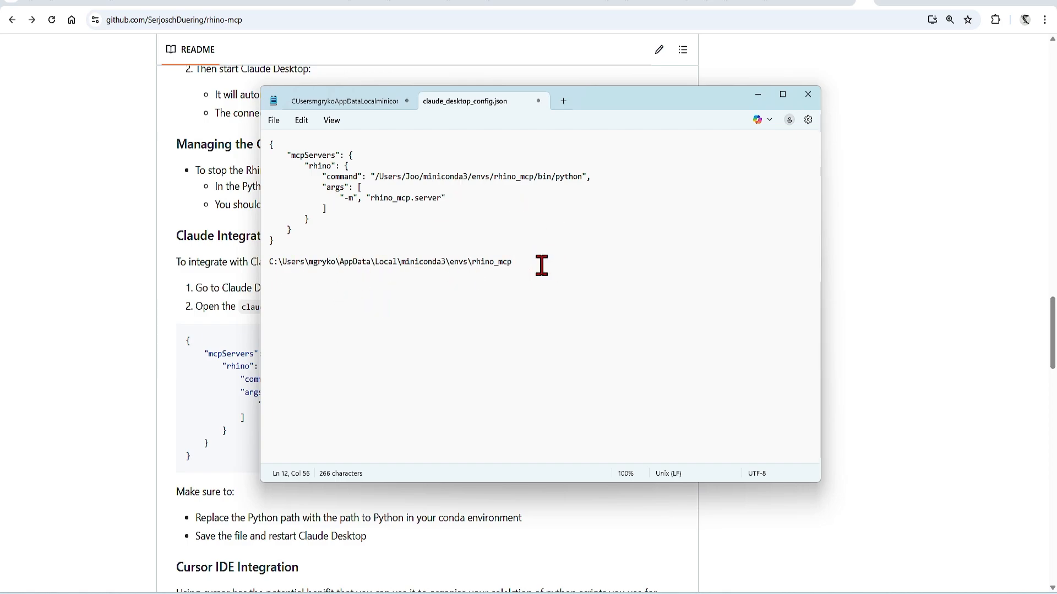
Step: Set the config command to C:/Users/mgryko/AppData/Local/miniconda3/envs/rhino_mcp/python
left_click(371, 176)
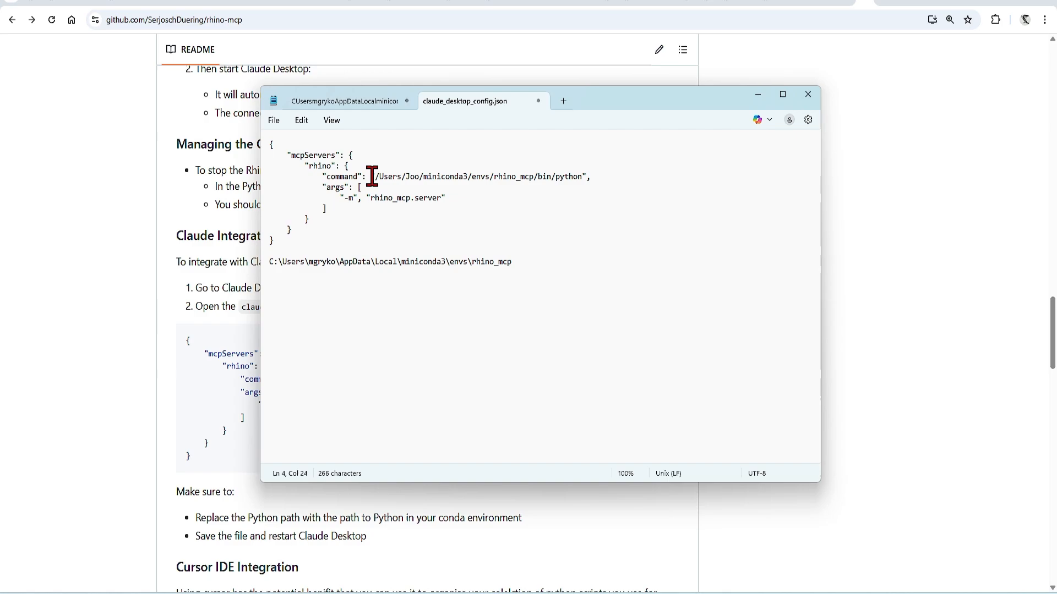
type("C:/Users/mgryko/AppData/Local/miniconda3/envs/rhino_mcp/python")
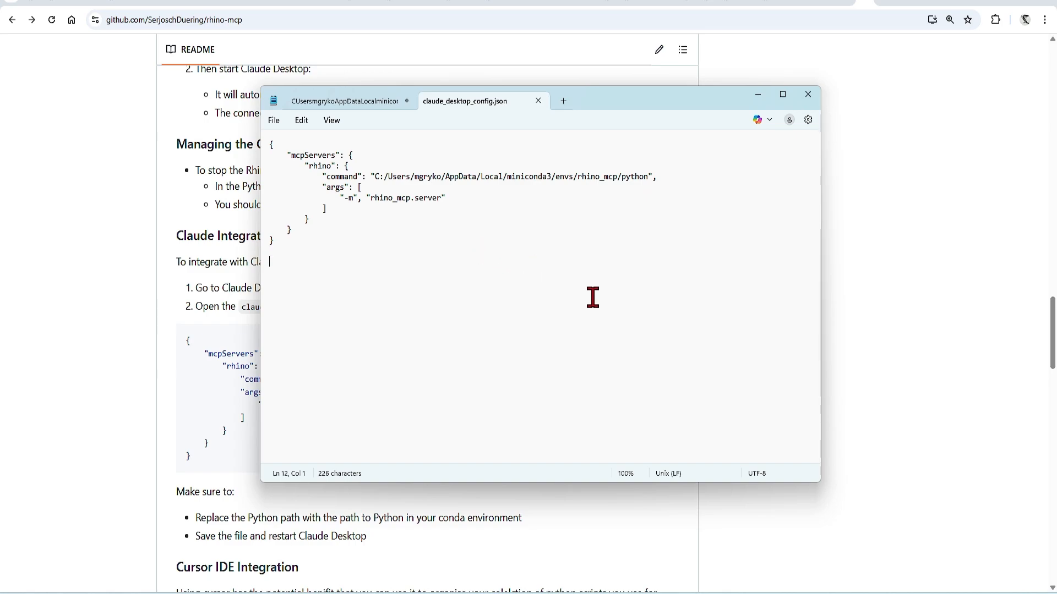
mouse_move(400, 178)
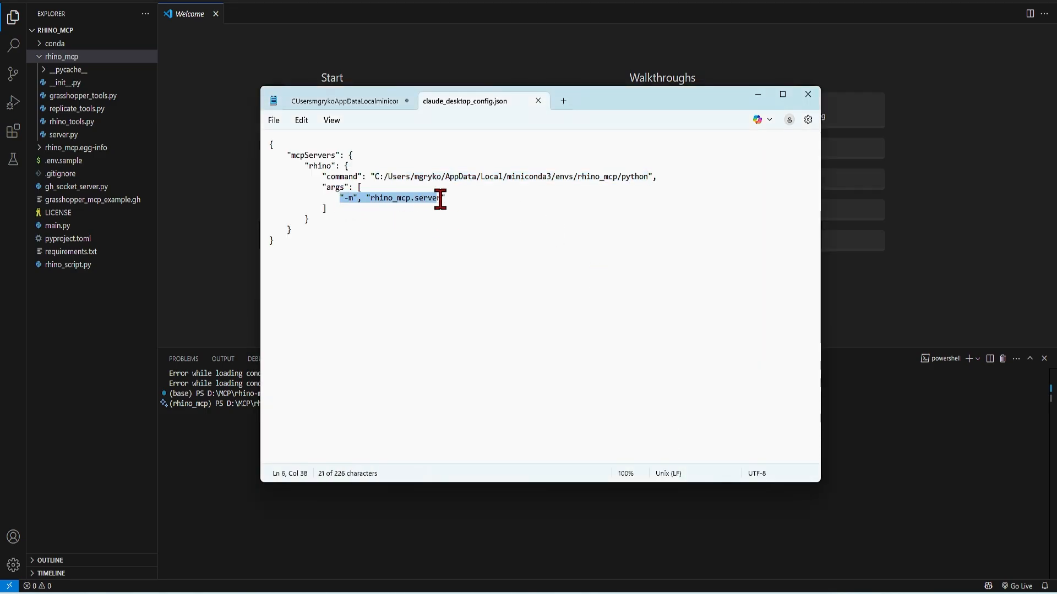
Step: Conda-install pillow and requests in the VS Code terminal and rerun the rhino_mcp server
left_click(807, 94)
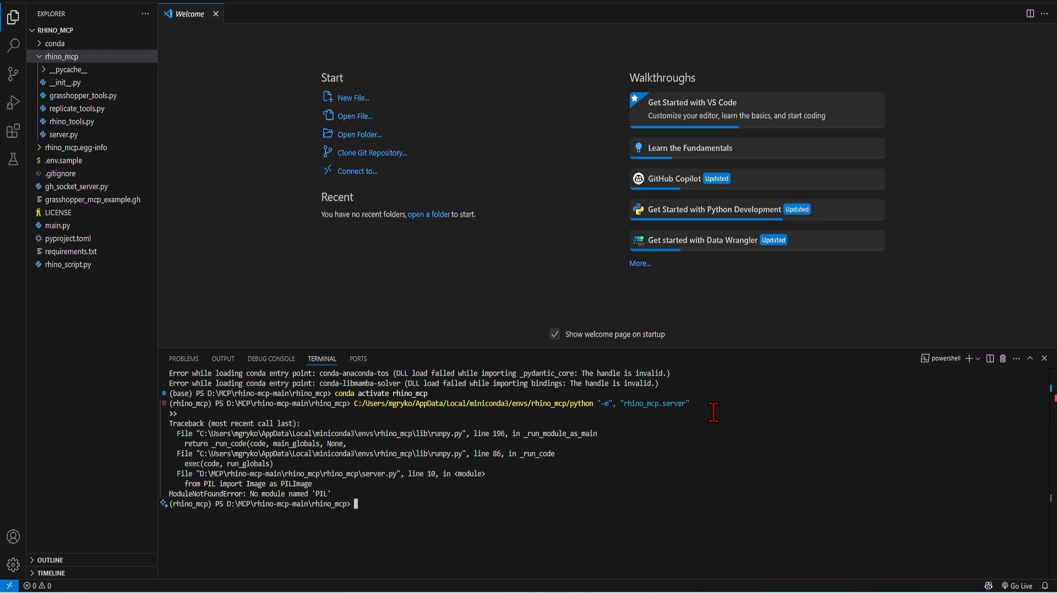
mouse_move(328, 524)
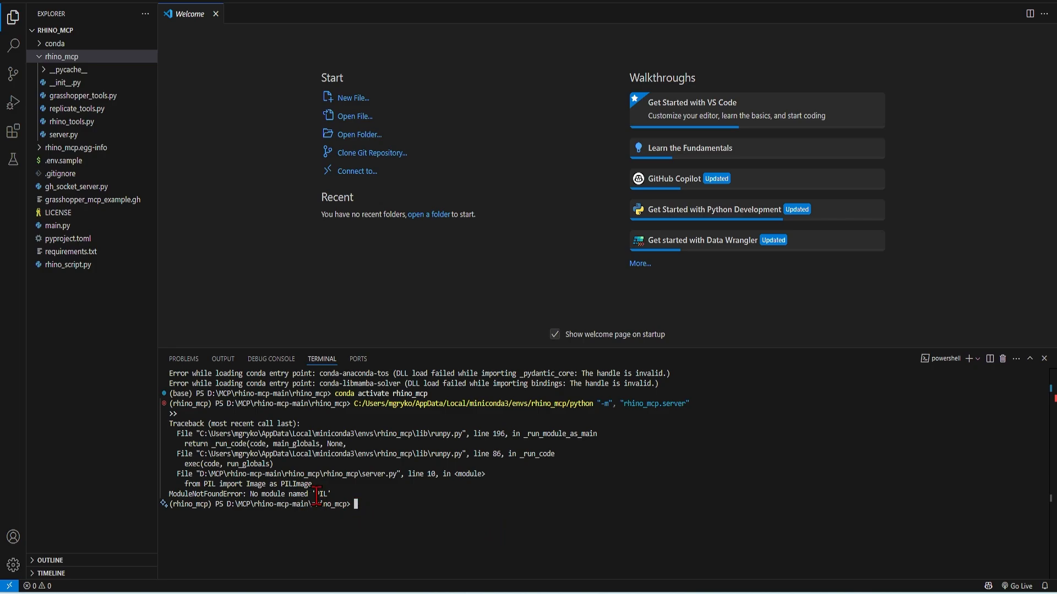
mouse_move(428, 505)
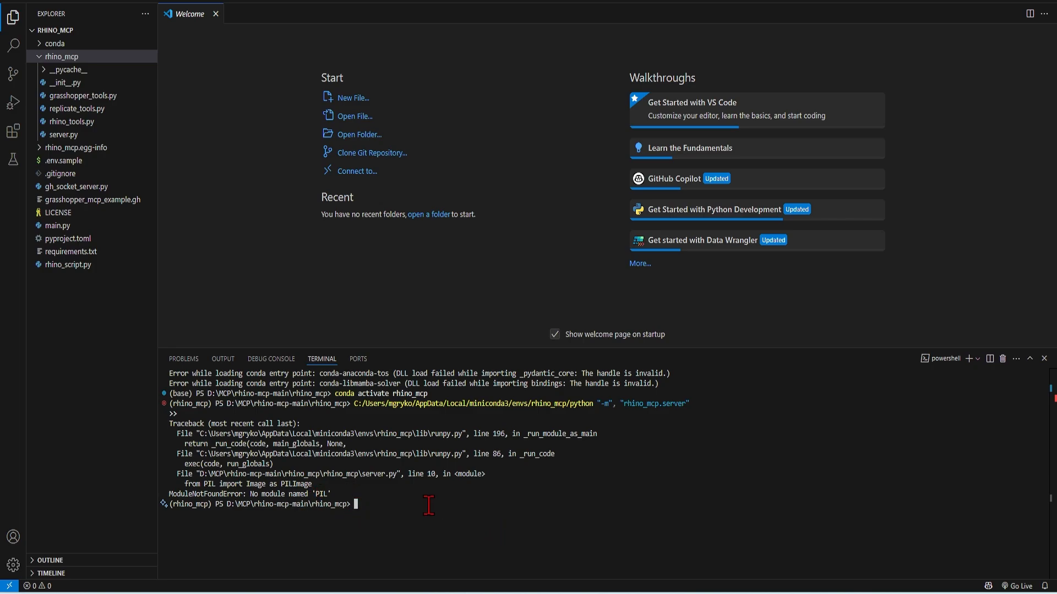
type("conda")
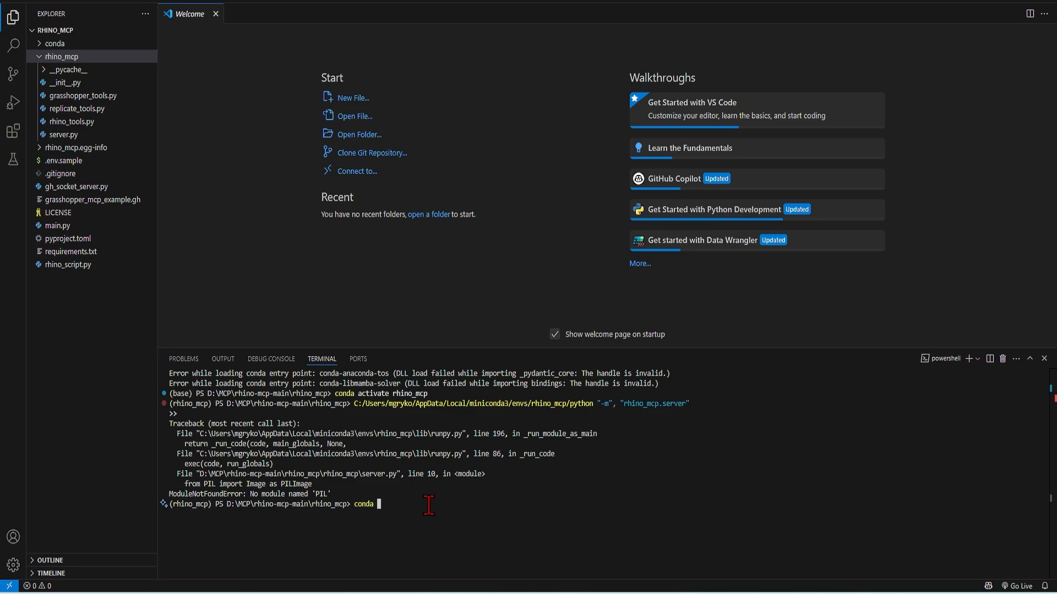
type("install pill")
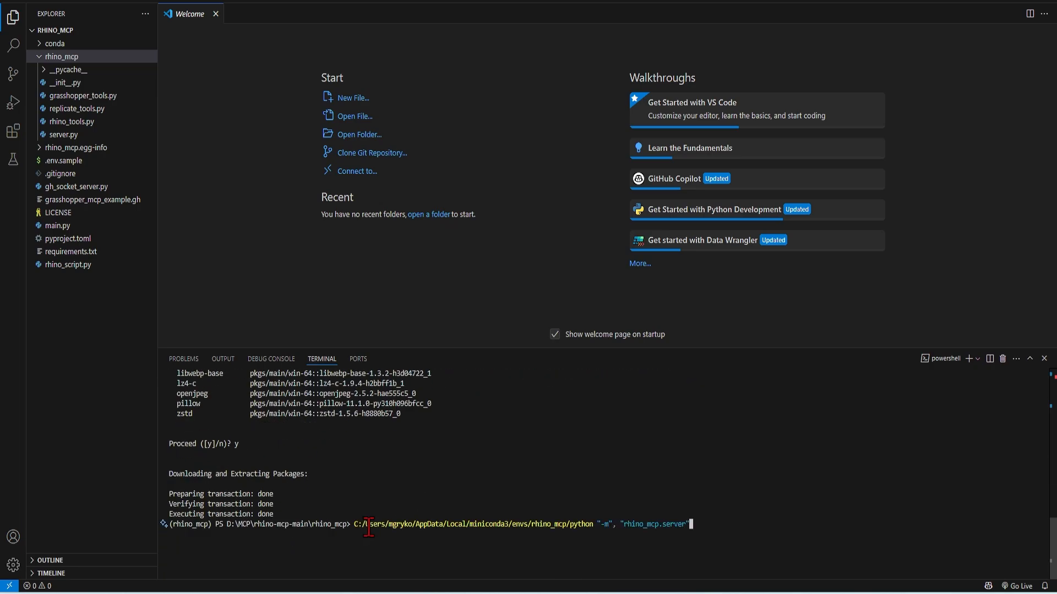
key("Return")
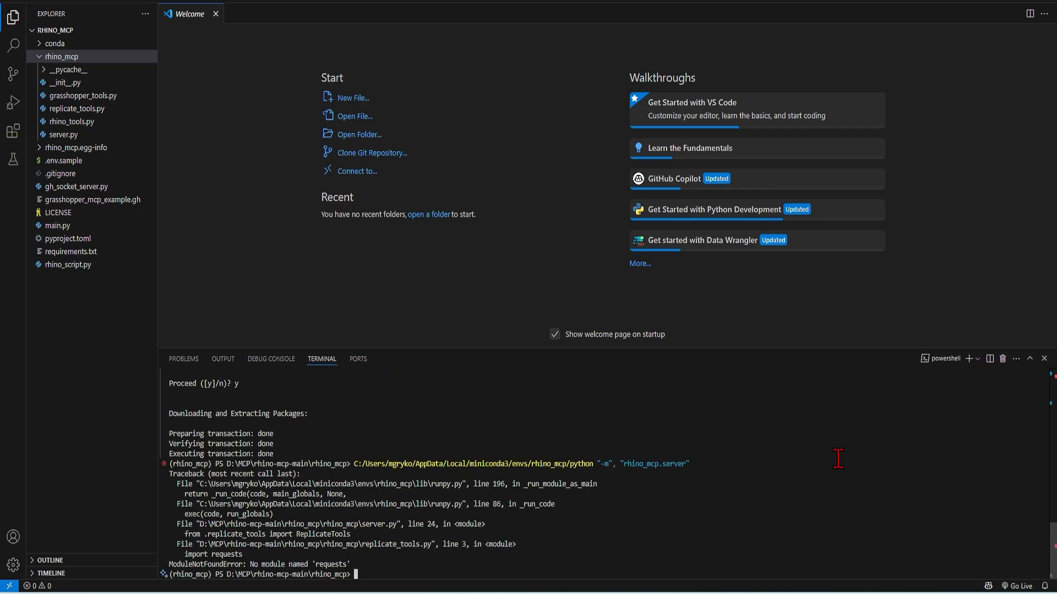
mouse_move(379, 572)
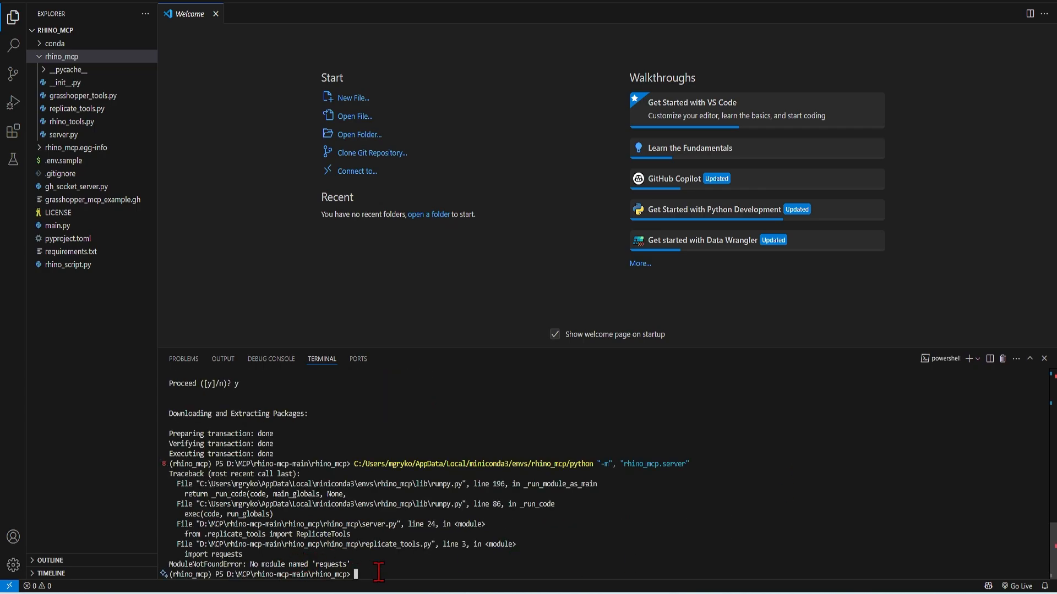
type("conda install")
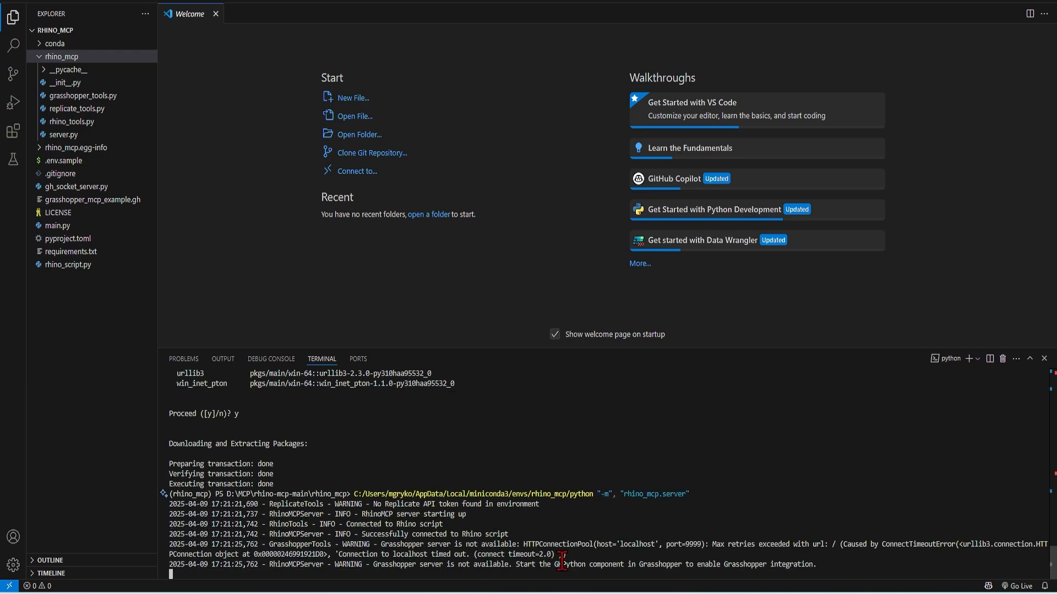
mouse_move(718, 505)
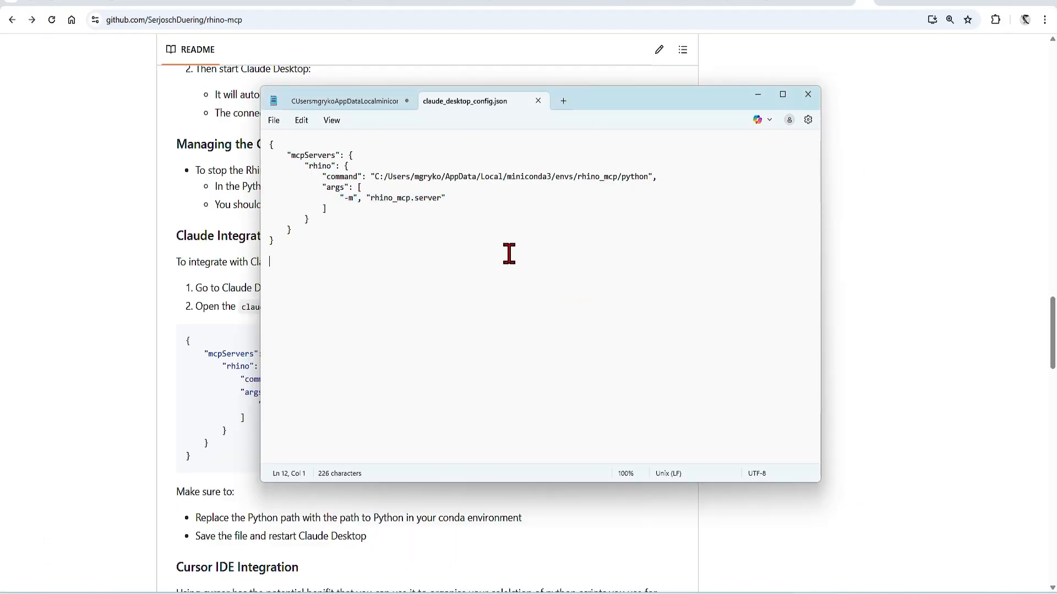
mouse_move(866, 298)
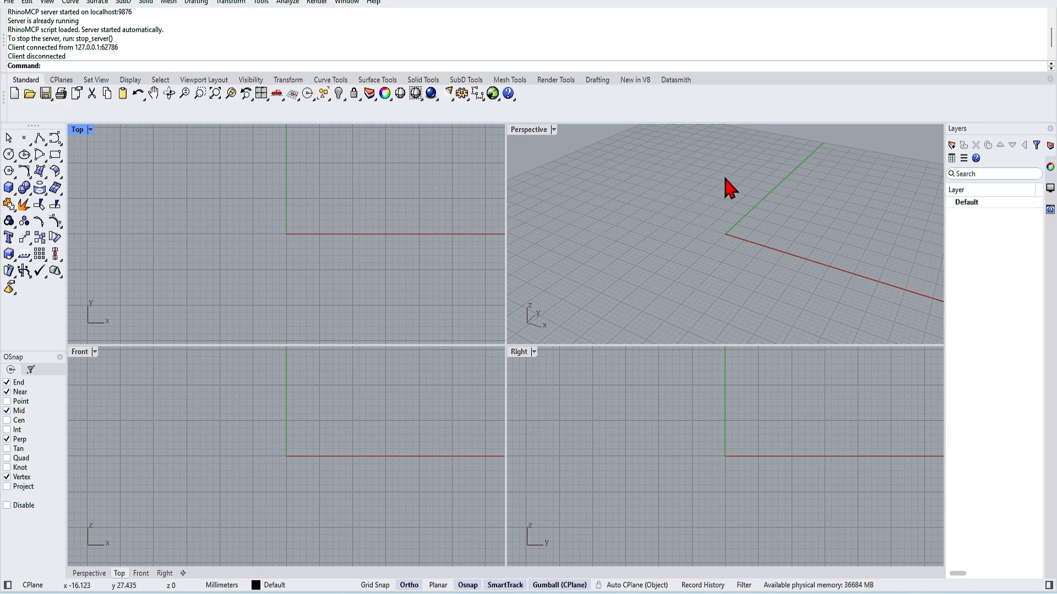
mouse_move(669, 240)
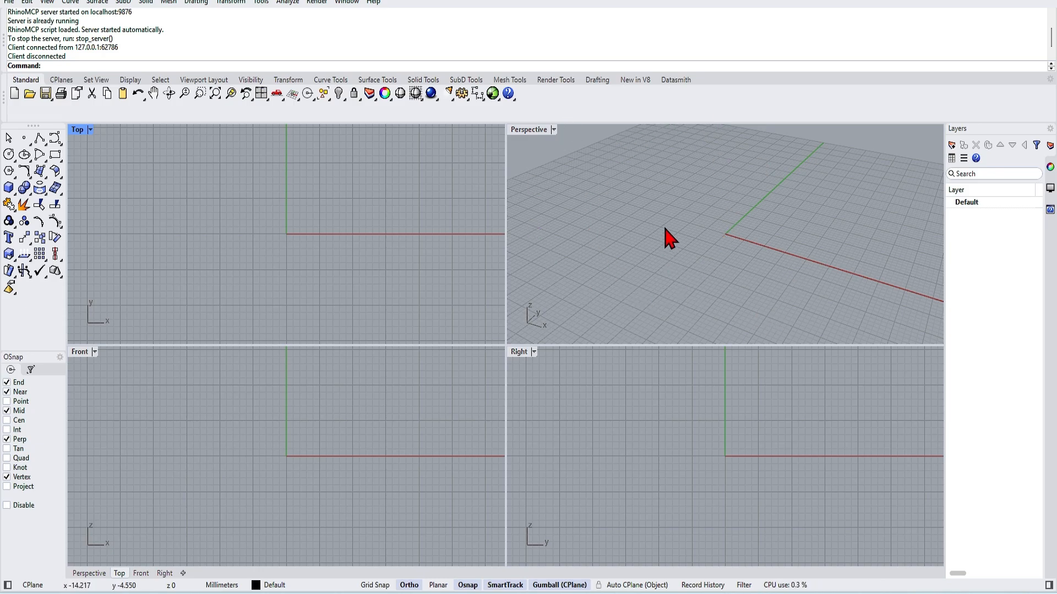
Step: Switch to Claude Desktop and check that RhinoMCP 1.6.0 is listed among installed MCP servers
key("alt+tab")
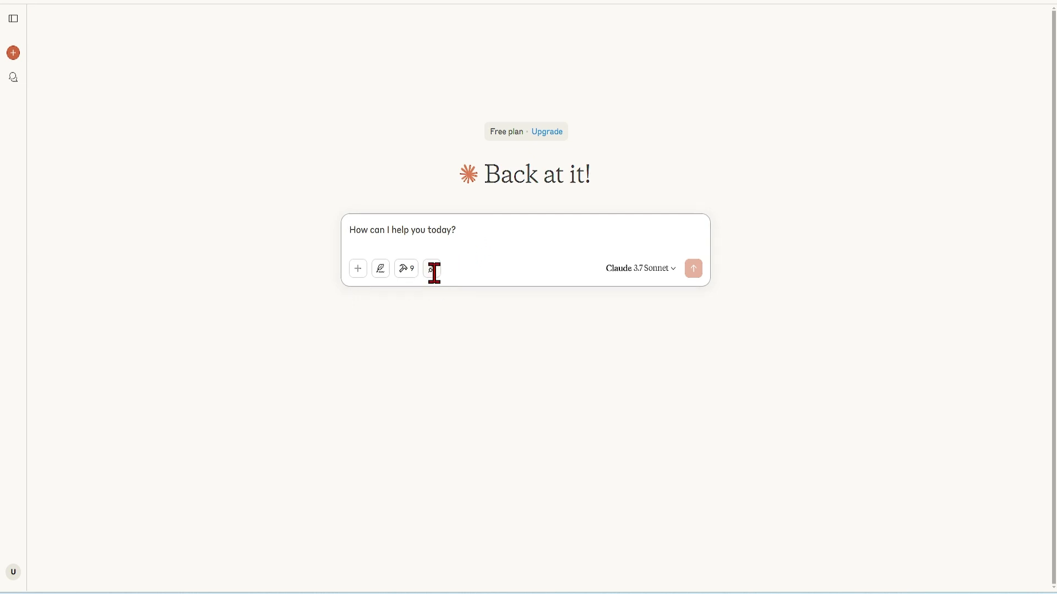
left_click(406, 269)
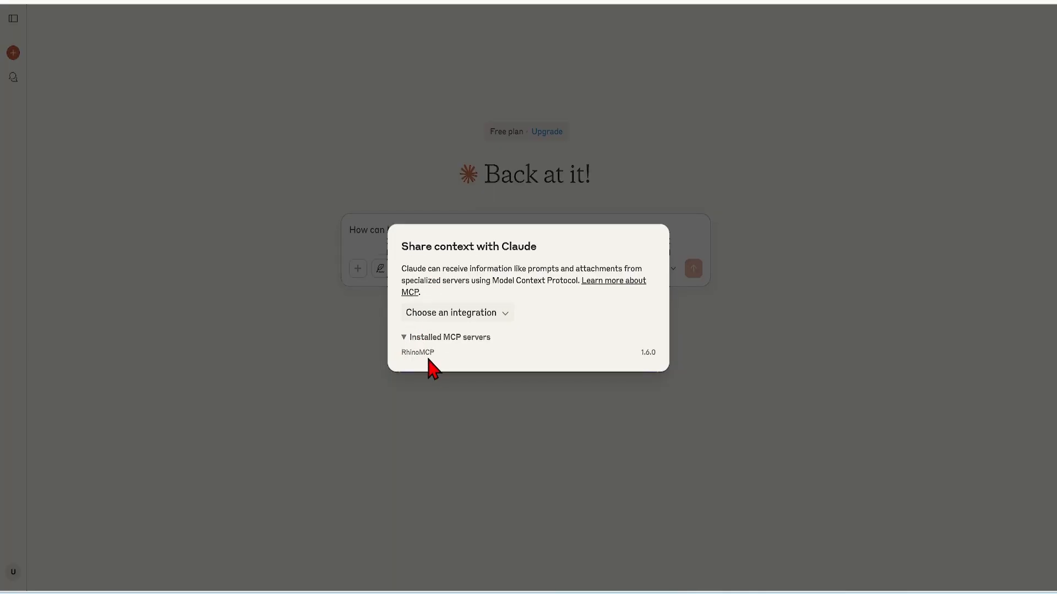
left_click(788, 377)
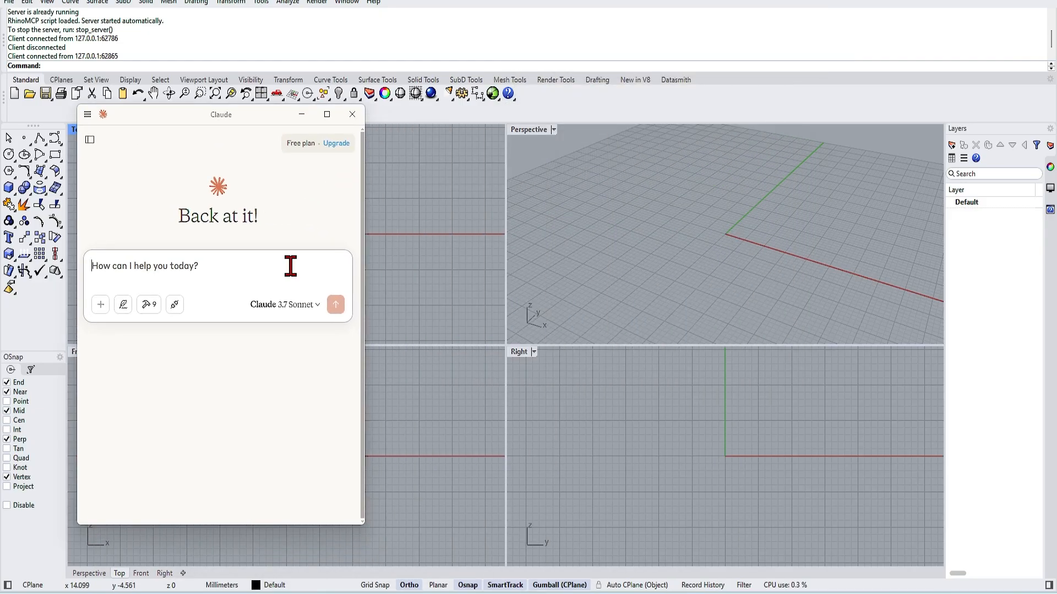
Step: Ask Claude to add five layers called retail, circulation, apartments, office and utility, then draft the colour prompt
type("add 5")
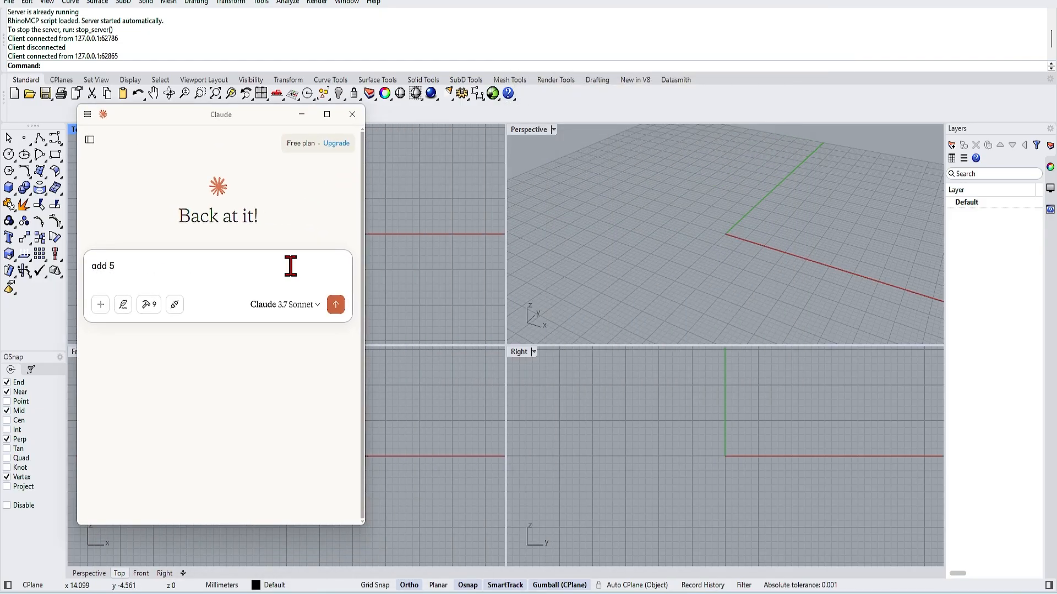
type("layers to the document")
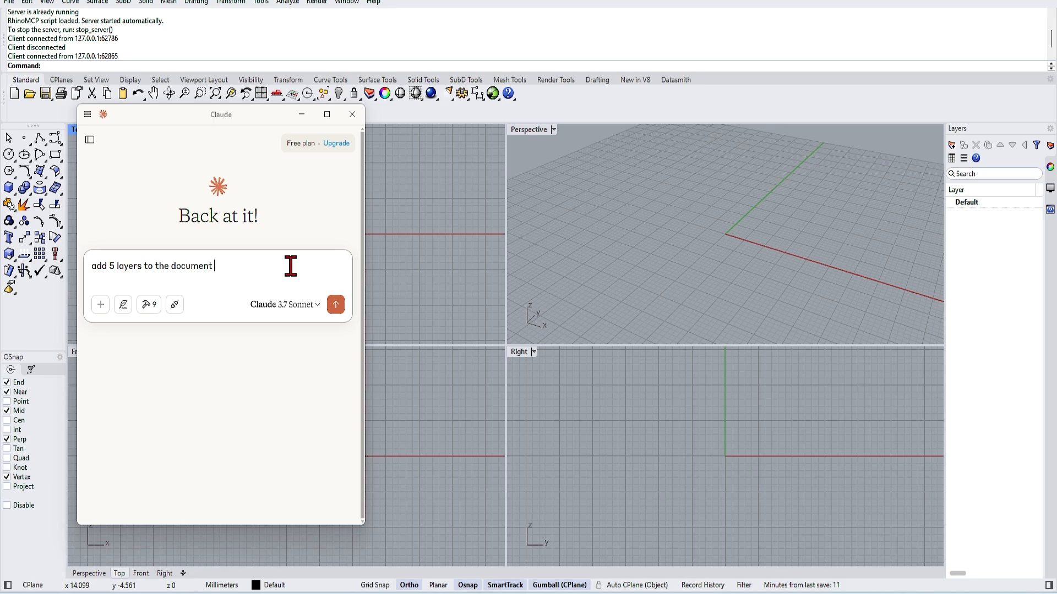
type("called retail")
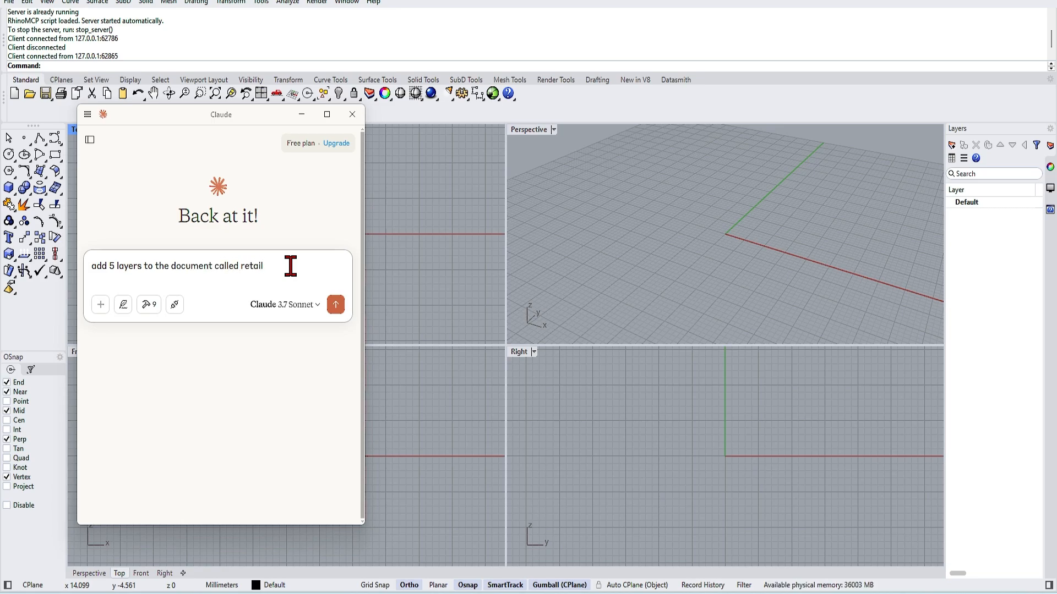
type(", circulation, apartments")
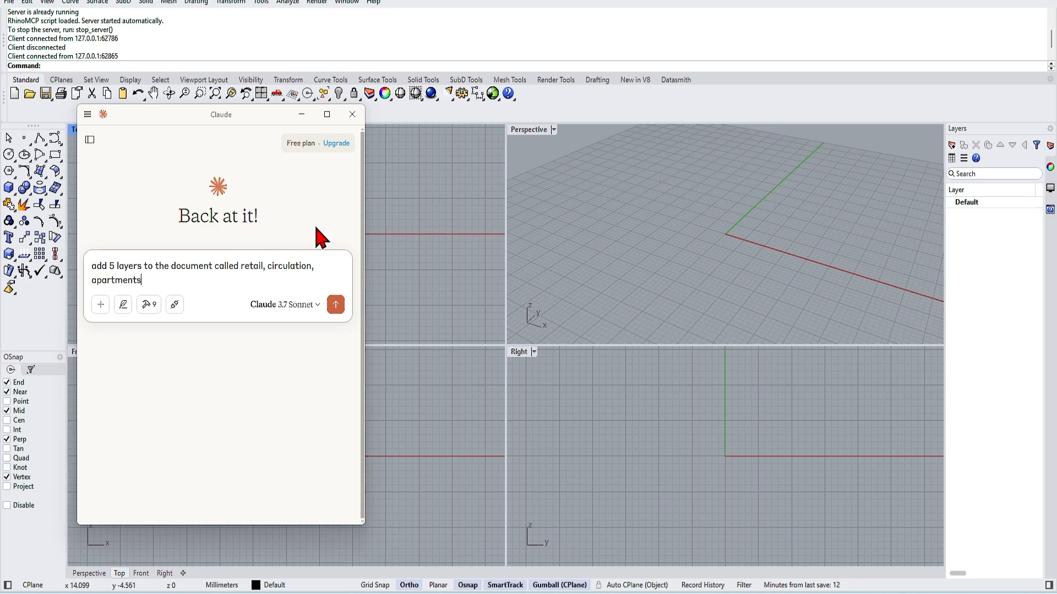
type(", office and utility")
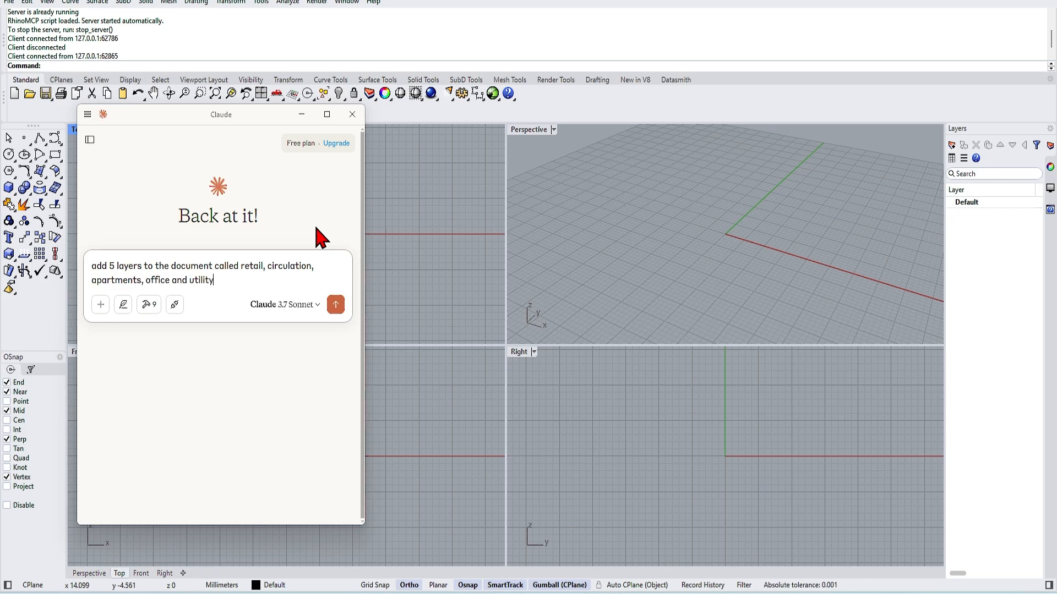
left_click(334, 304)
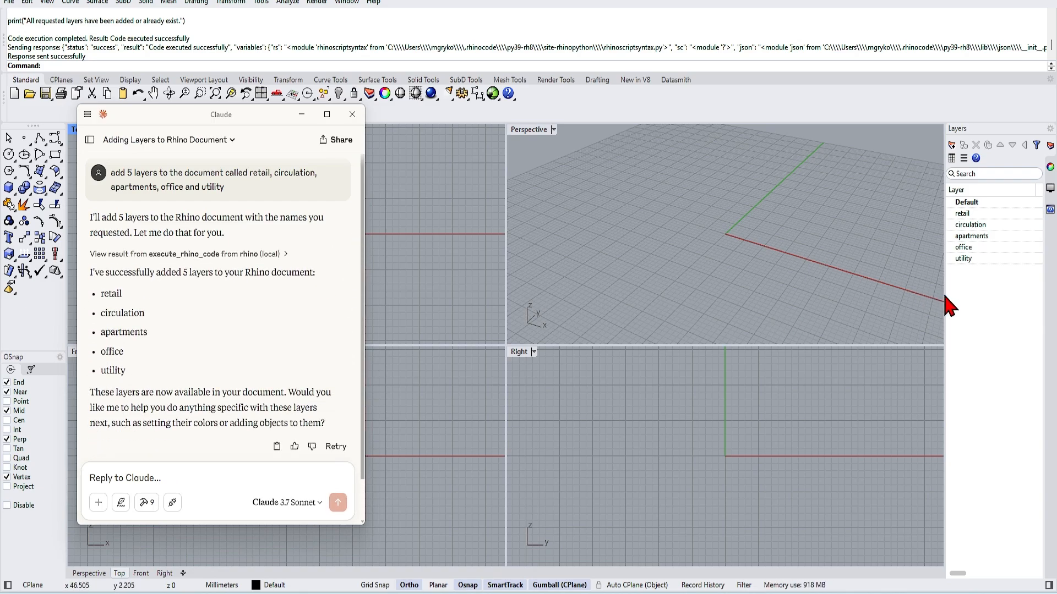
mouse_move(957, 321)
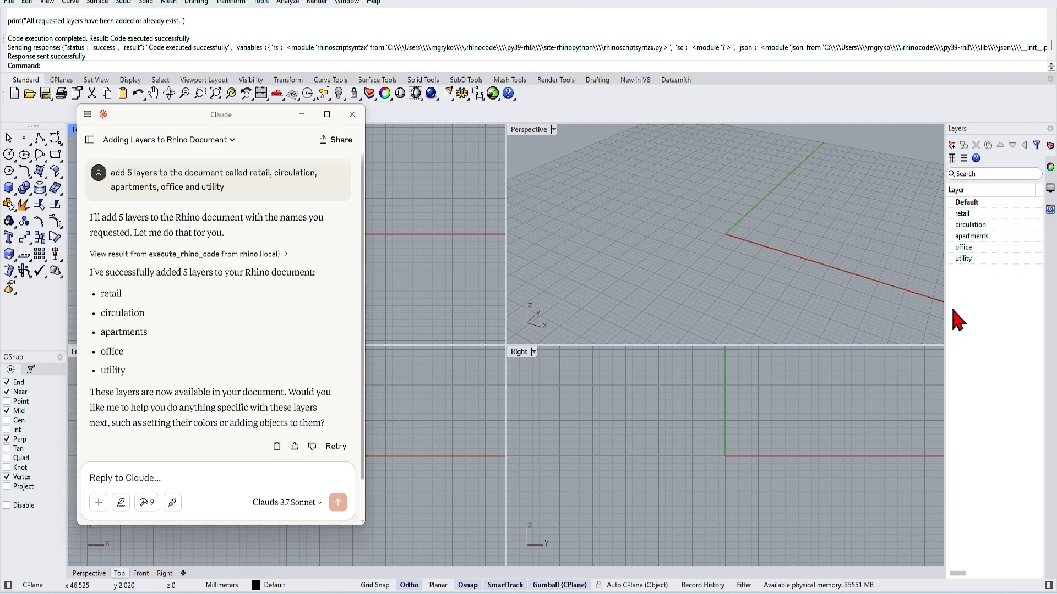
type("Gives each layer a different colour, then make a rectangular surfaces of 500m2 for the retail, 1000m2 for apartments and 2000m2 for office, 100m2 for circulation and 200m2 for utility and add to correct layer.")
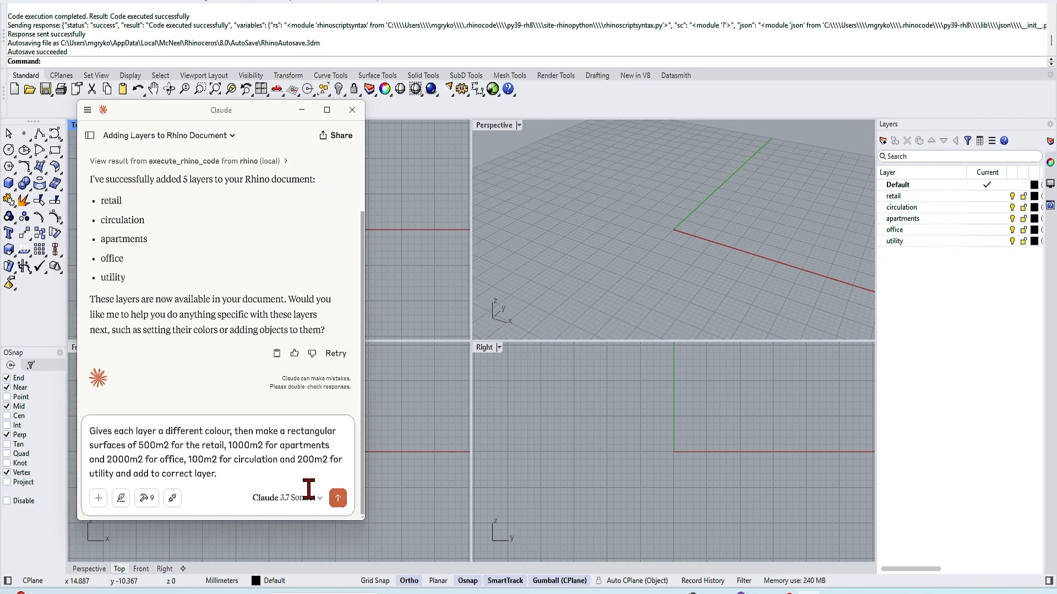
Step: Send the request for per-layer colours and 500 m² rectangular surfaces and review Claude's summary
left_click(338, 498)
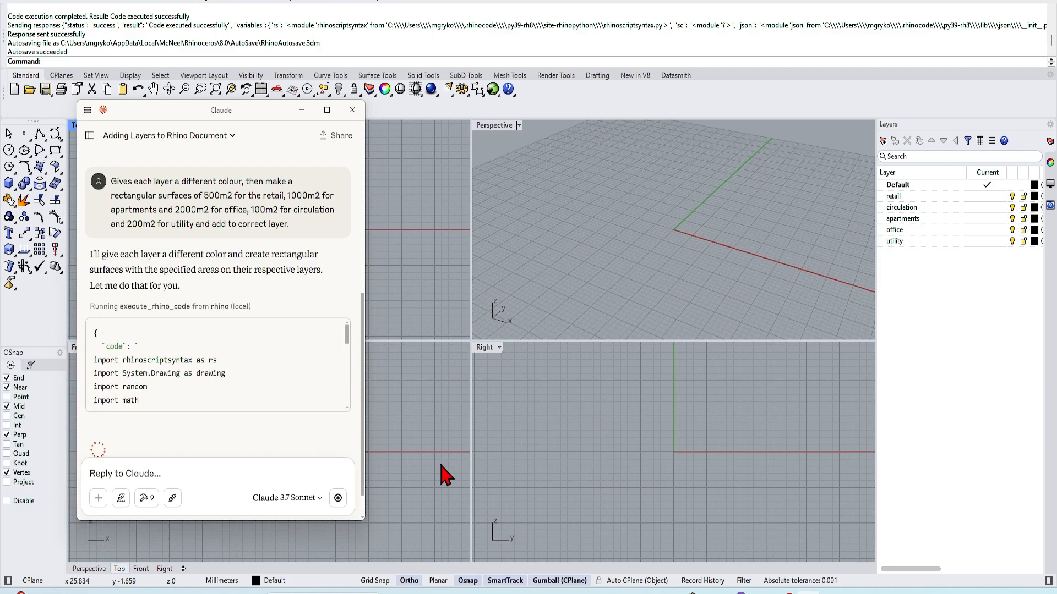
mouse_move(364, 445)
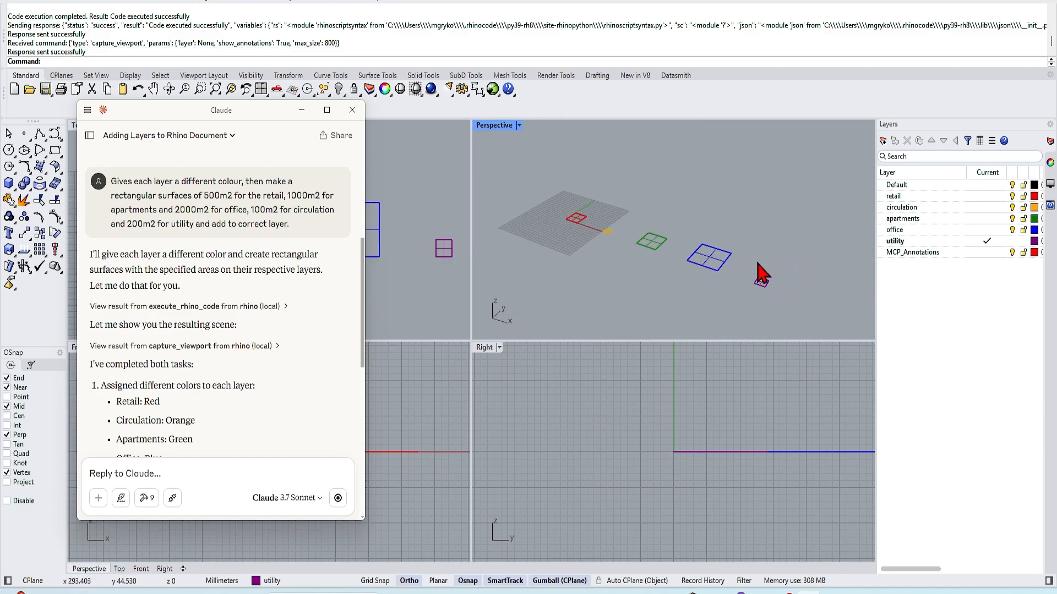
mouse_move(315, 373)
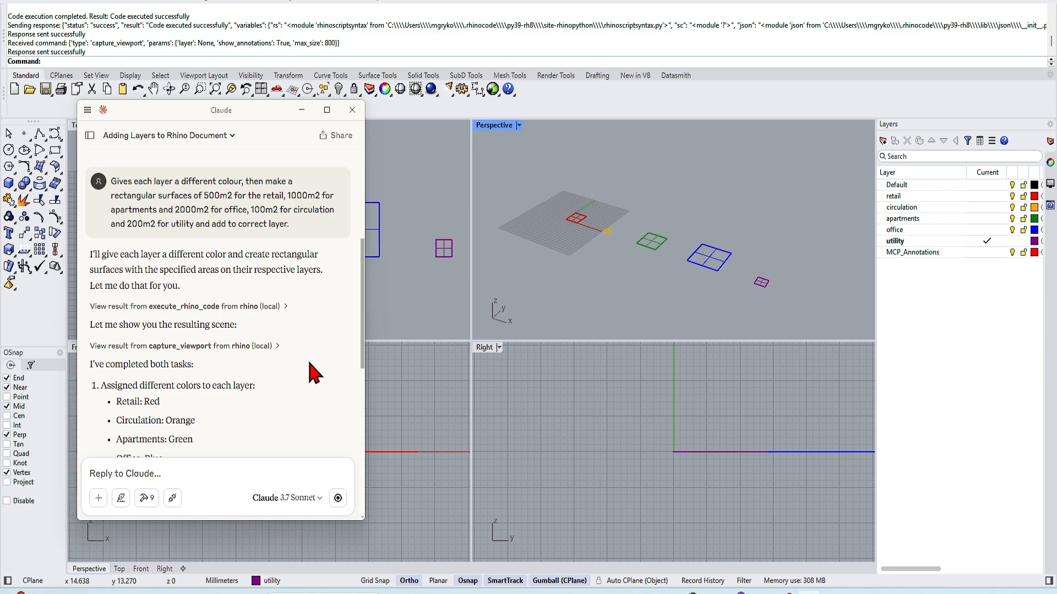
scroll("down", 3)
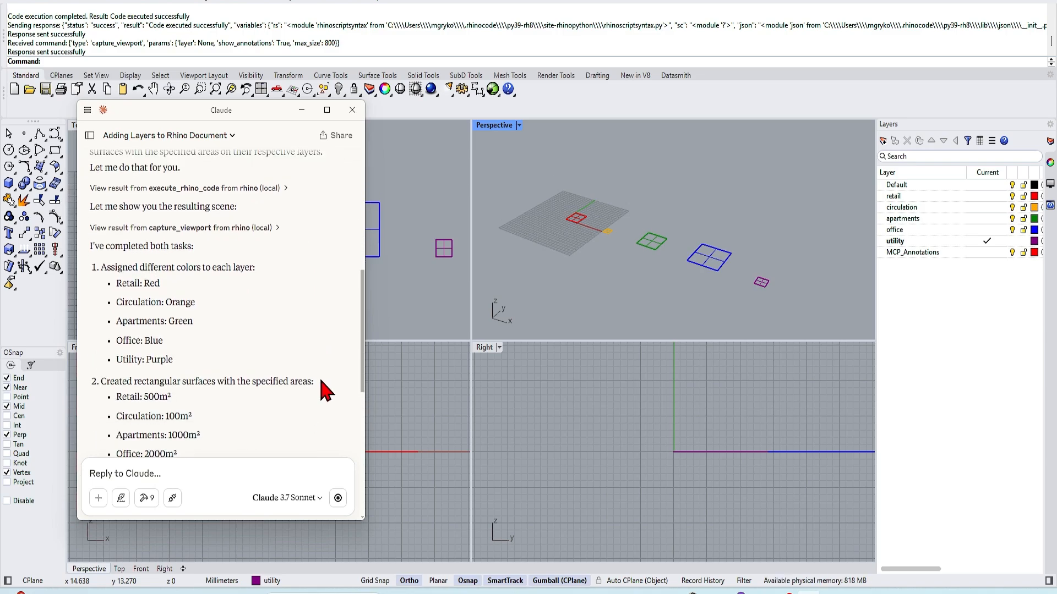
scroll("down", 3)
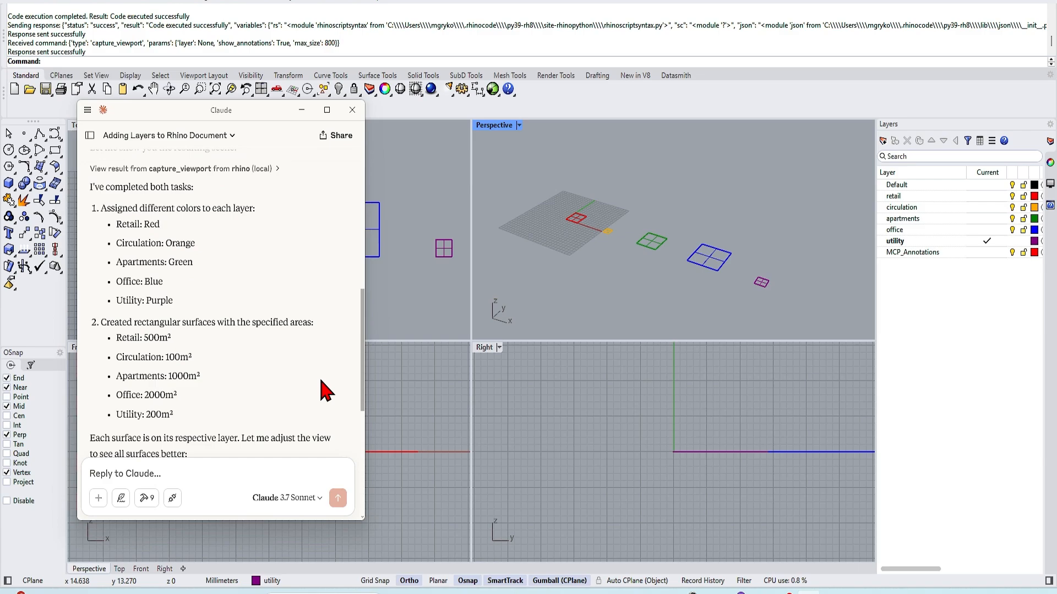
mouse_move(338, 388)
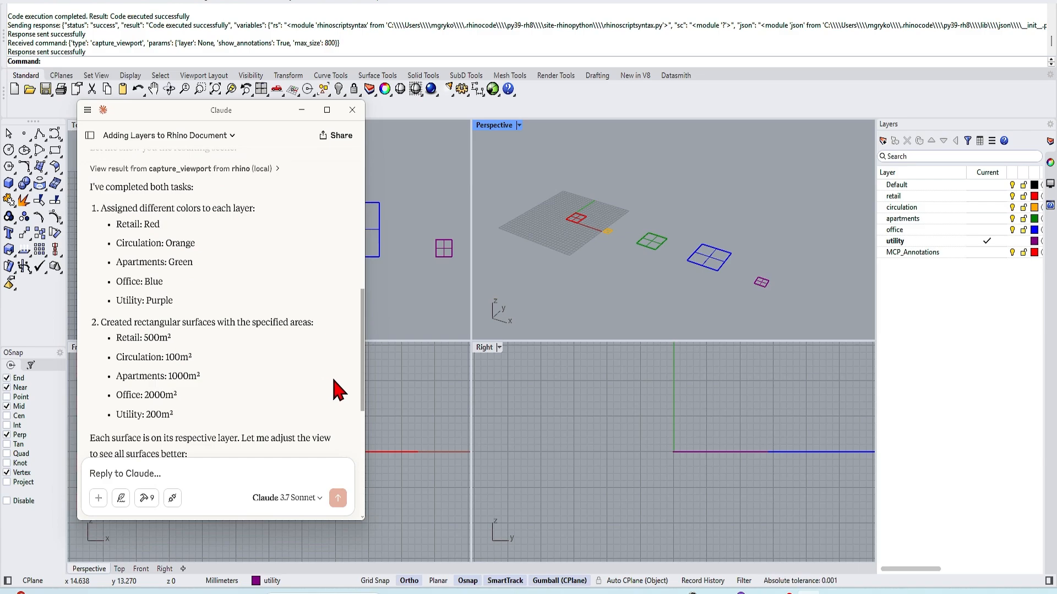
scroll("down", 3)
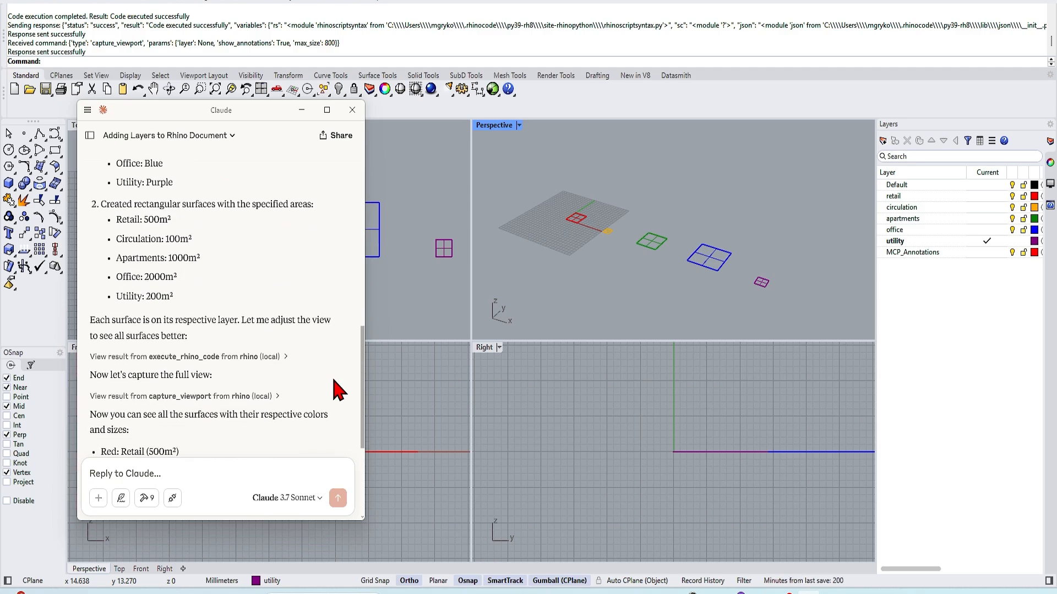
scroll("down", 3)
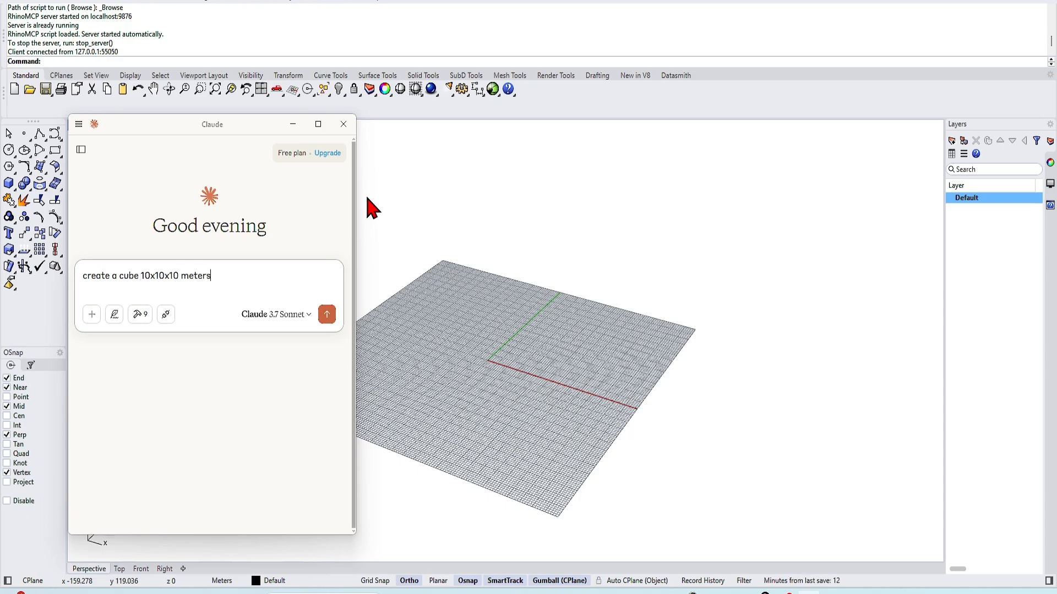
Step: Request a 10 m cube, array it 10 times by 20 metres along X, then send the house-massing prompt
left_click(327, 314)
type("array this in the x directio")
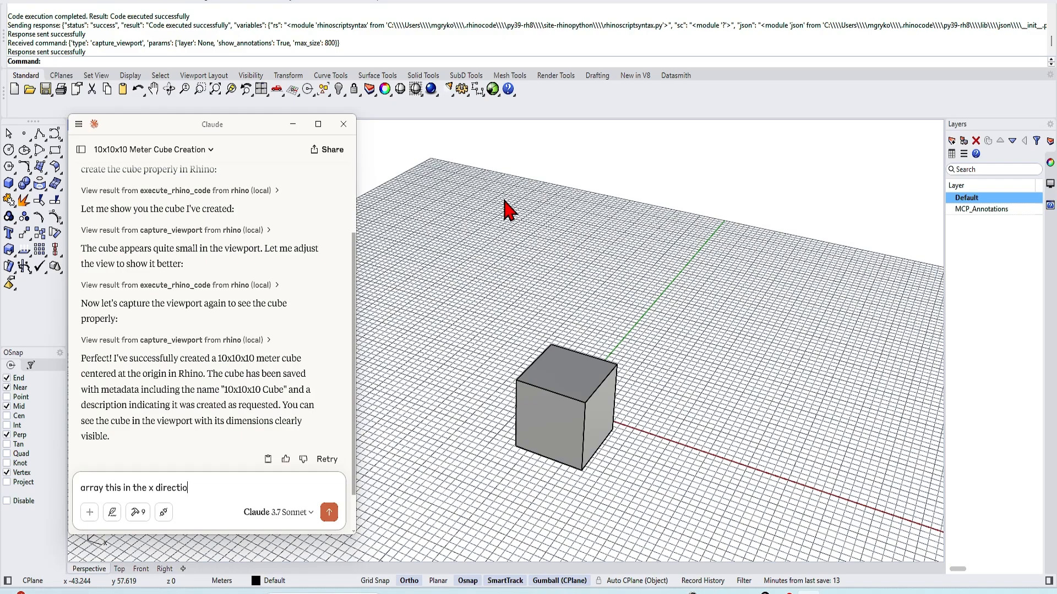
type("10 times by 20 meters")
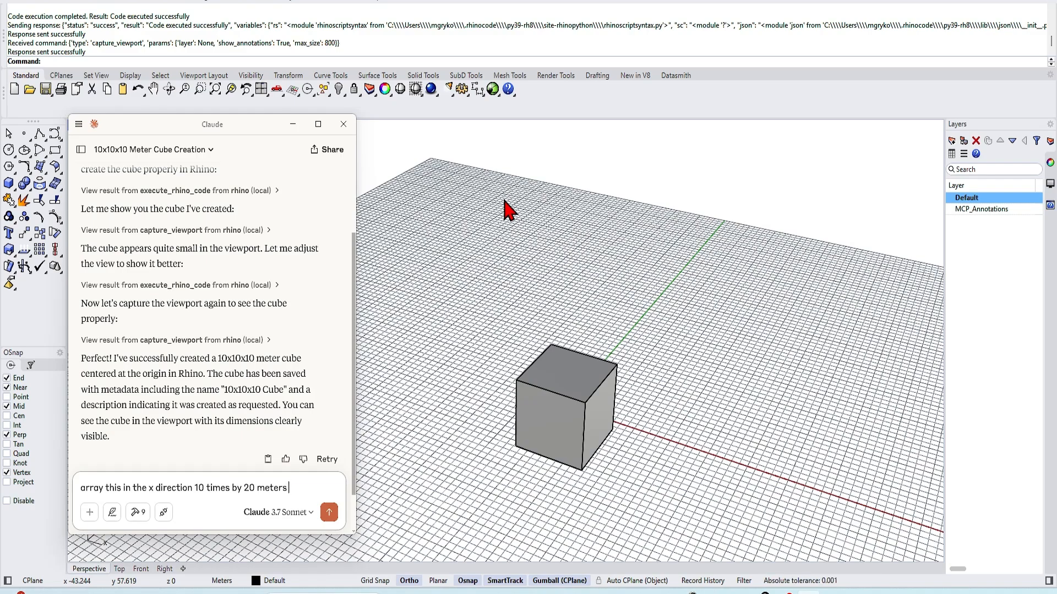
left_click(329, 512)
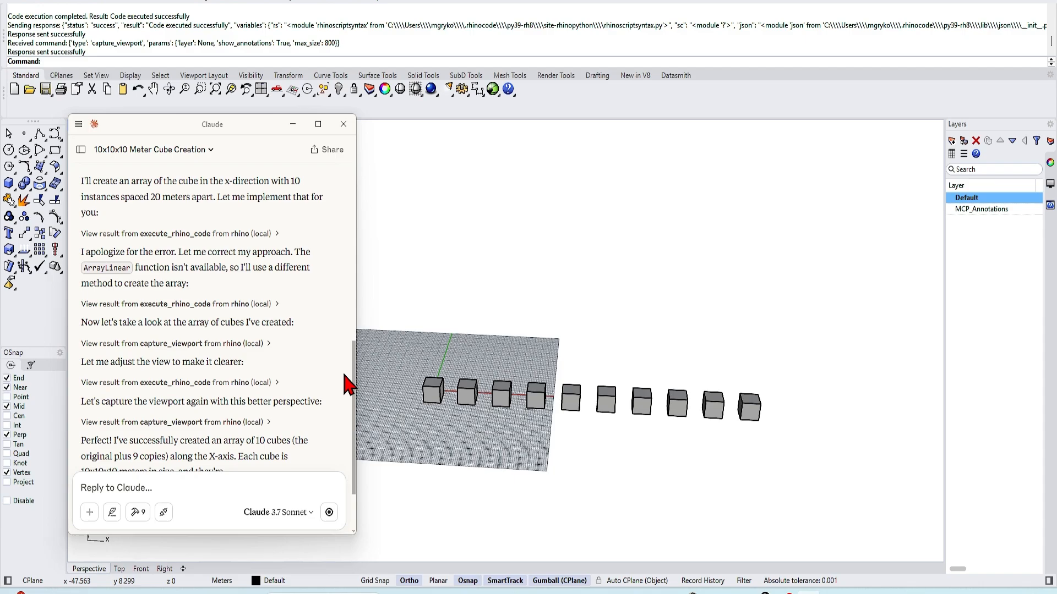
type("appl")
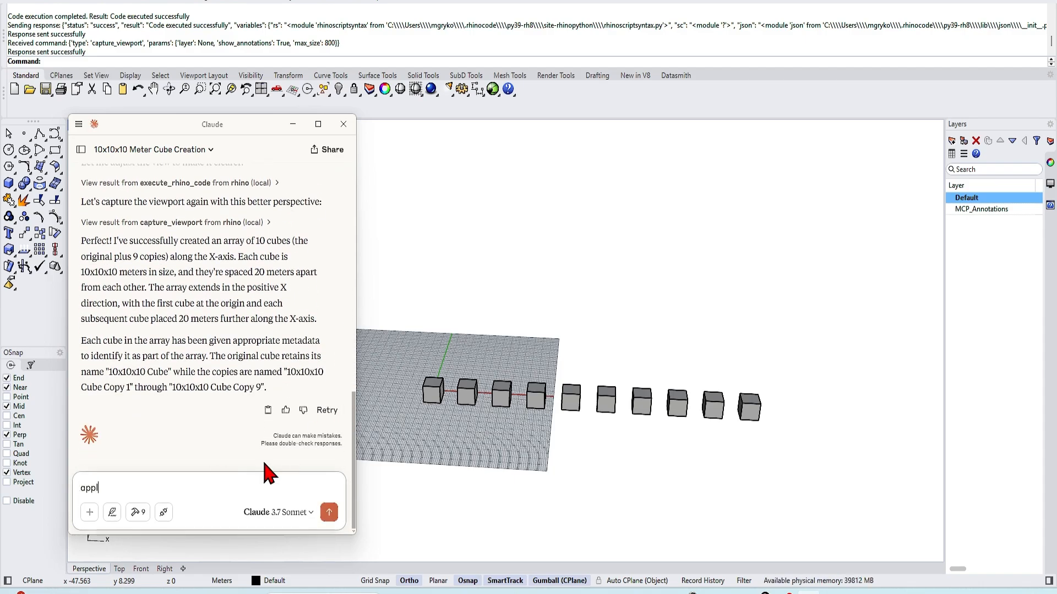
left_click(329, 512)
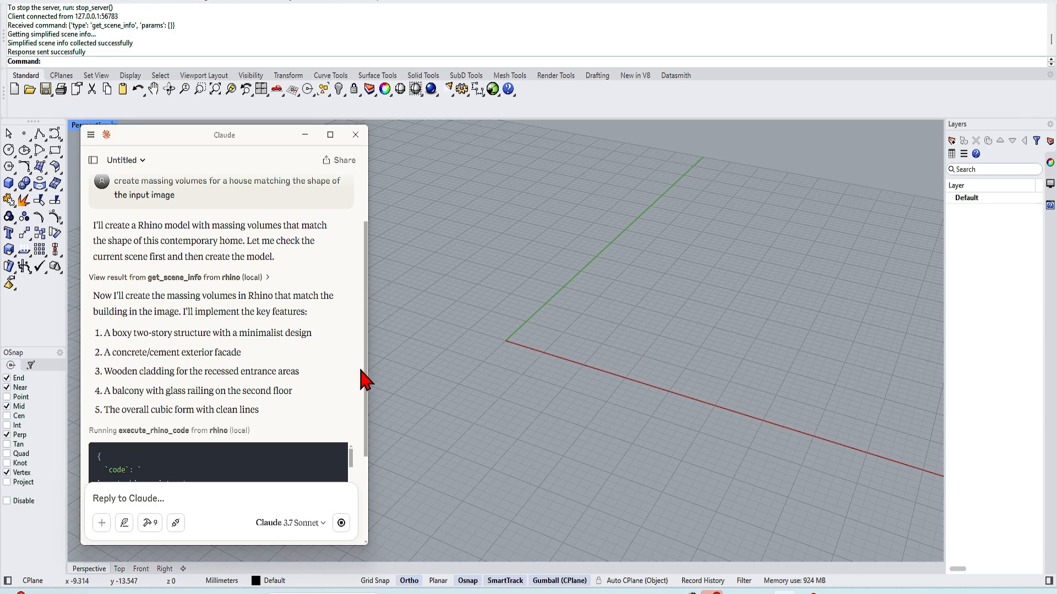
Step: Hide the Claude window and set the Perspective viewport to Shaded to show the house massing
scroll("down", 3)
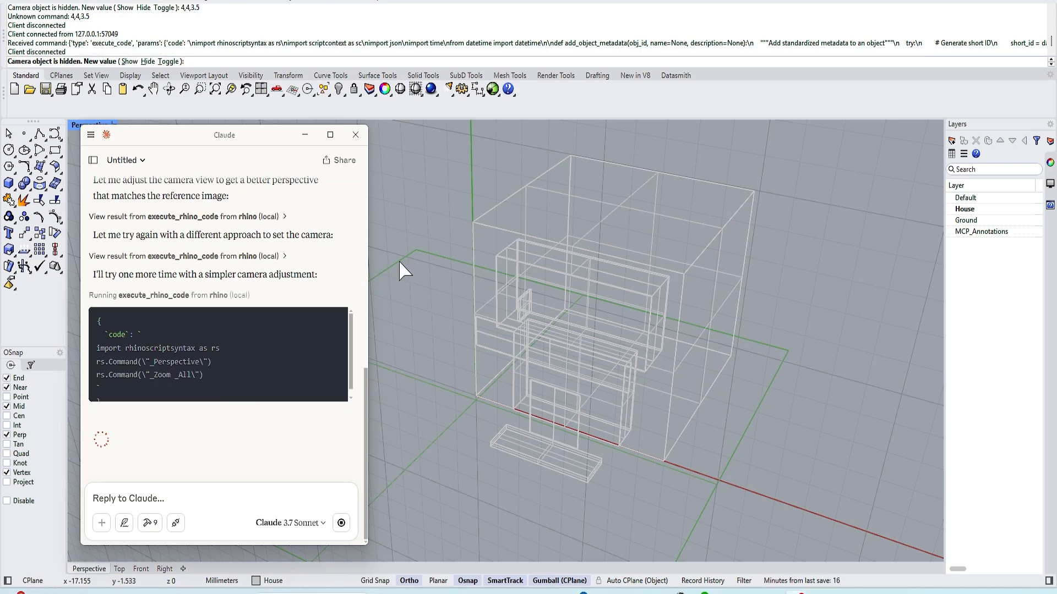
left_click(356, 135)
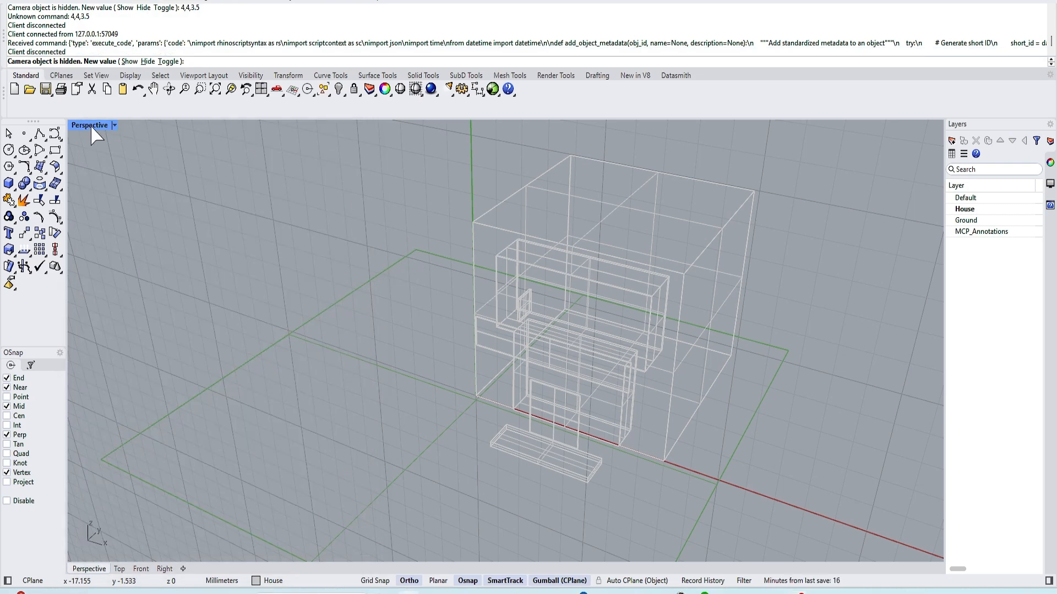
left_click(113, 126)
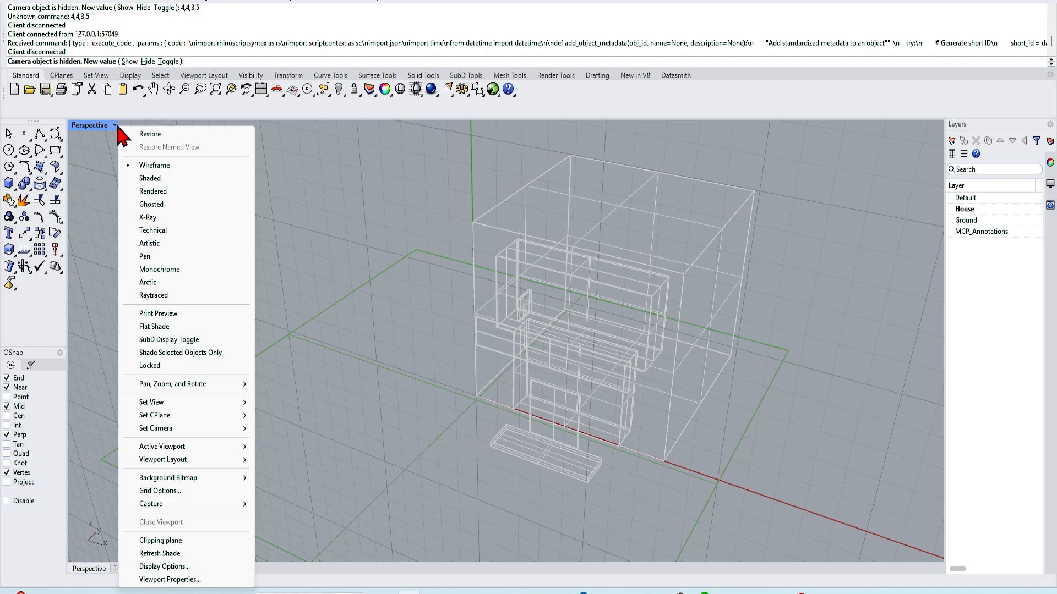
left_click(149, 179)
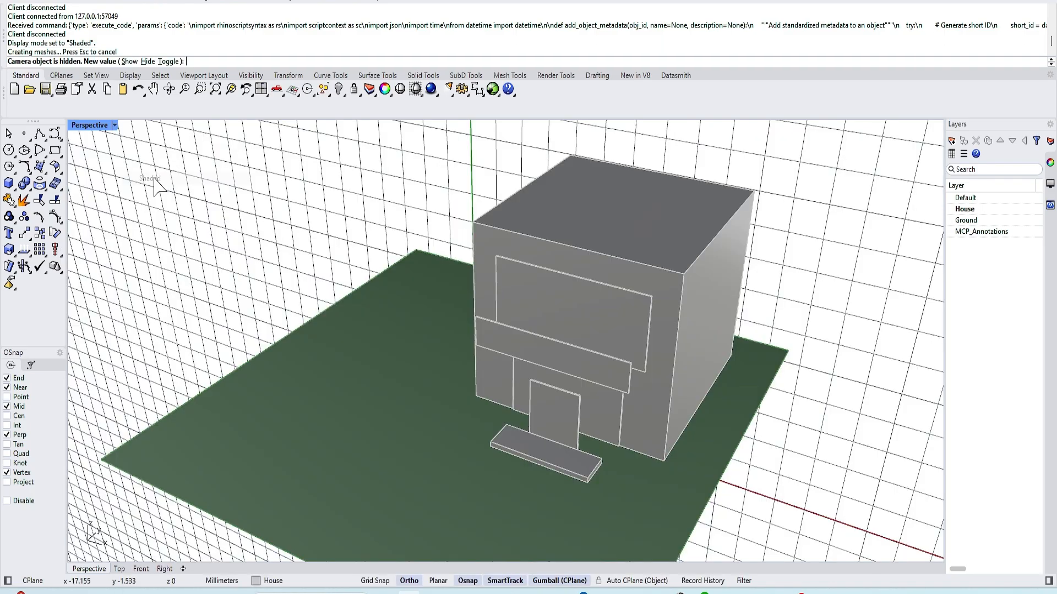